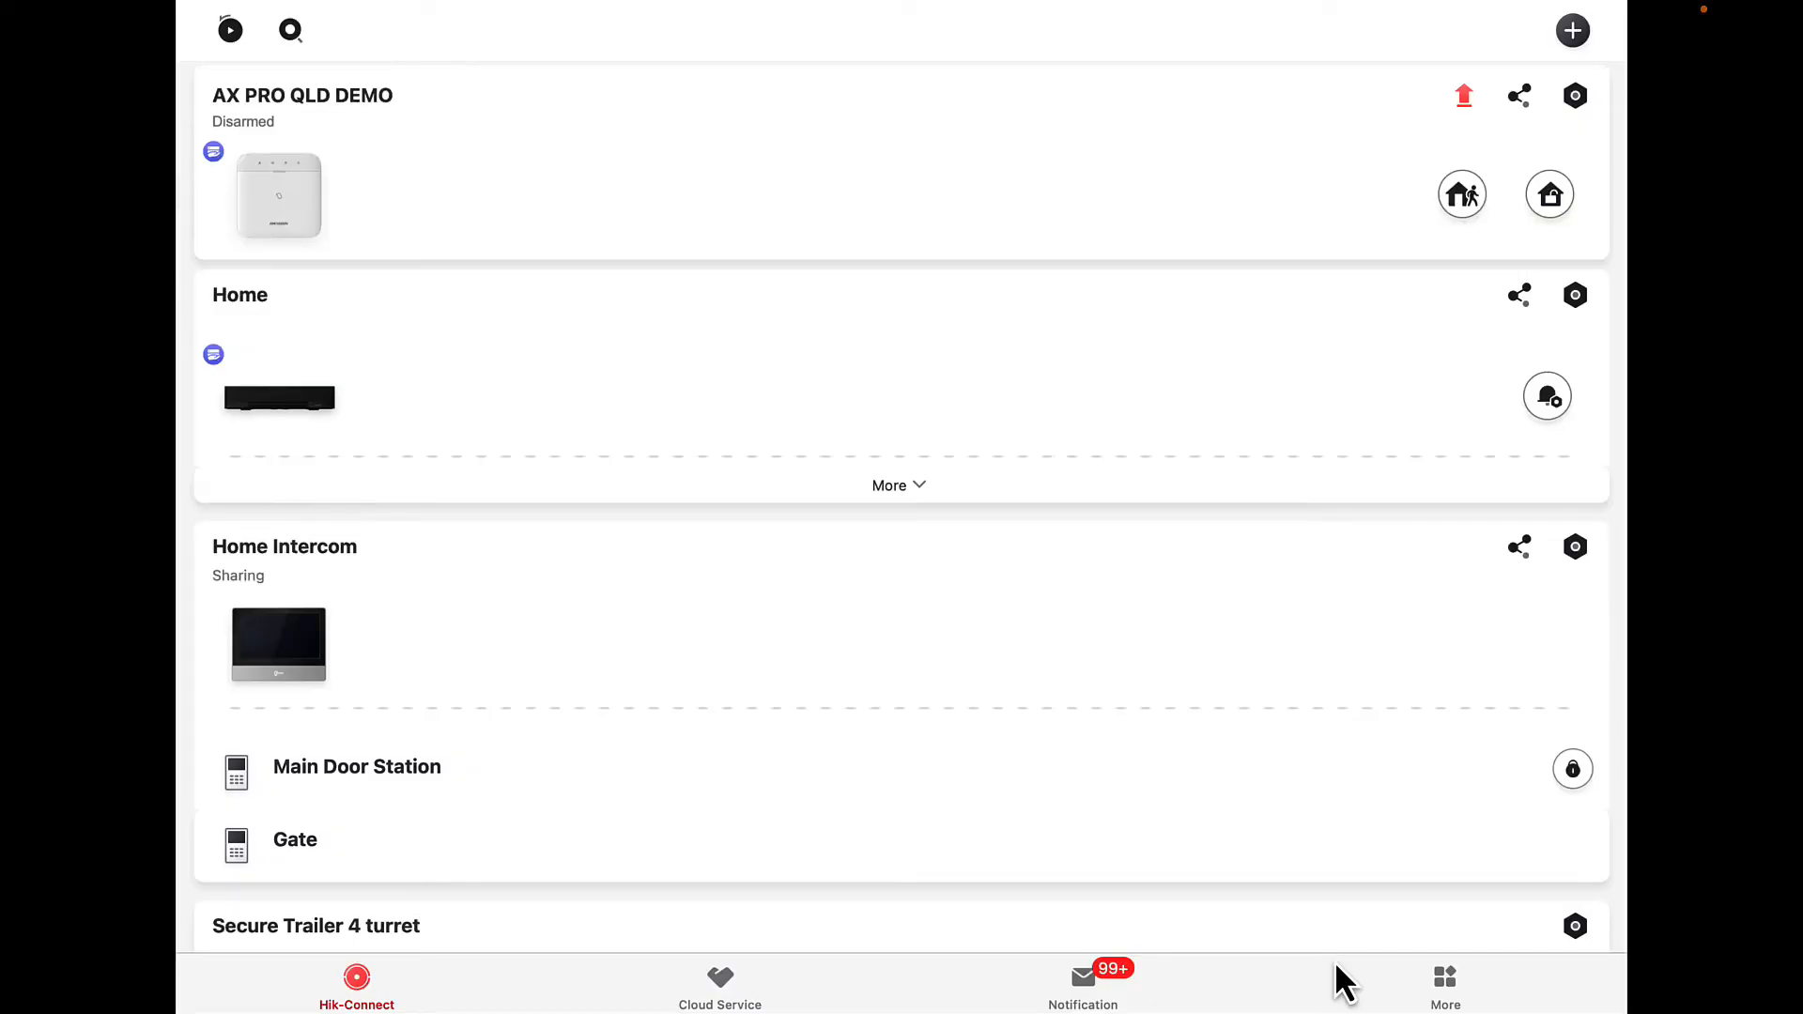
mouse_move(1360, 629)
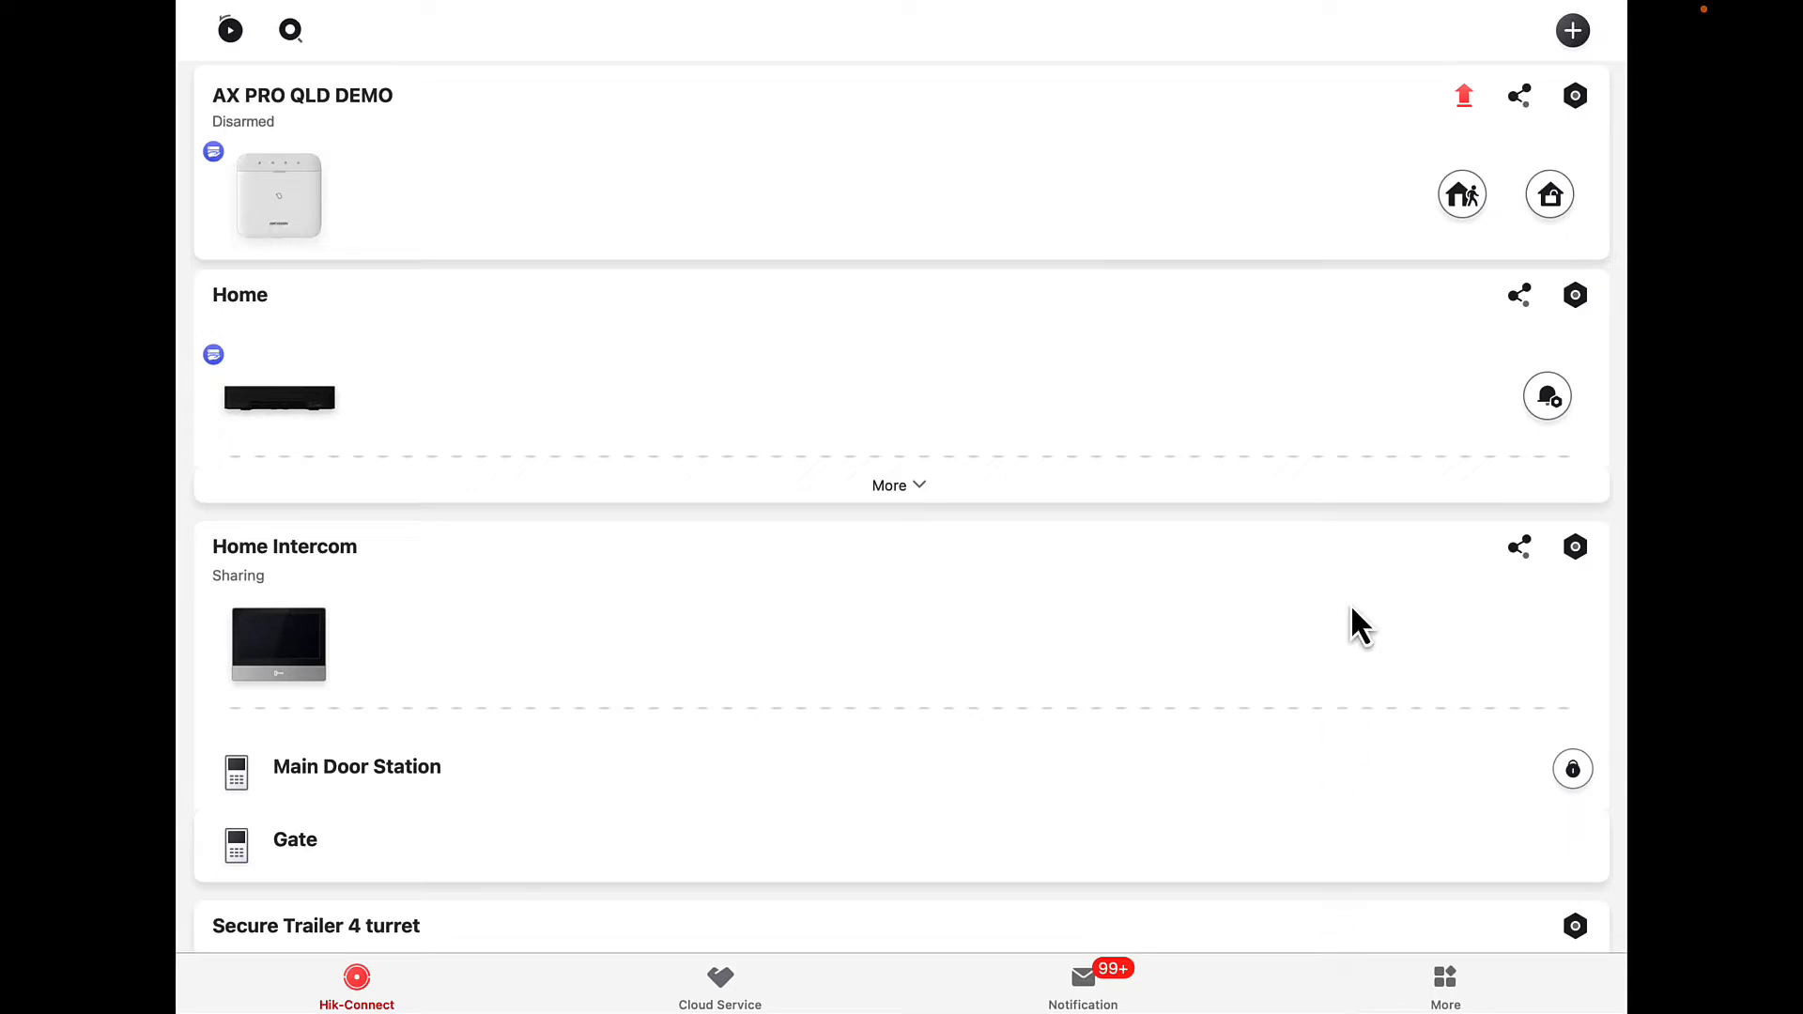
mouse_move(1547, 395)
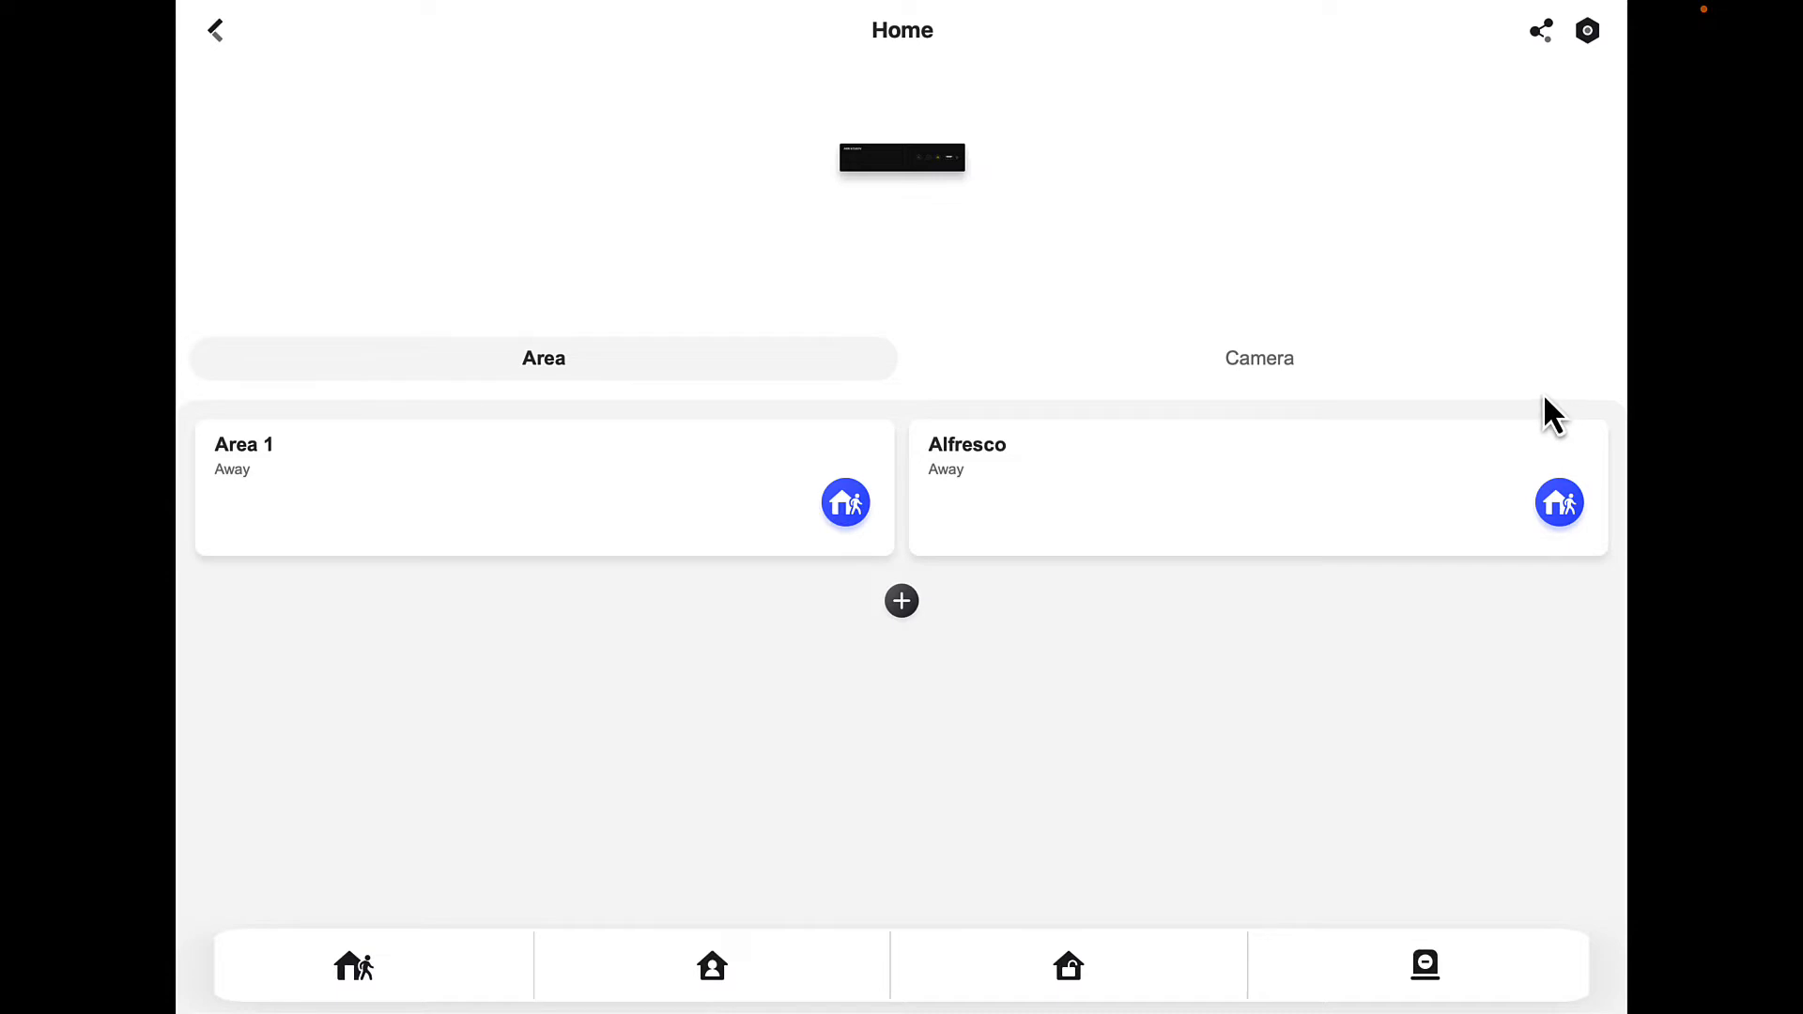
mouse_move(1137, 477)
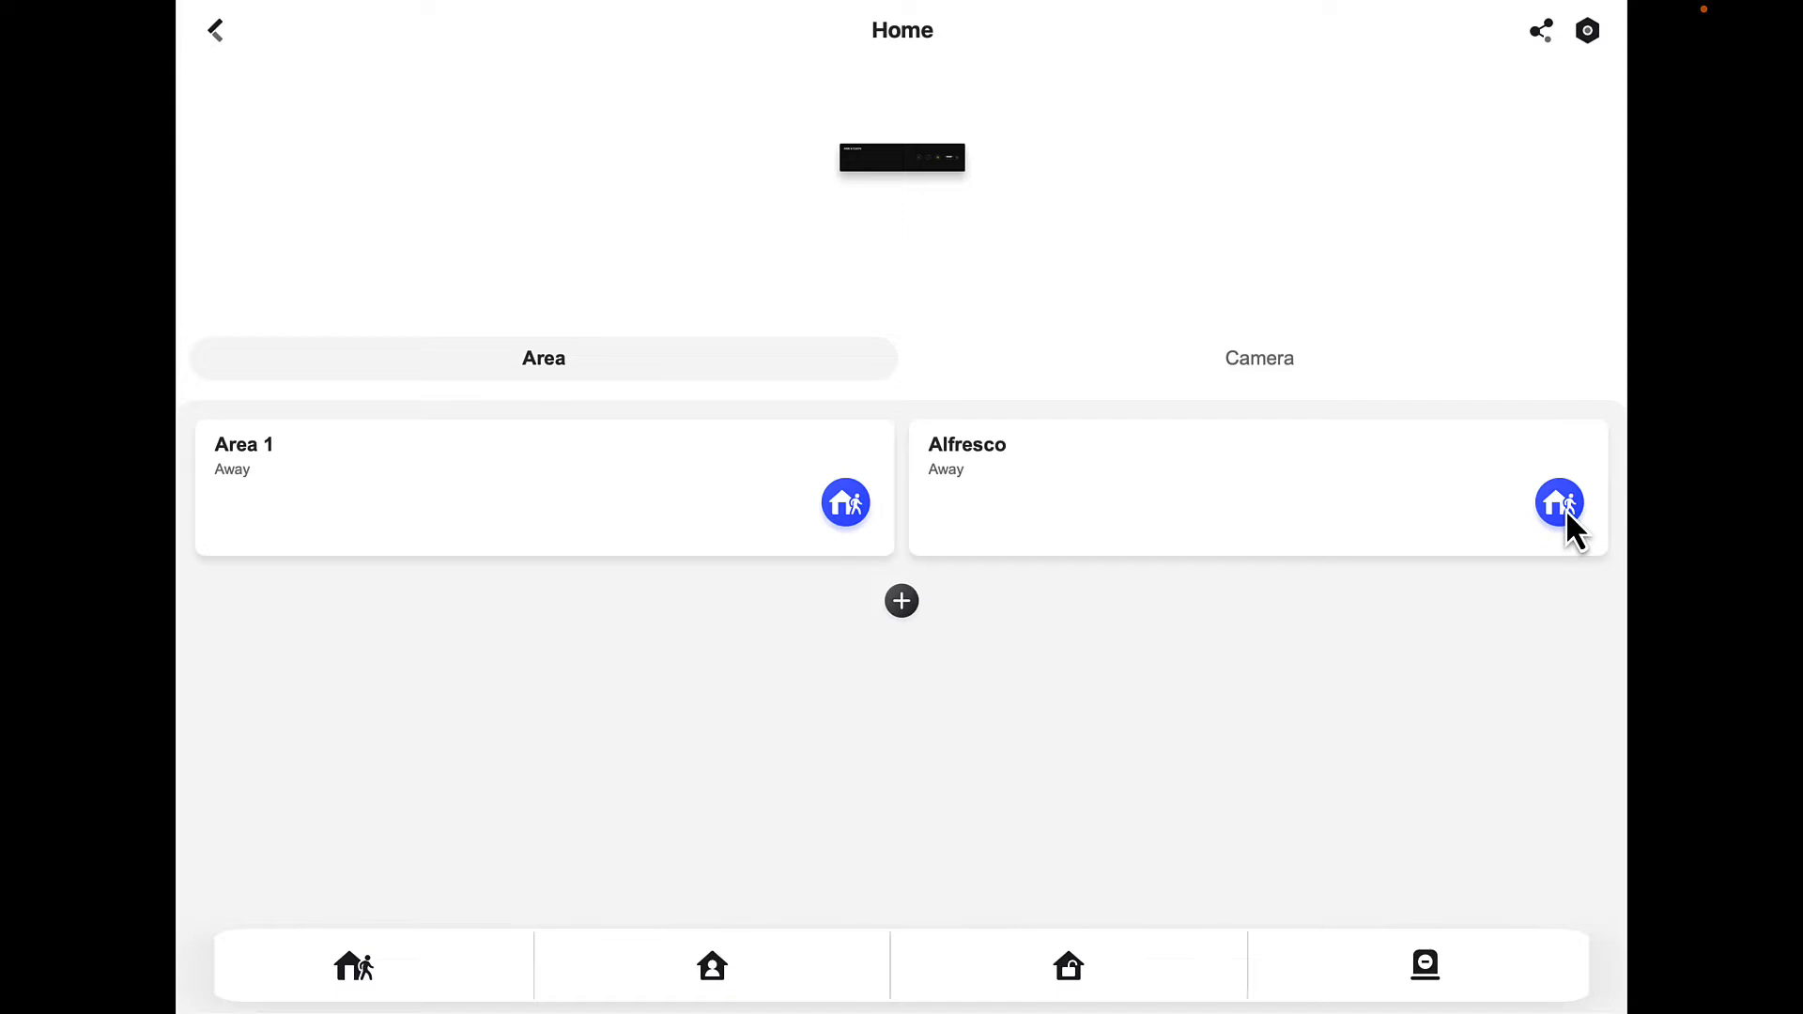
Disarm the Alfresco area, re-arm it Away, then use the bottom arming bar.
left_click(1559, 502)
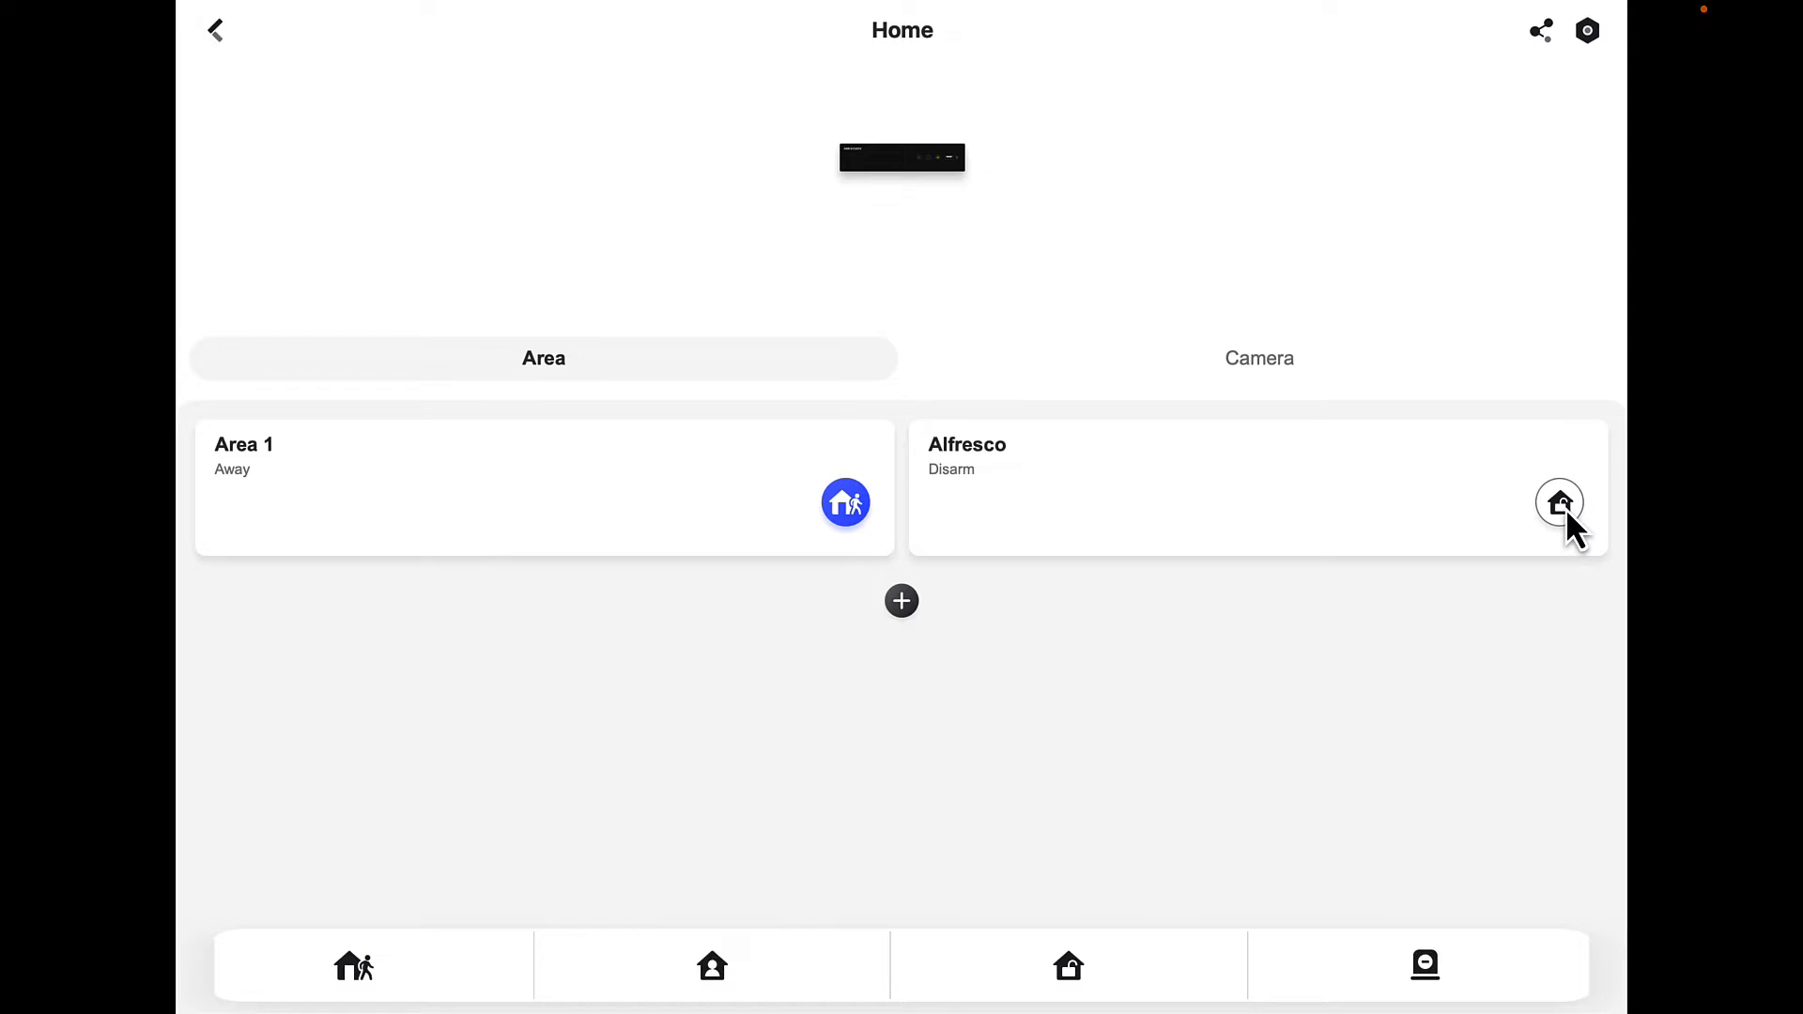
left_click(1559, 503)
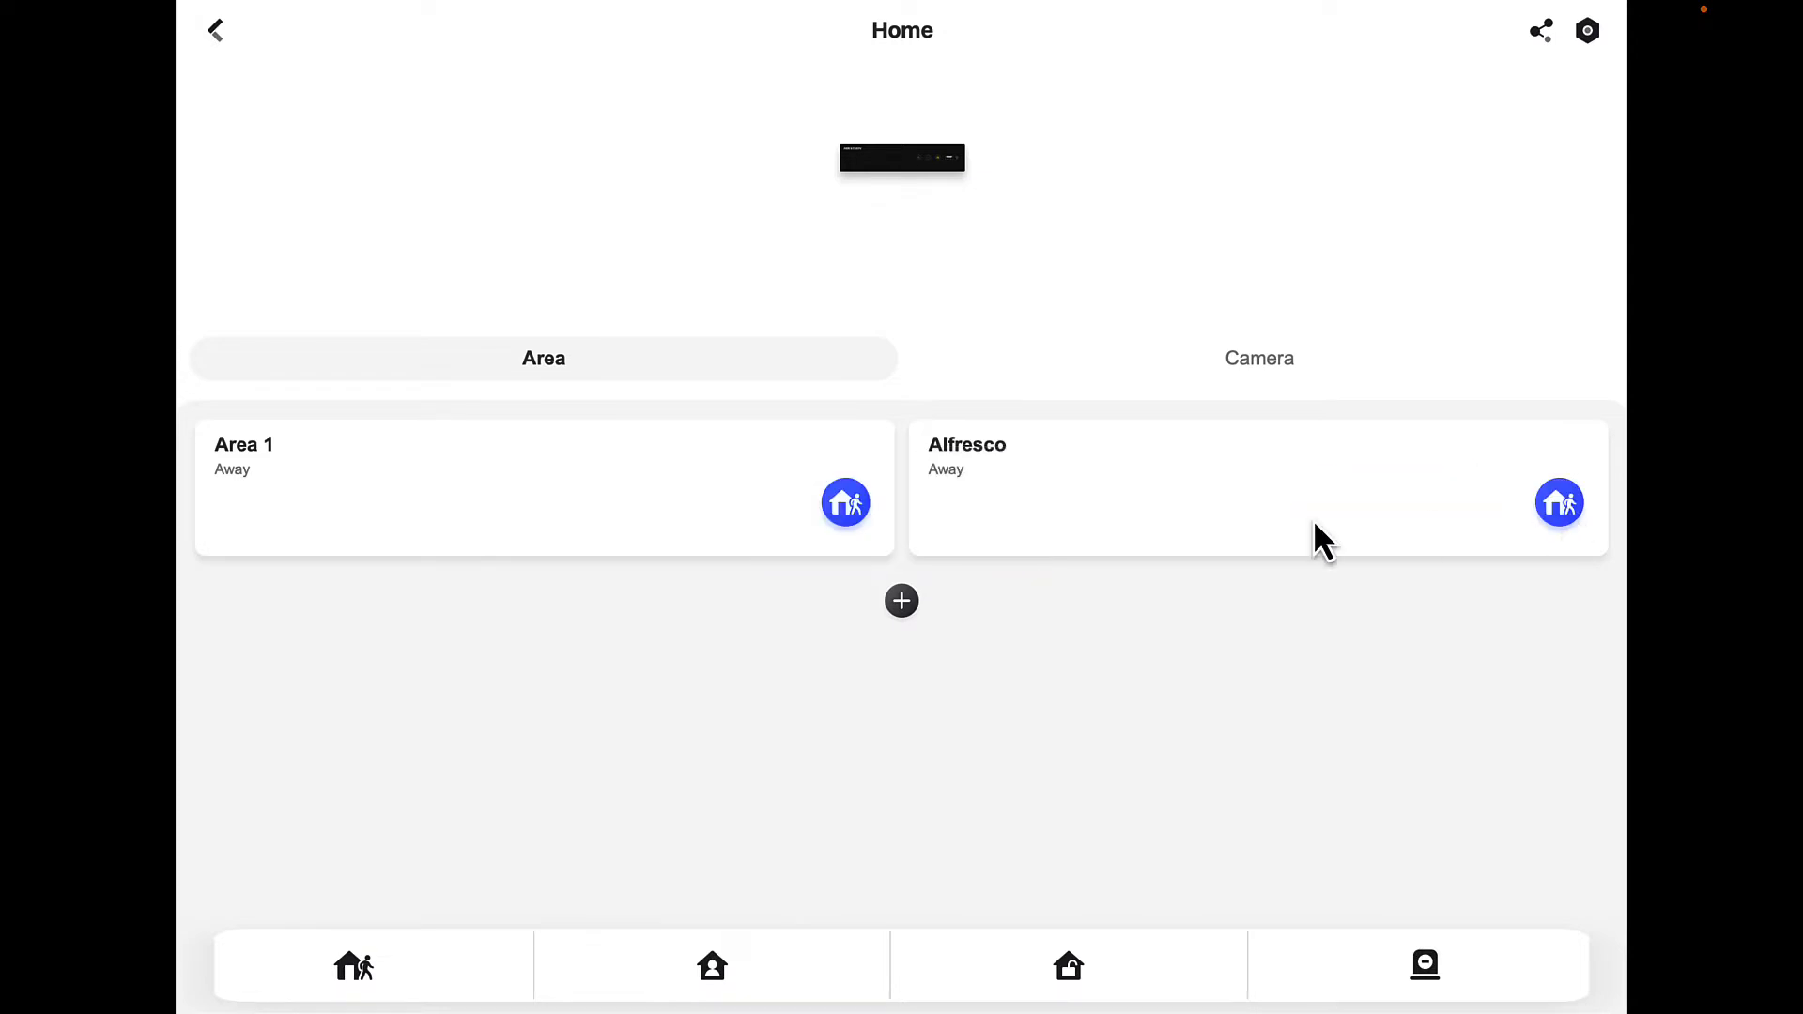
mouse_move(365, 989)
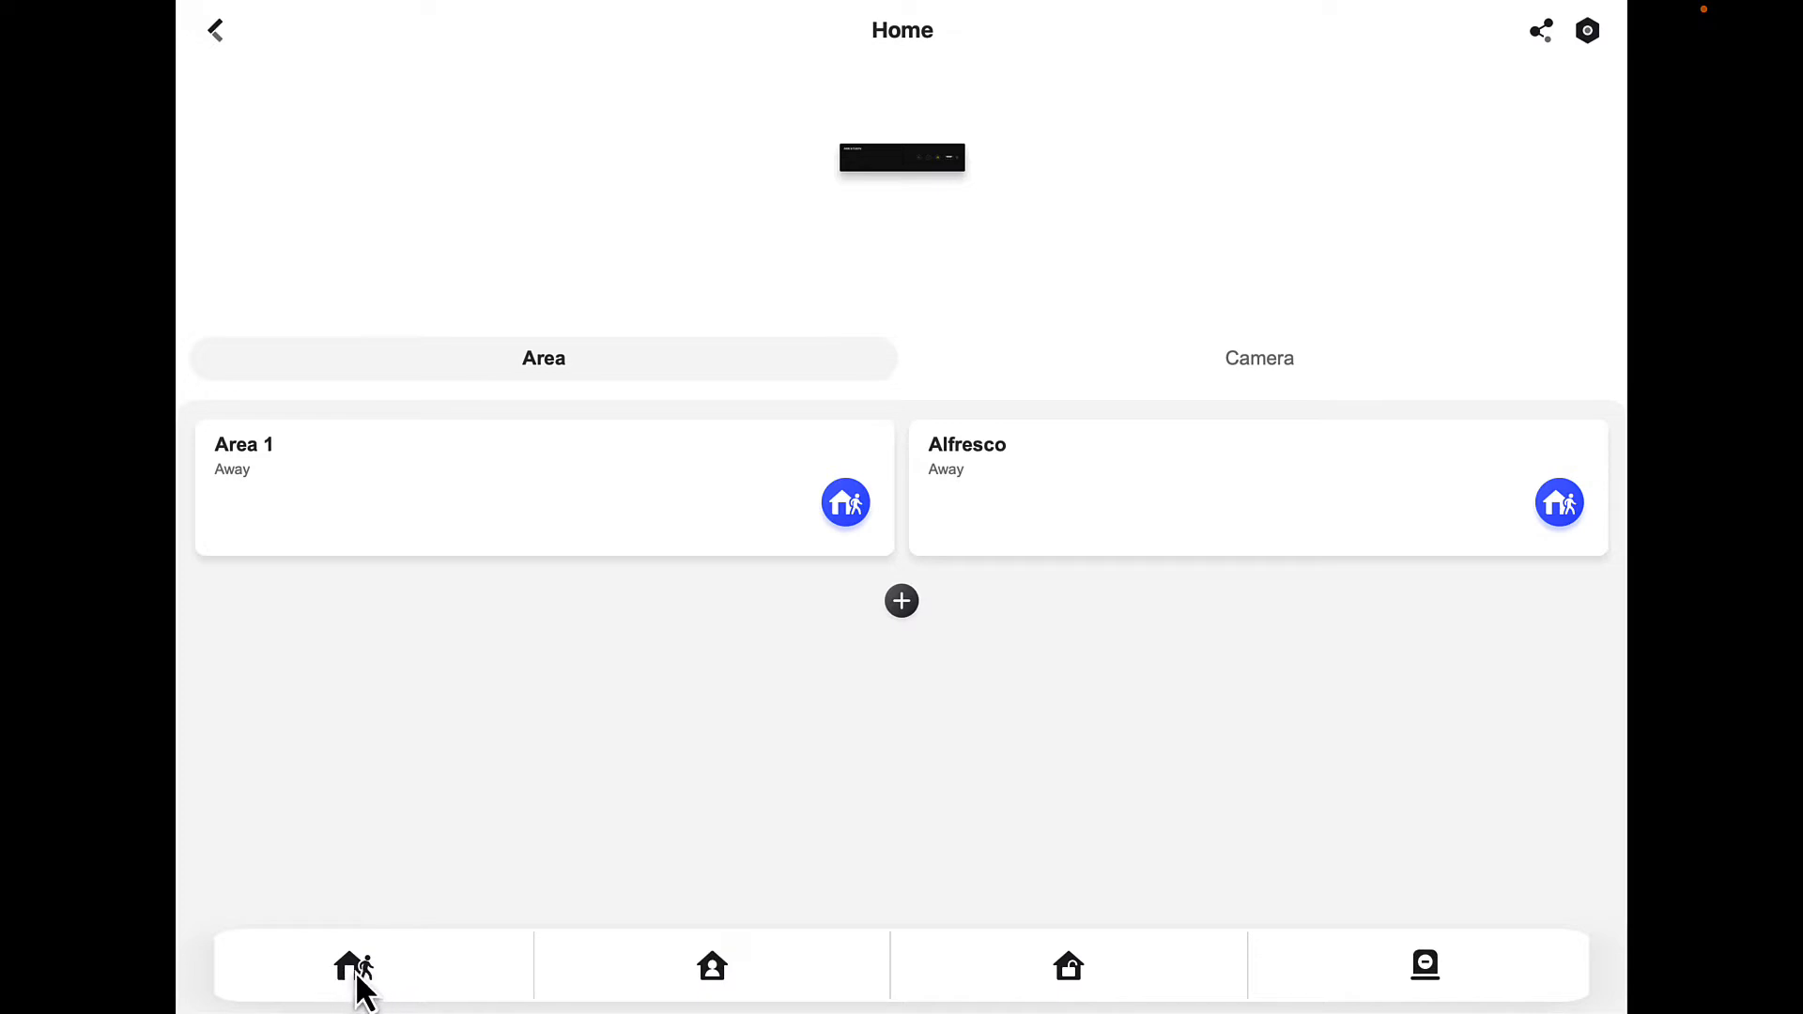
mouse_move(1107, 989)
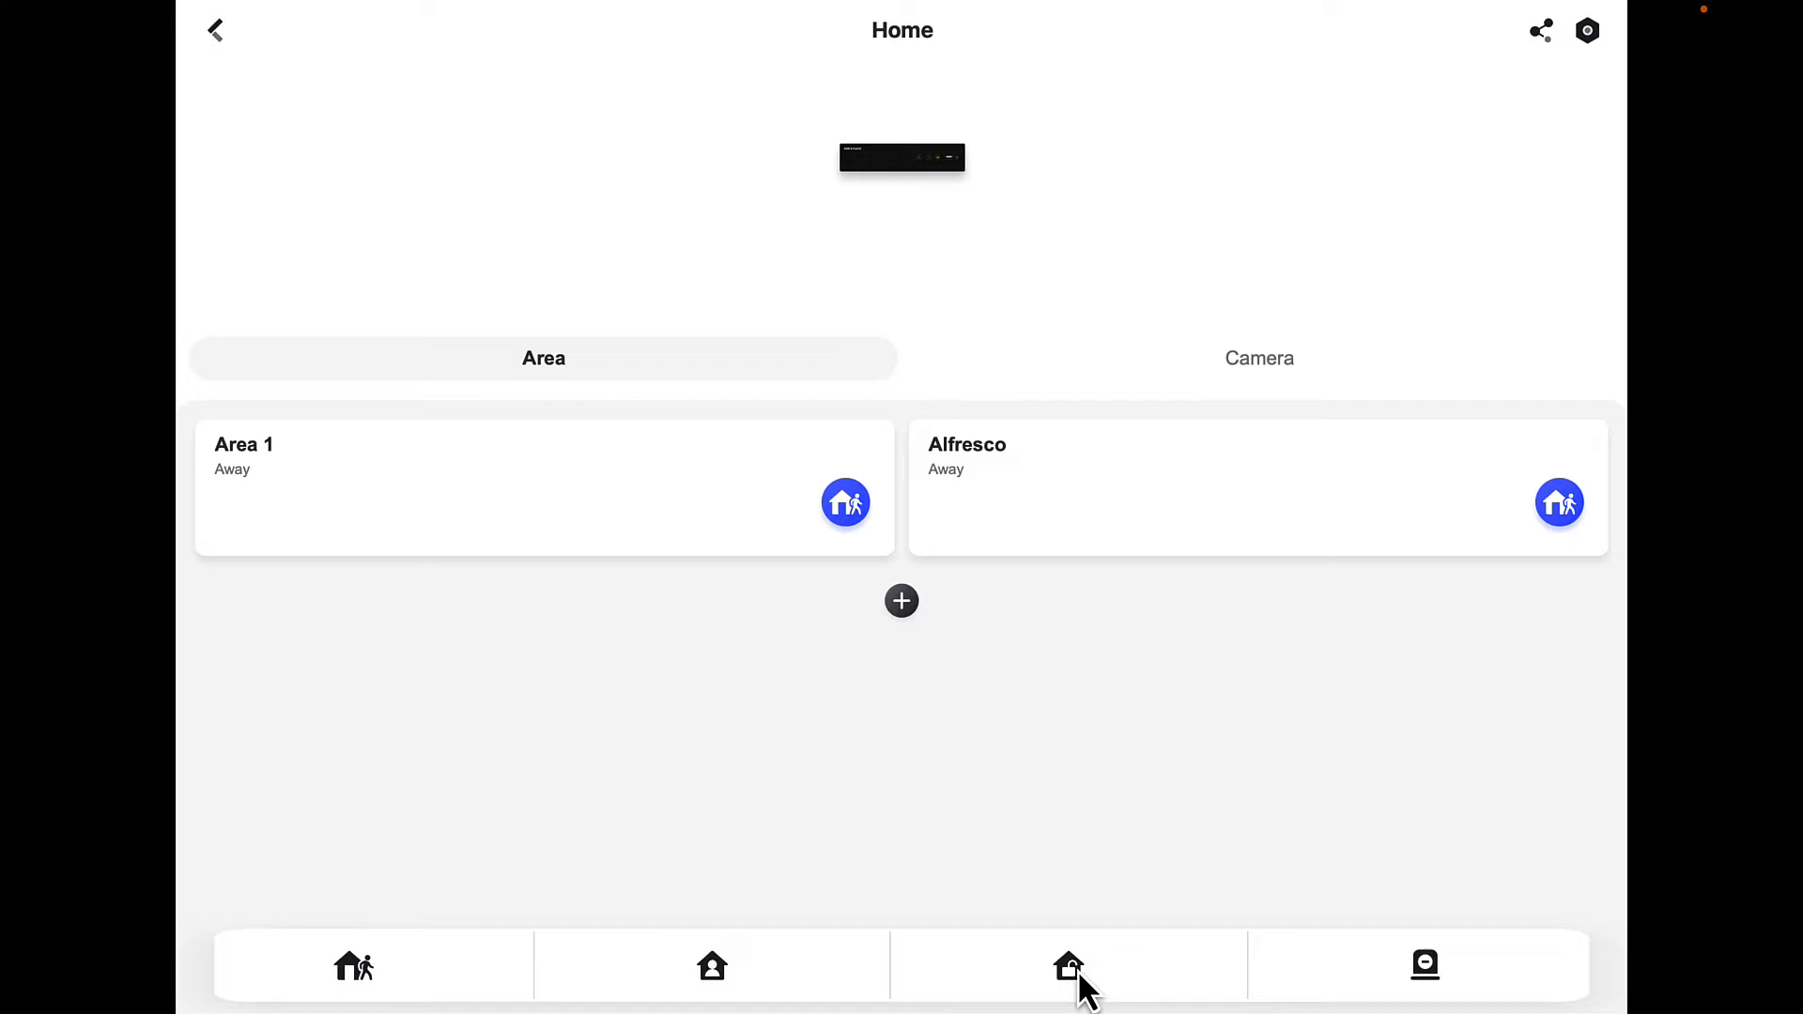
left_click(846, 502)
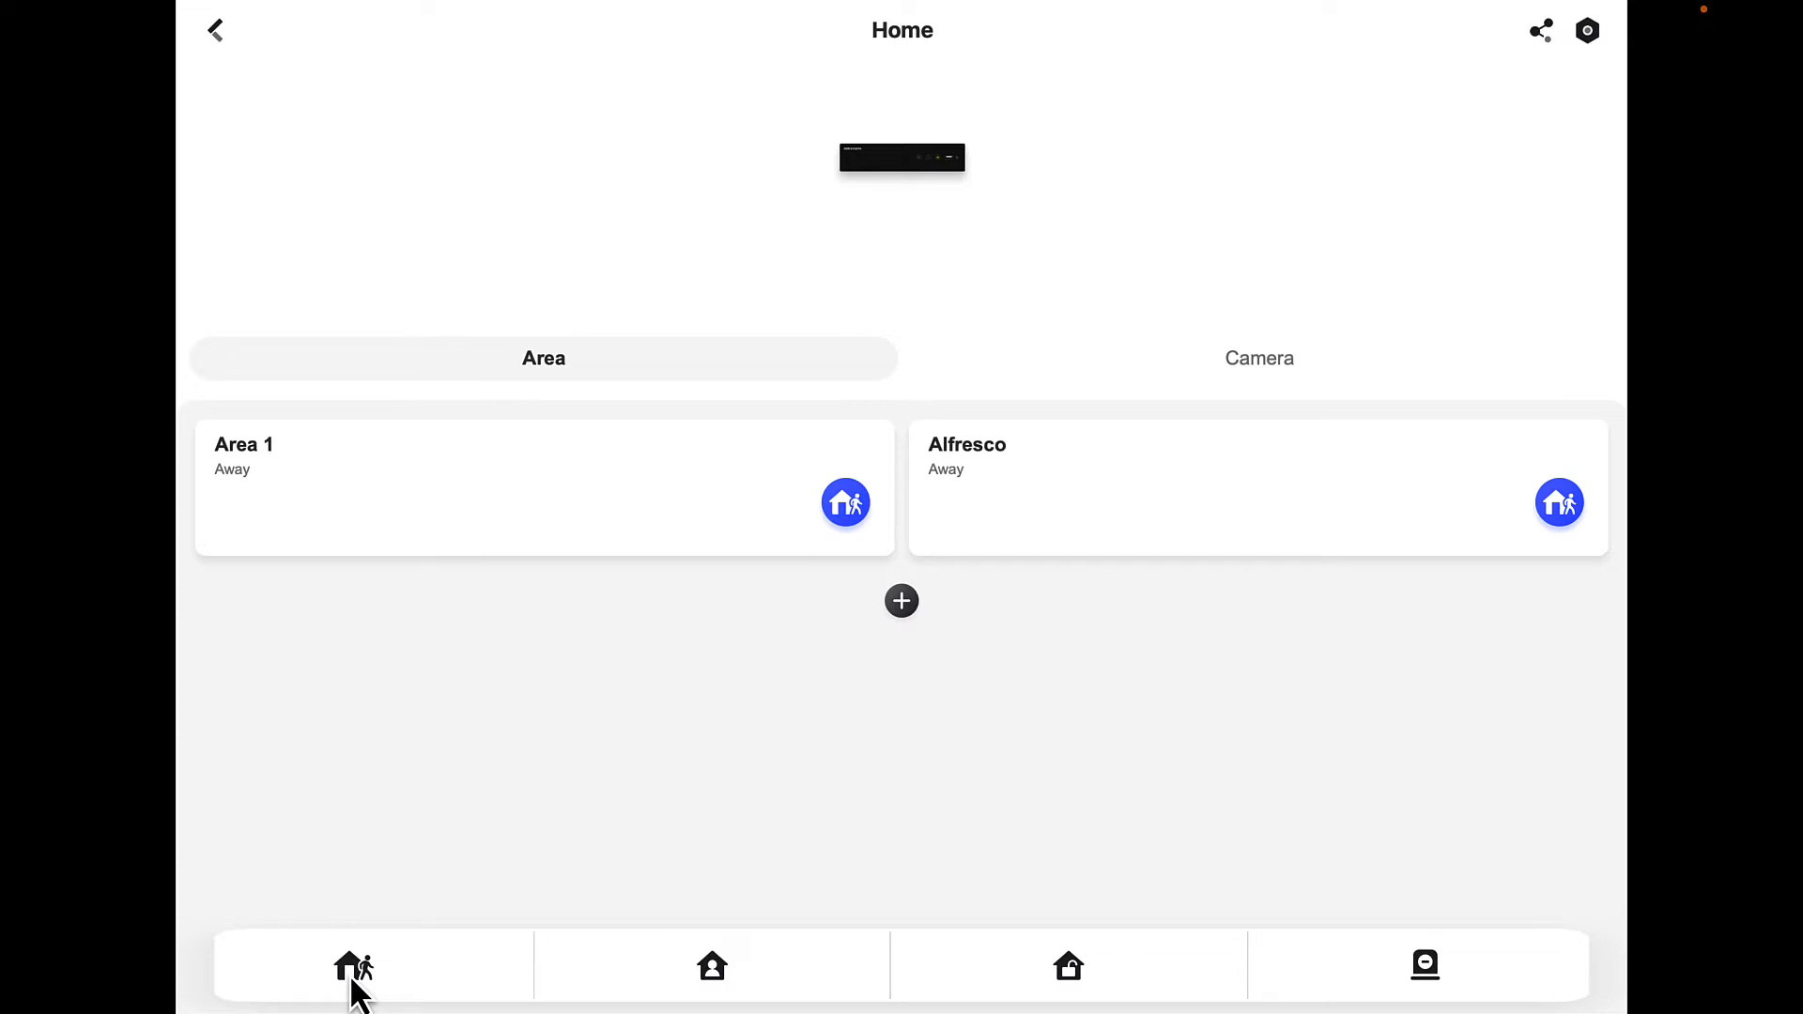
mouse_move(785, 650)
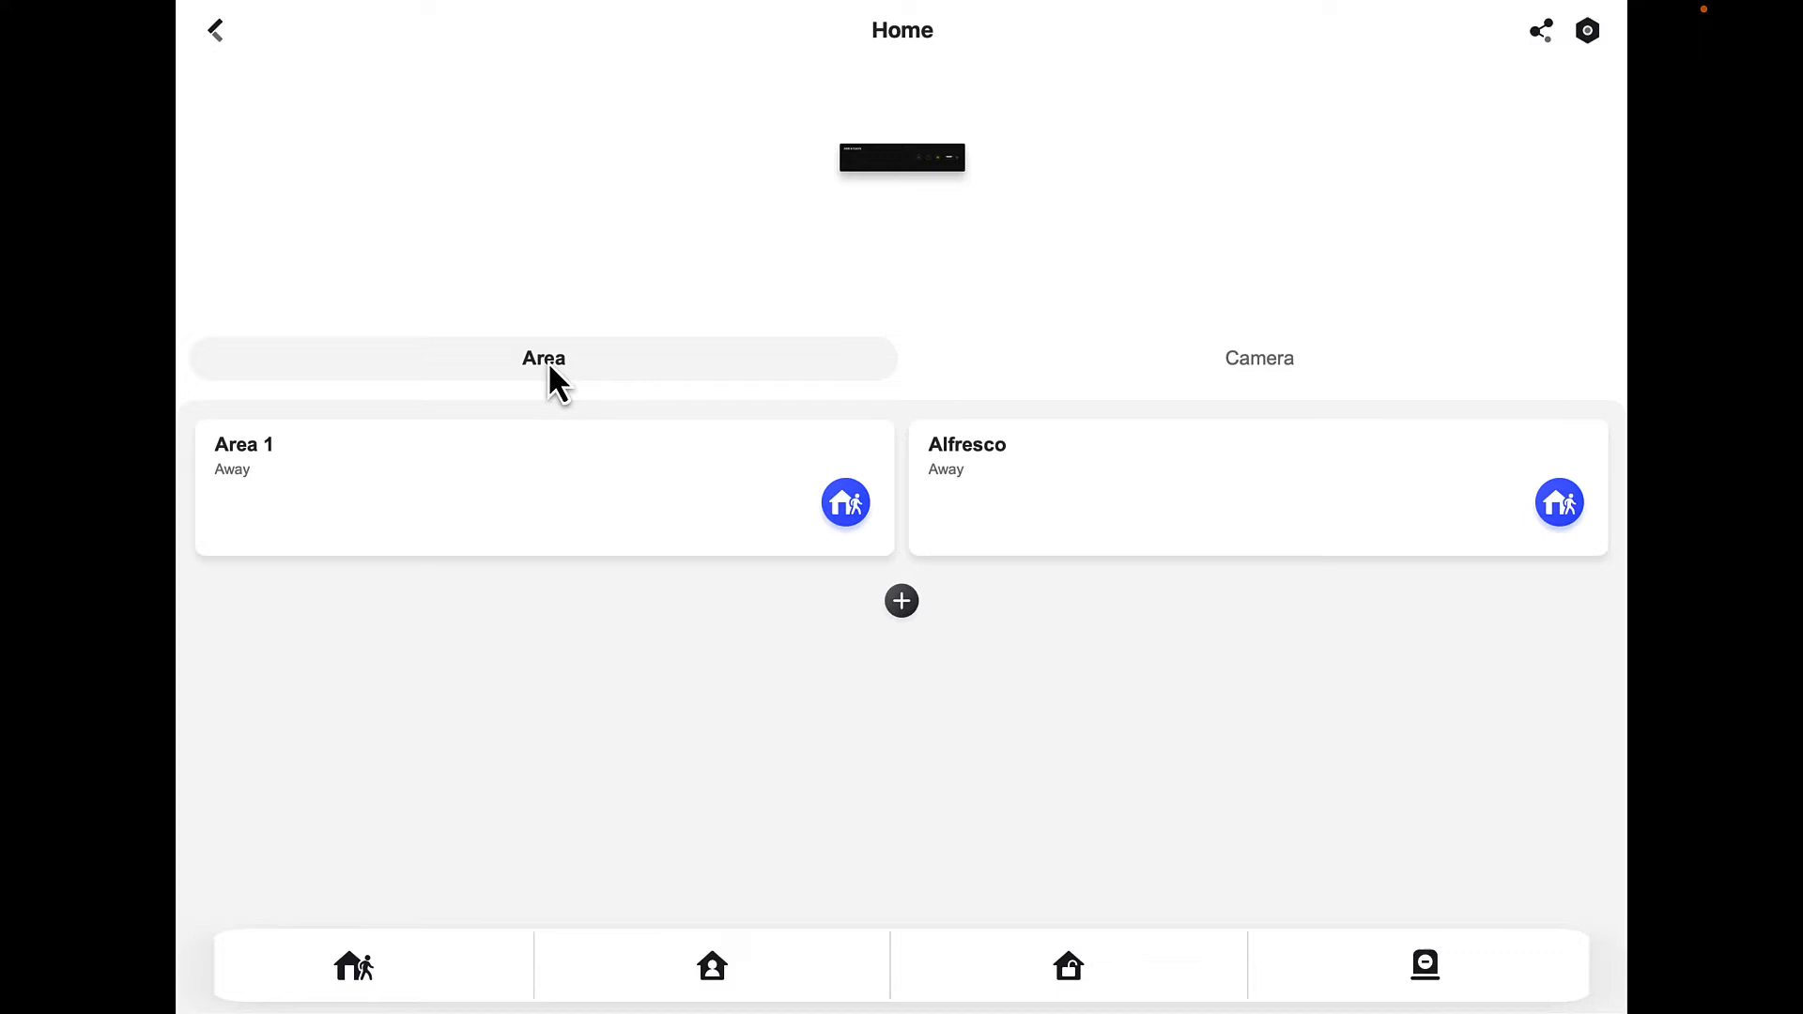
mouse_move(1282, 380)
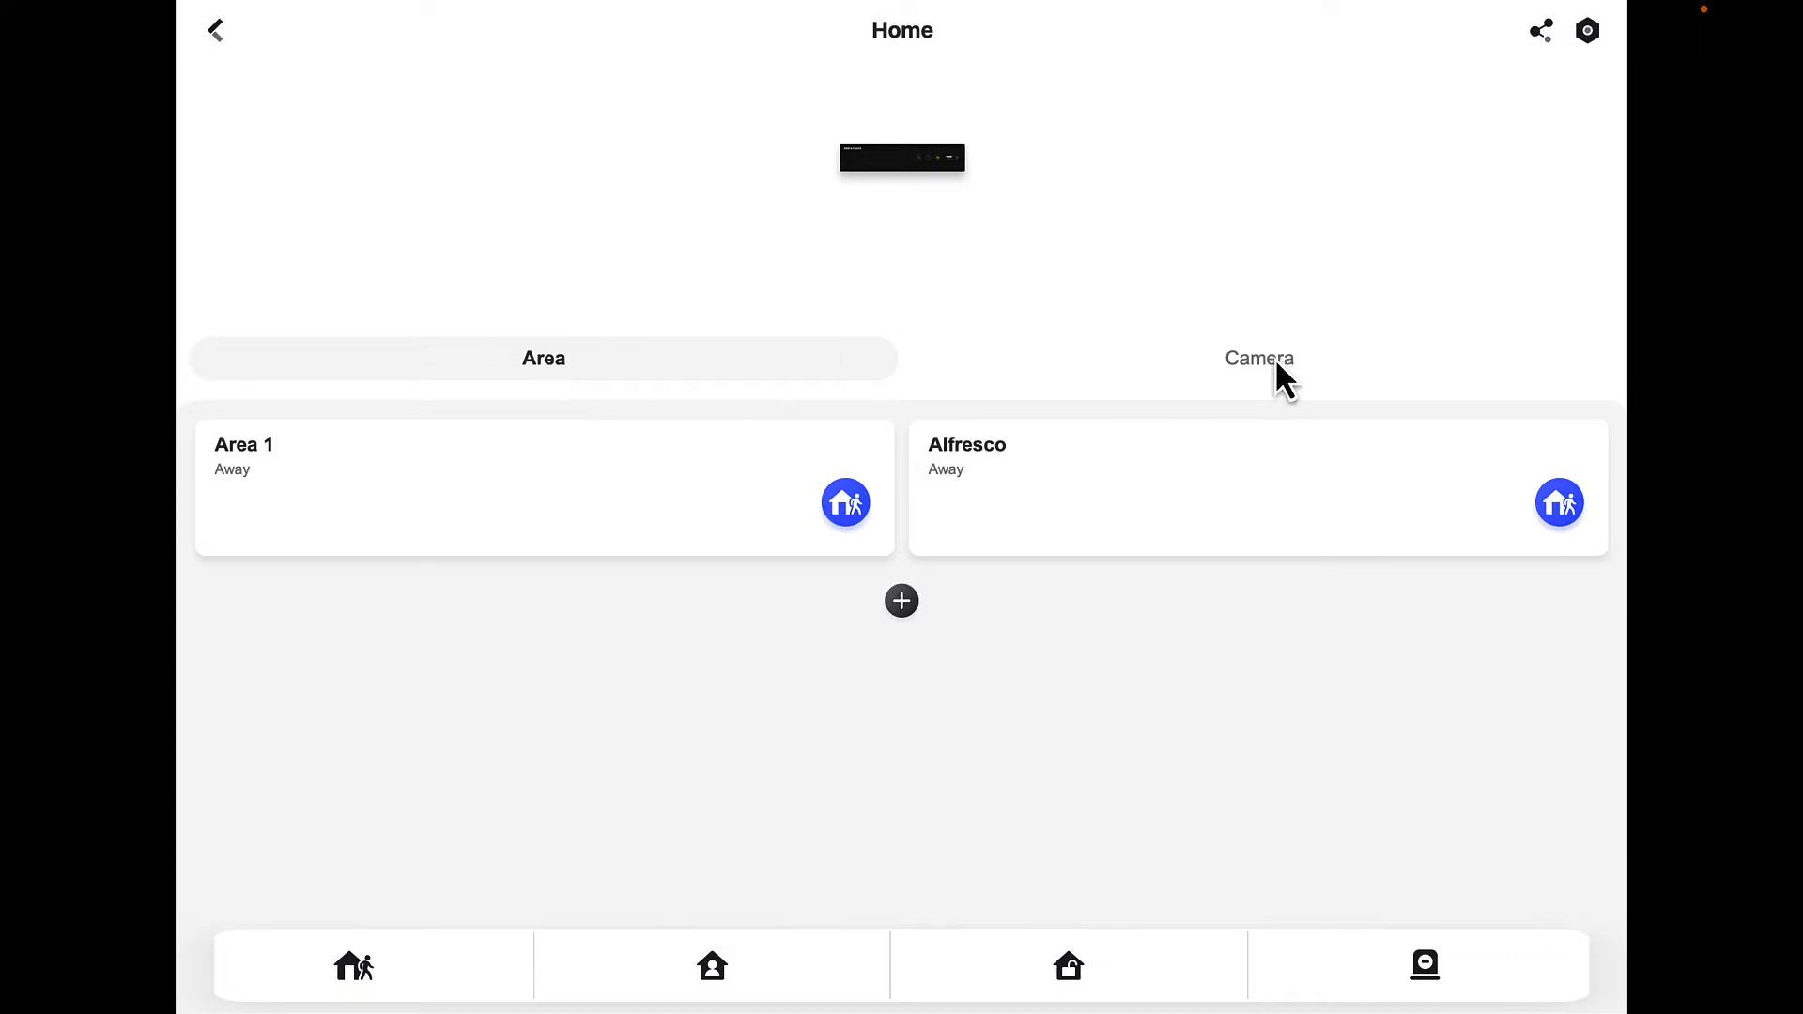
Show the Home recorder's camera list, including Front Door, Rear Yard and Shed Front.
left_click(1259, 358)
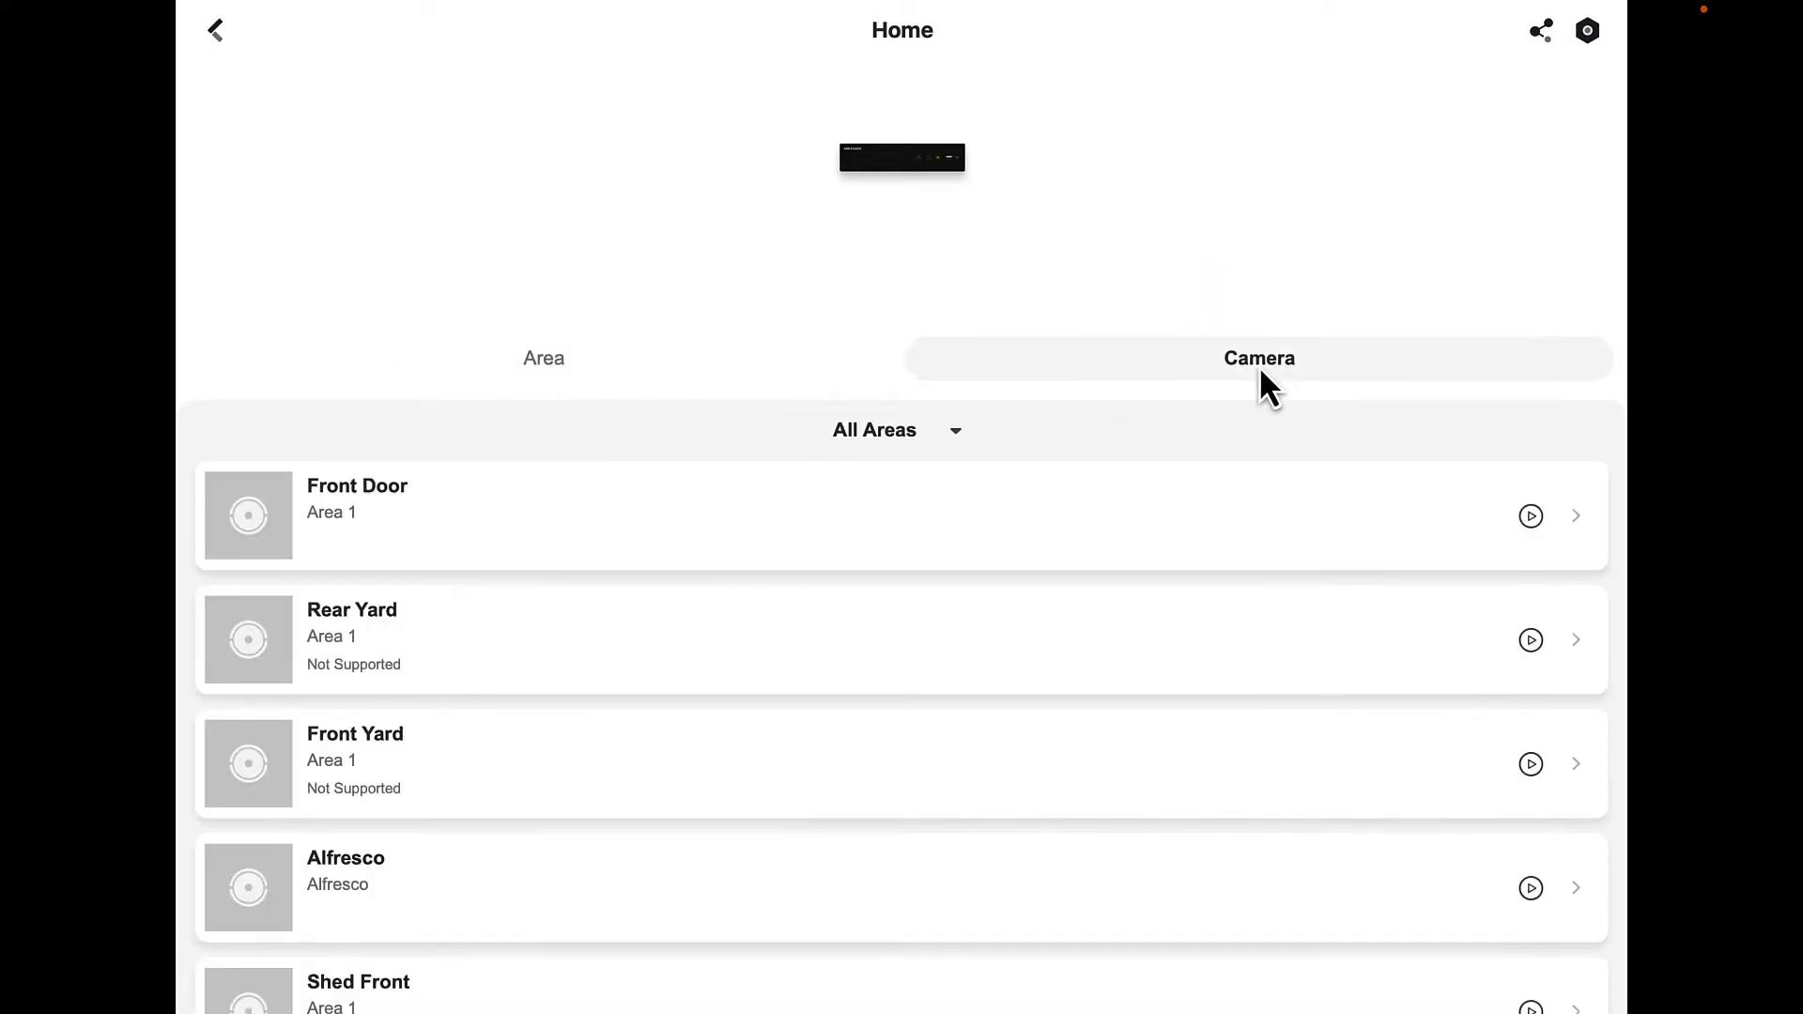
mouse_move(1179, 656)
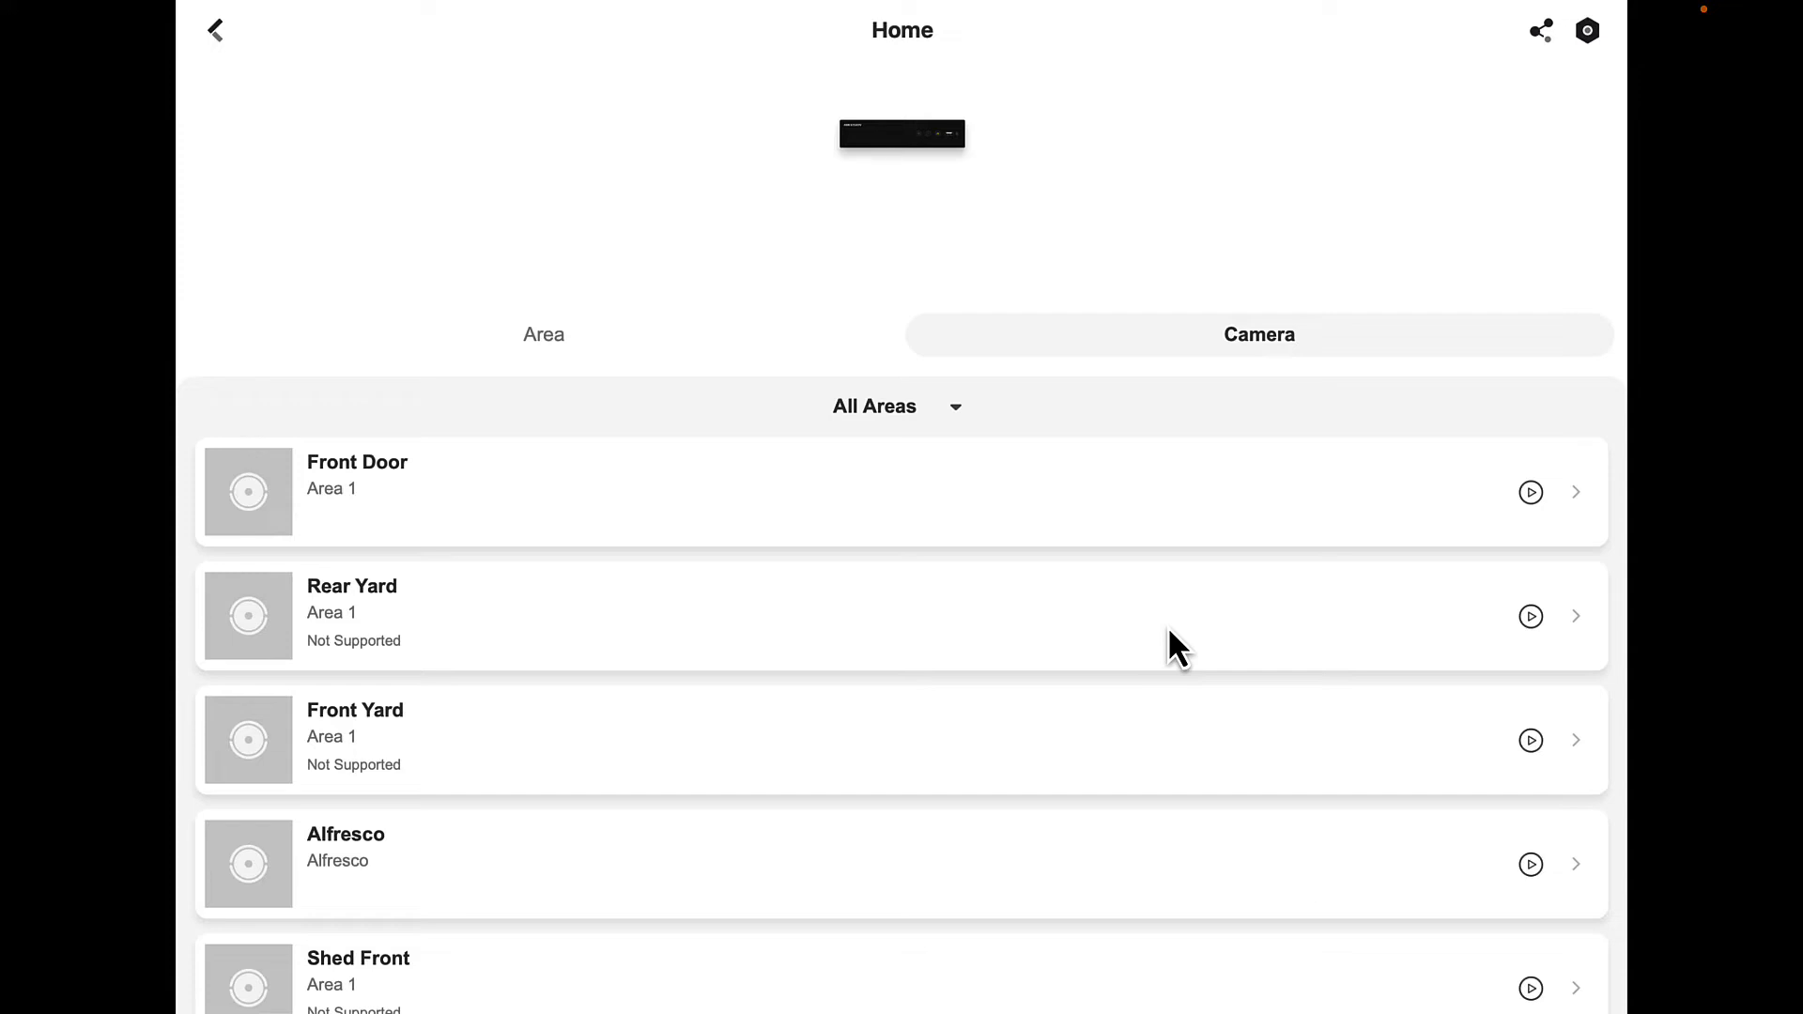
mouse_move(437, 500)
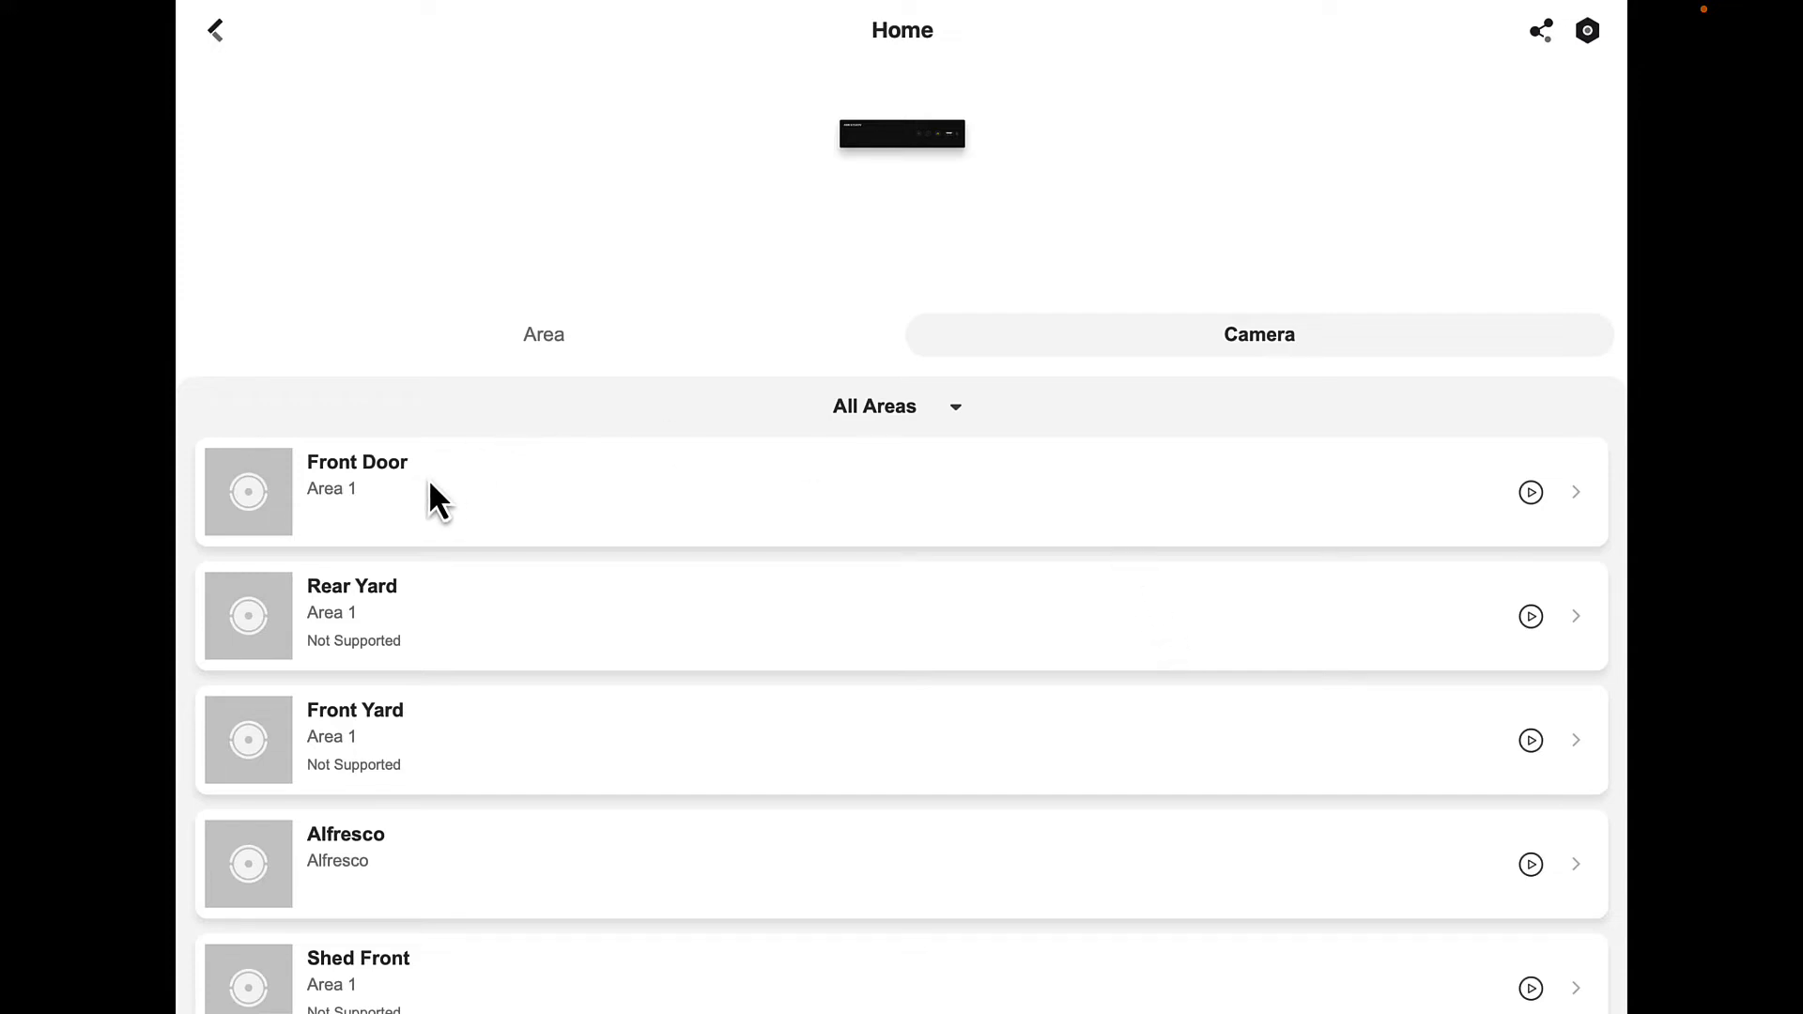
mouse_move(508, 630)
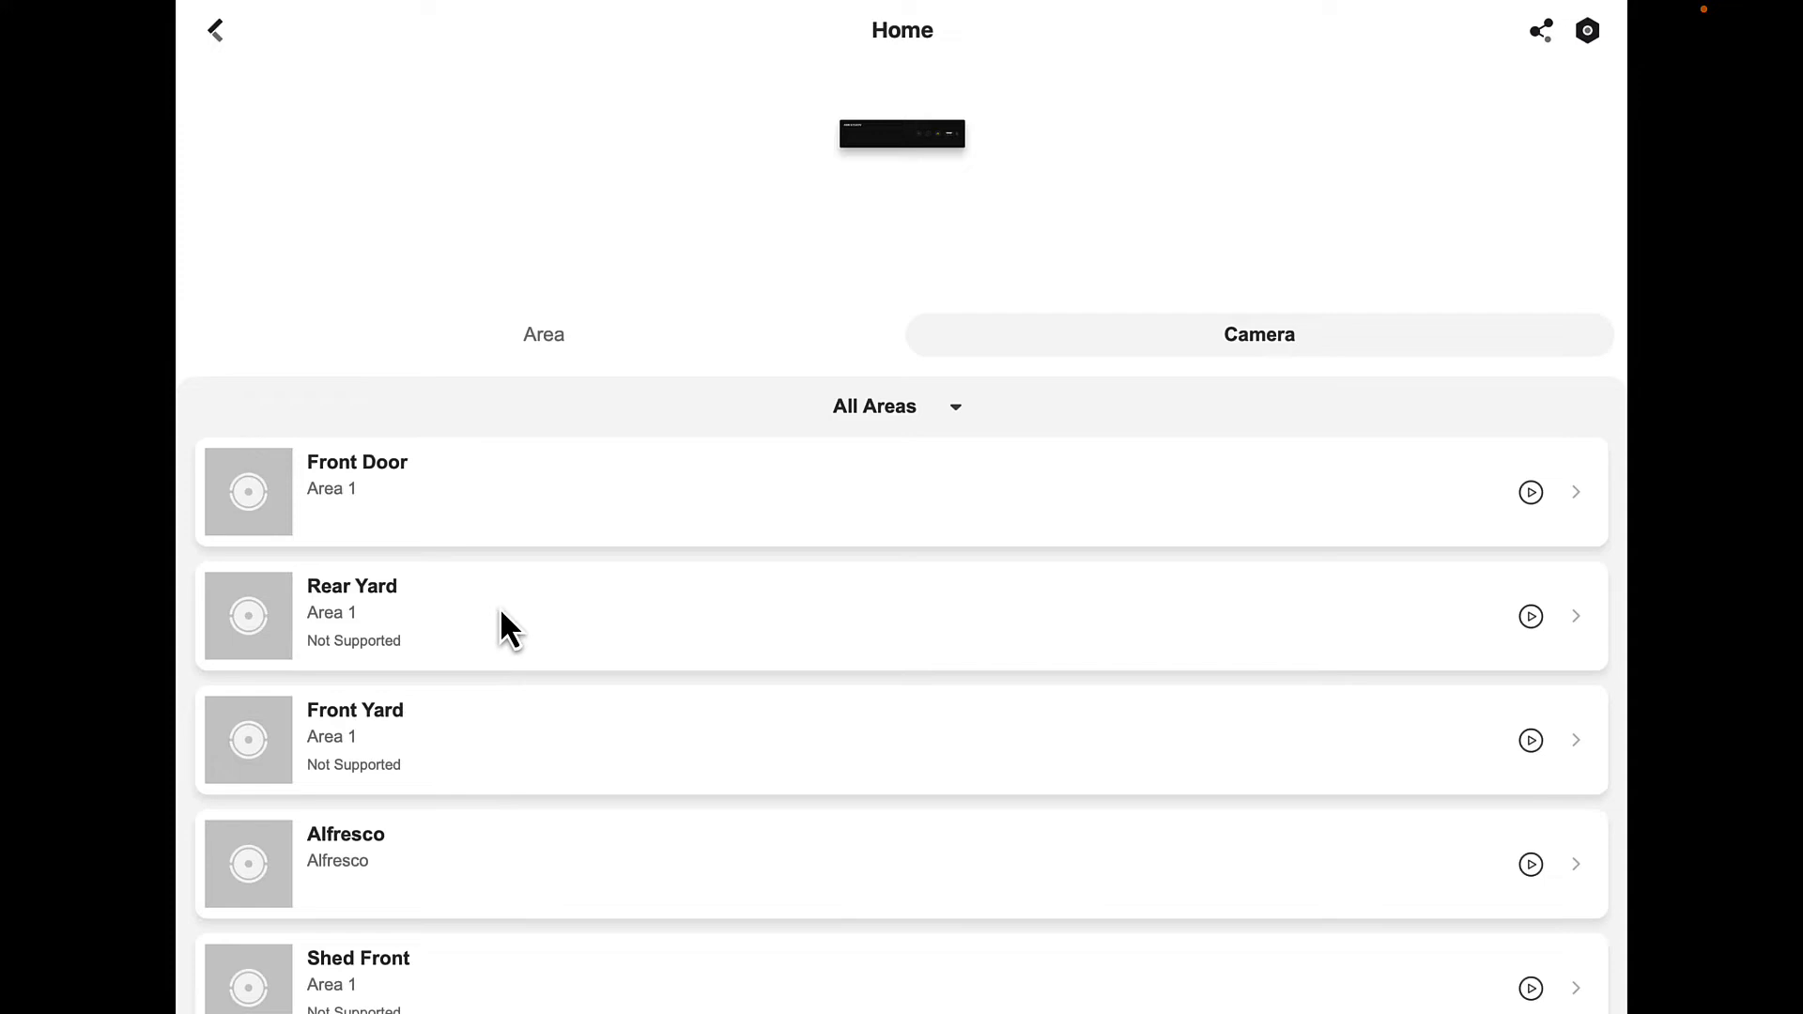
mouse_move(816, 512)
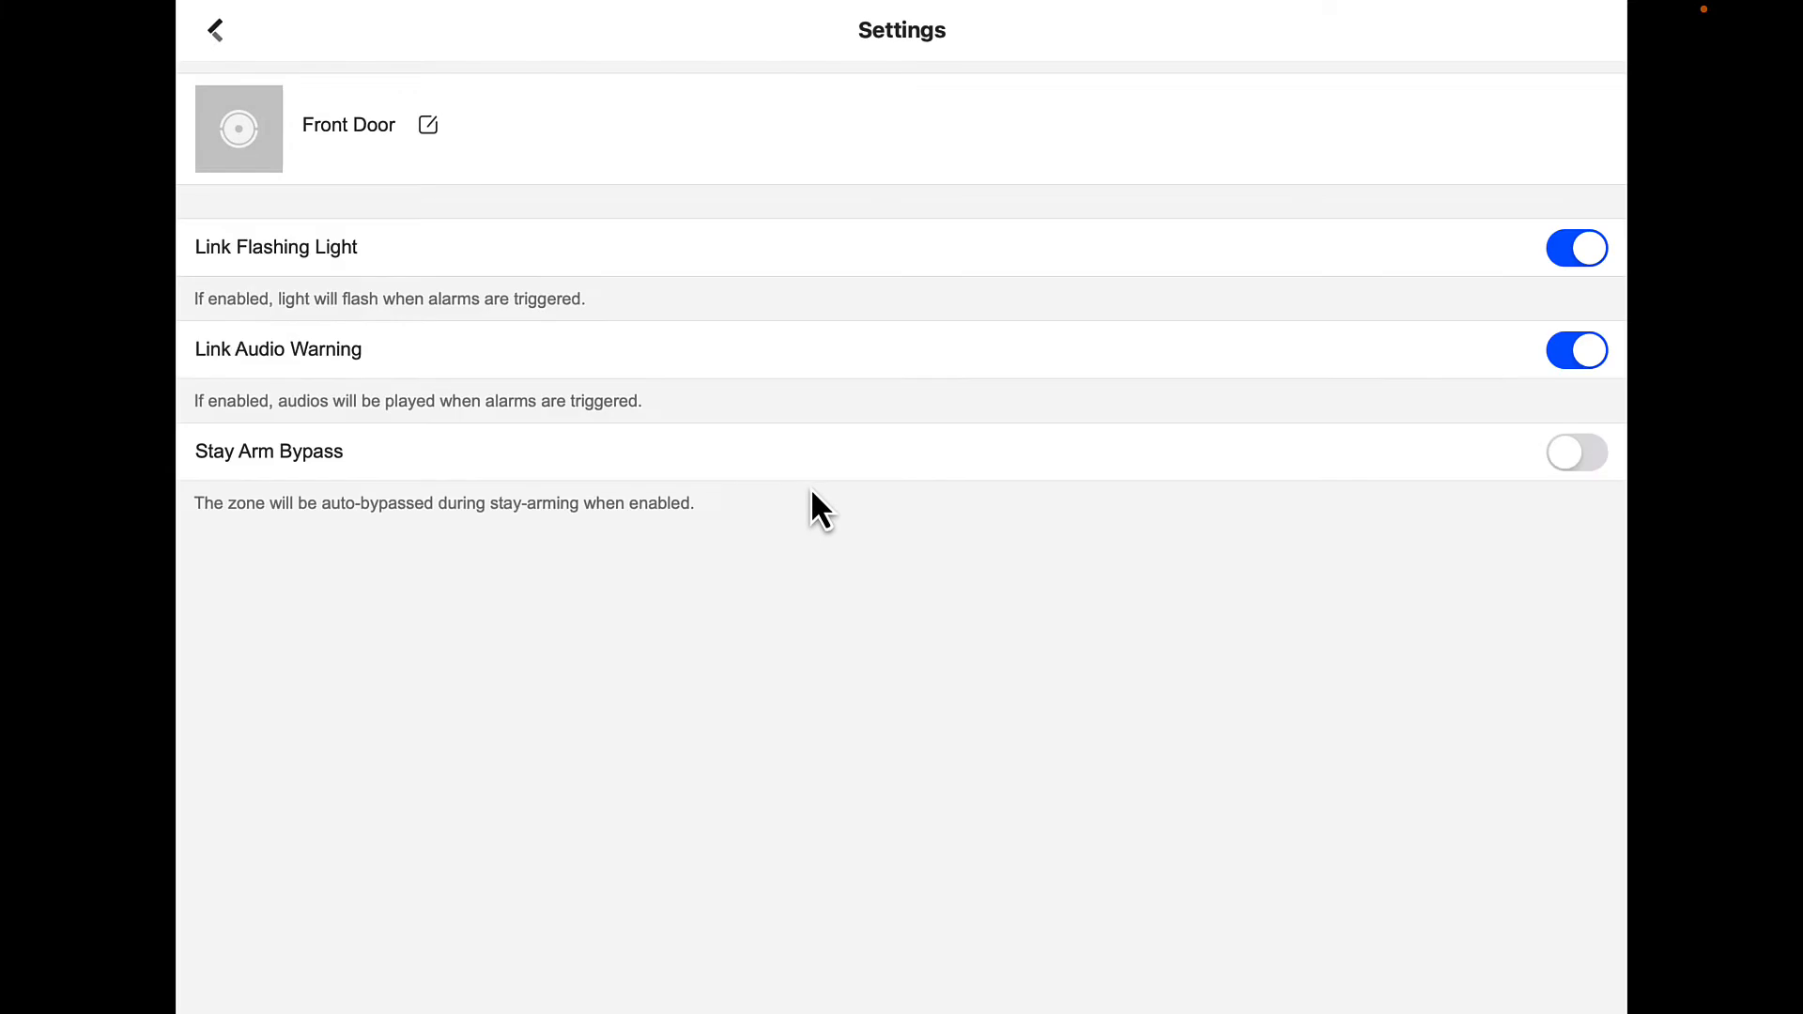
mouse_move(747, 420)
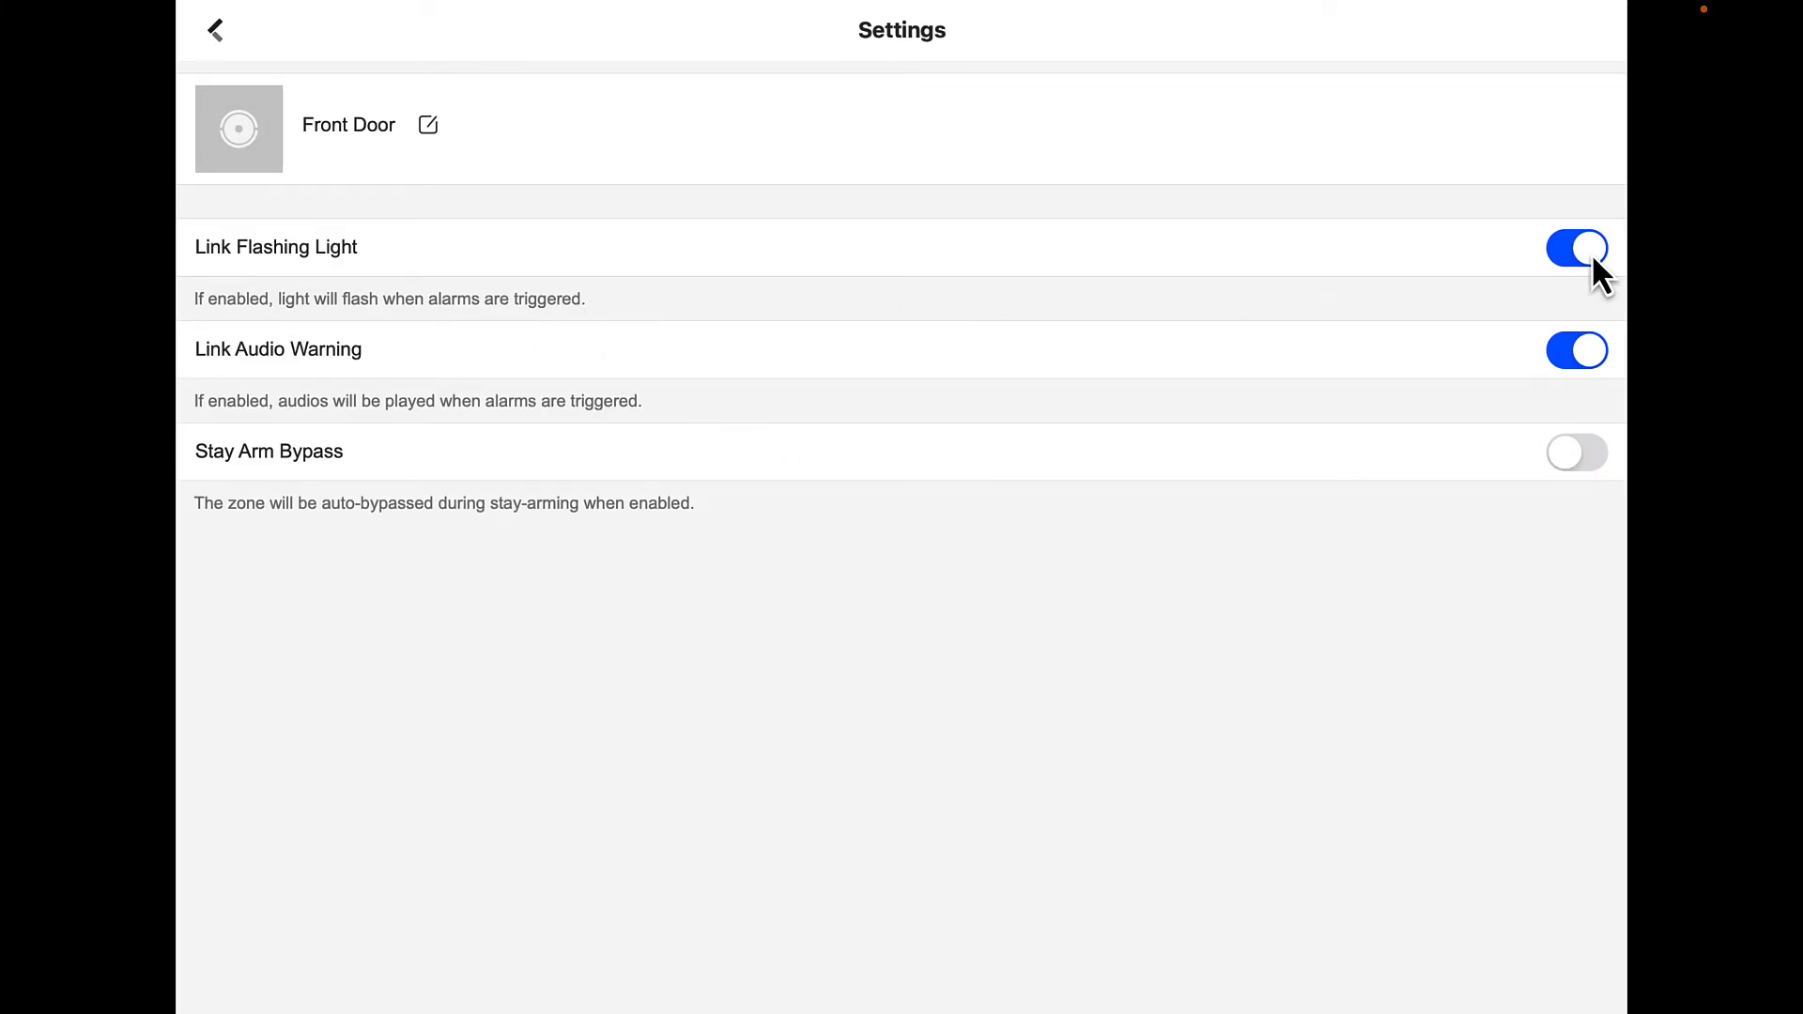
mouse_move(1590, 325)
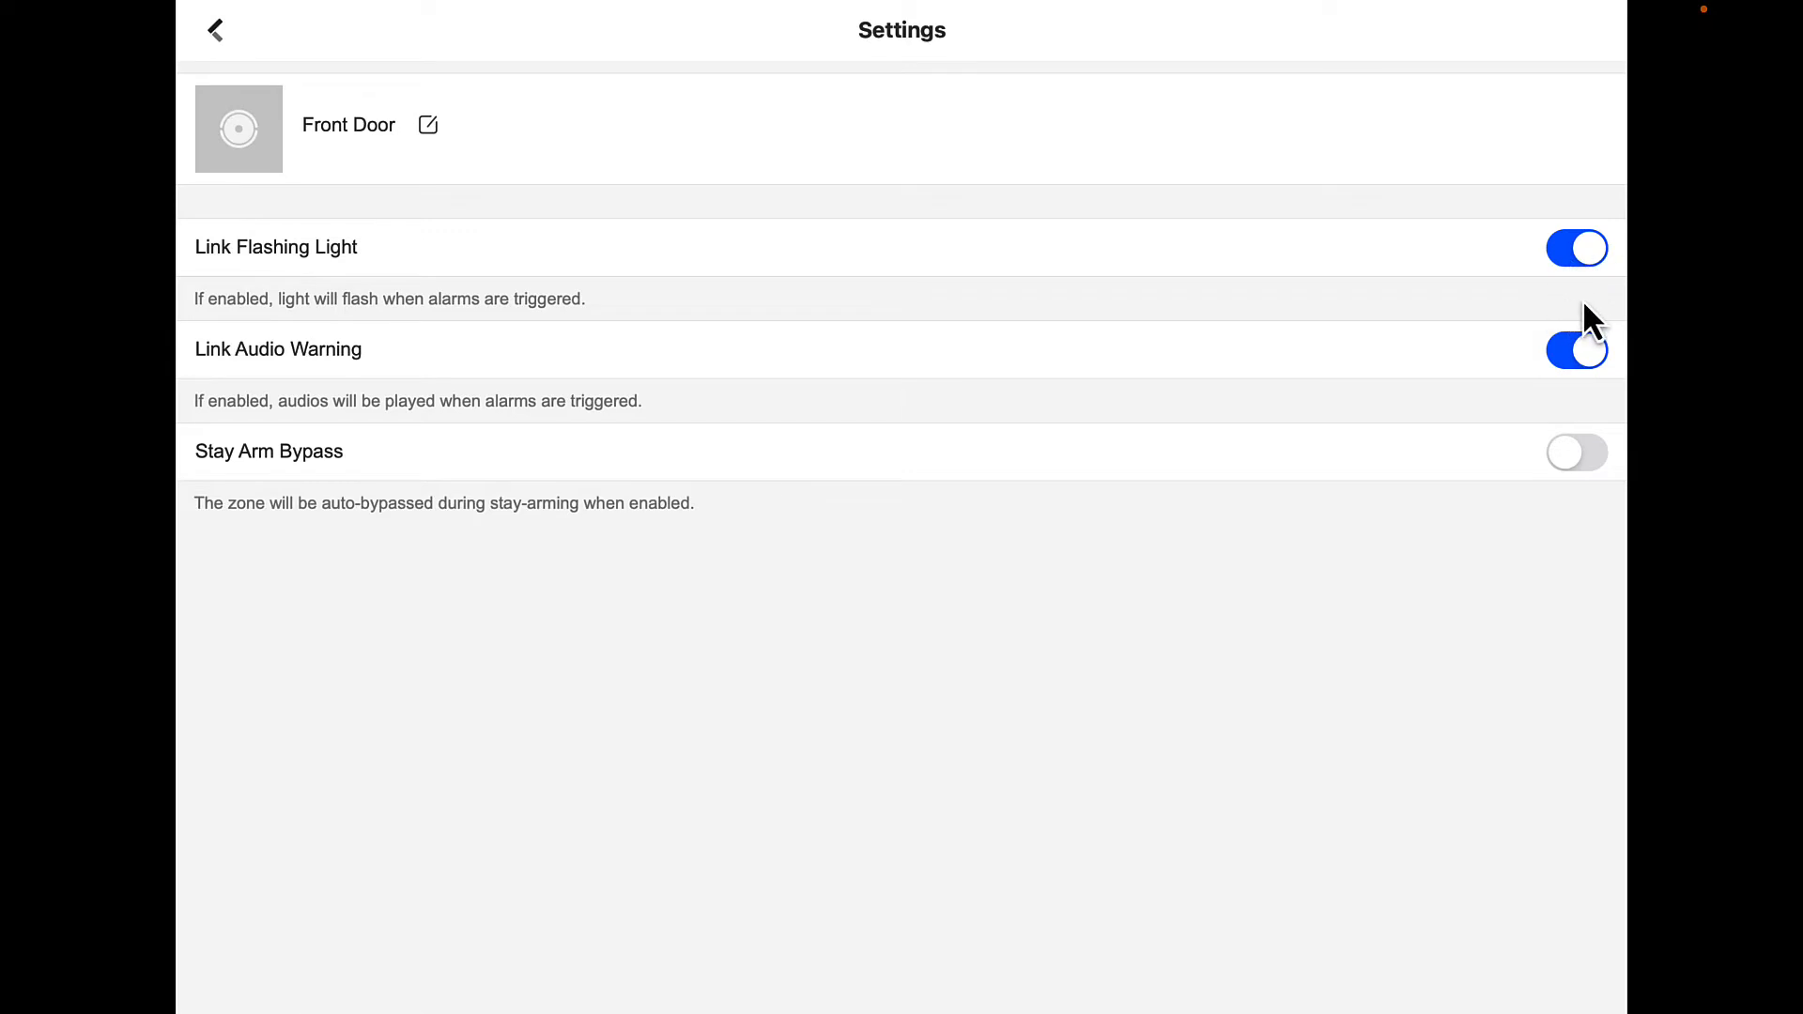
mouse_move(1597, 339)
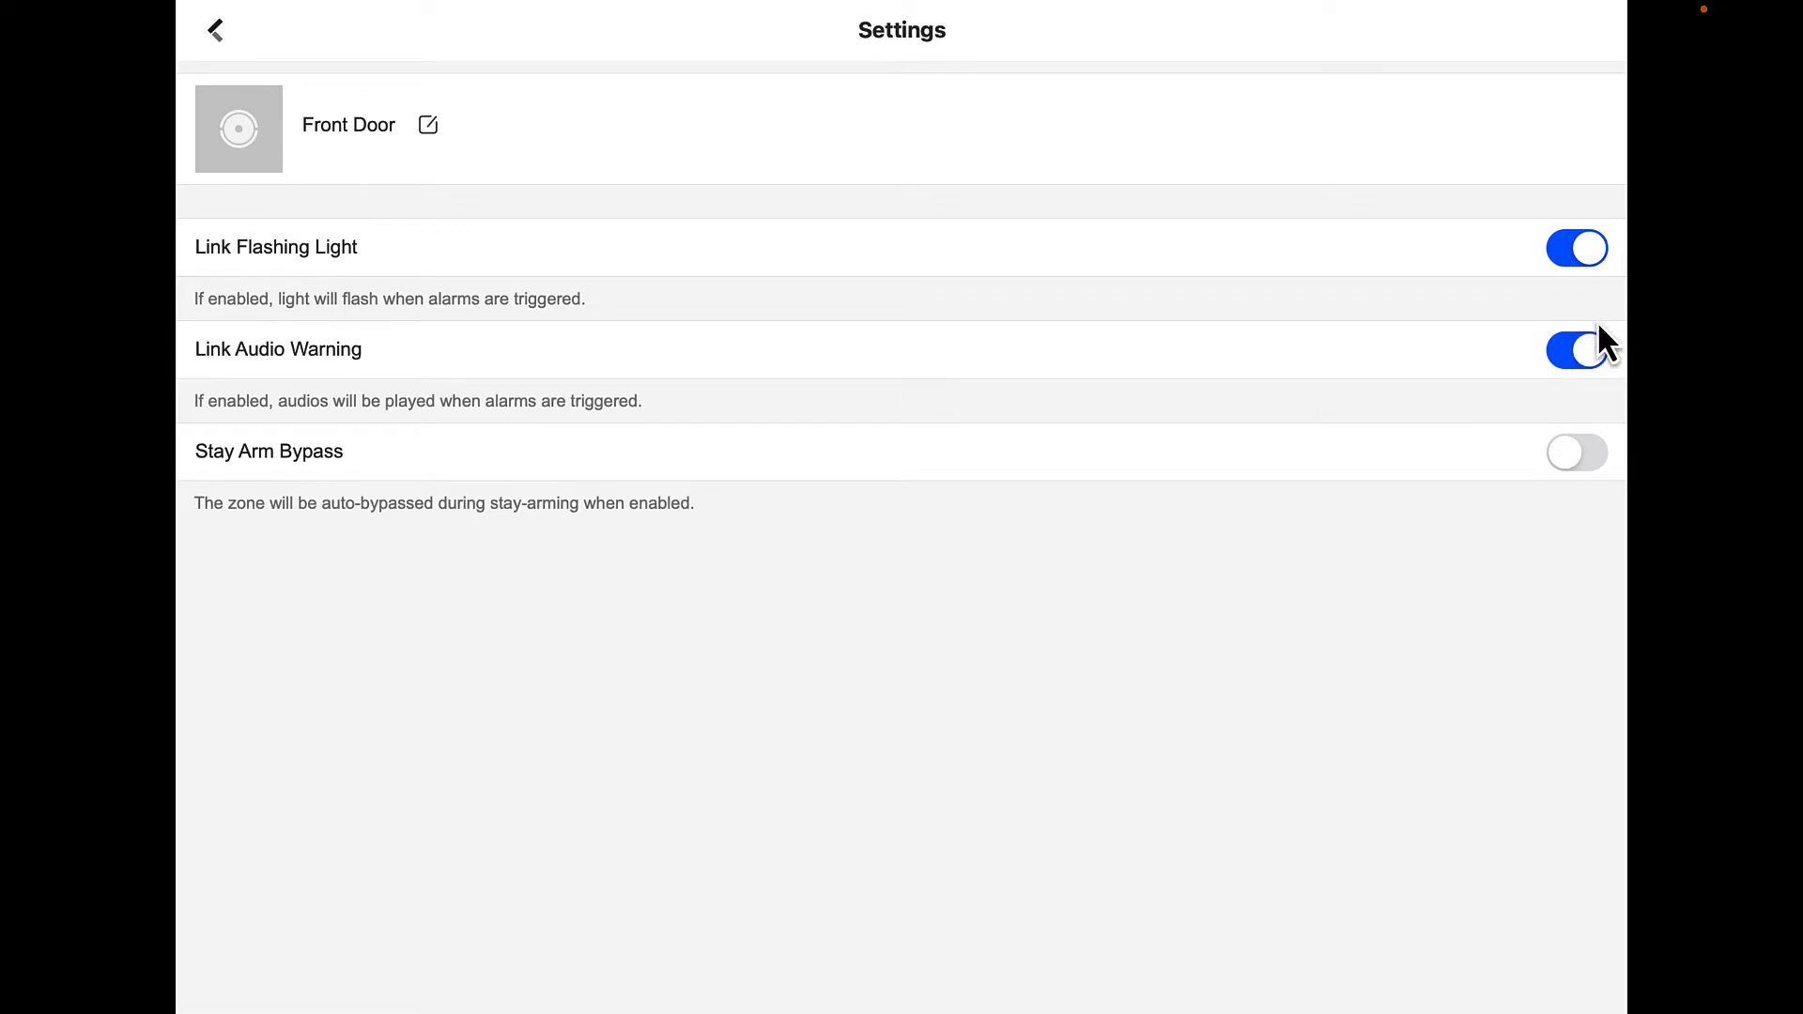
Turn the Front Door camera's Link Flashing Light off, then back on.
left_click(1576, 247)
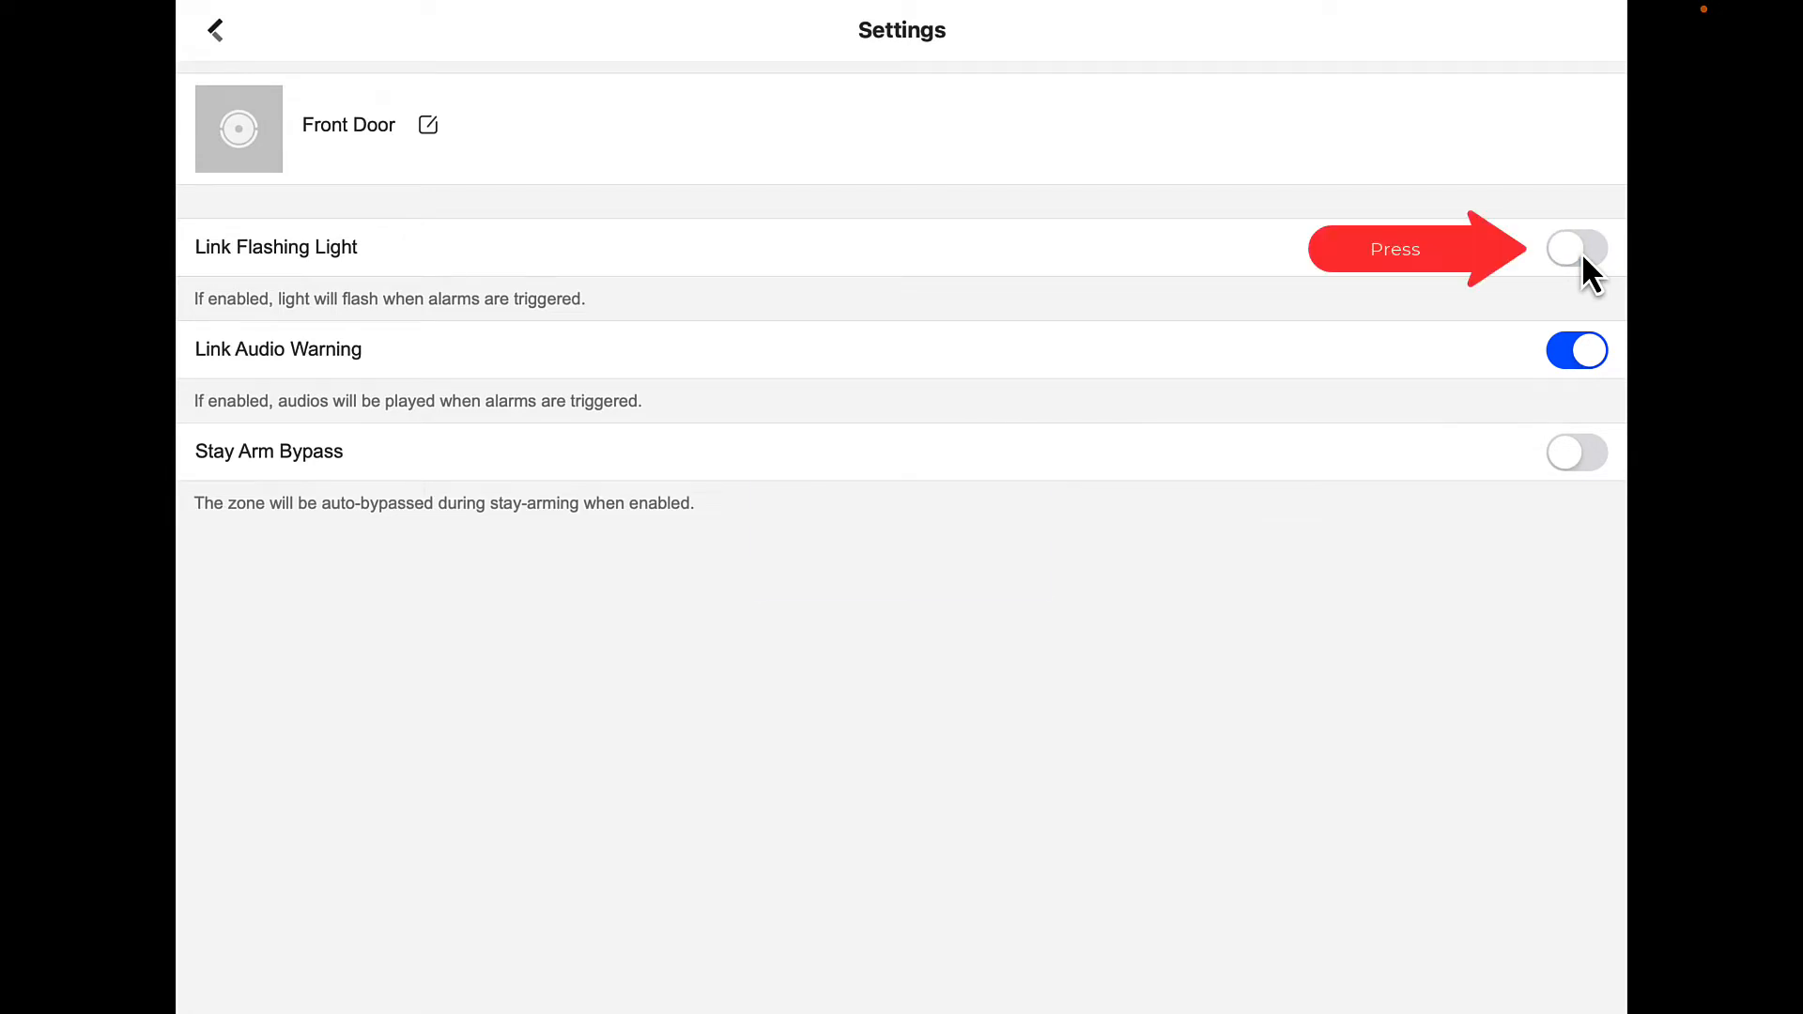
left_click(1577, 248)
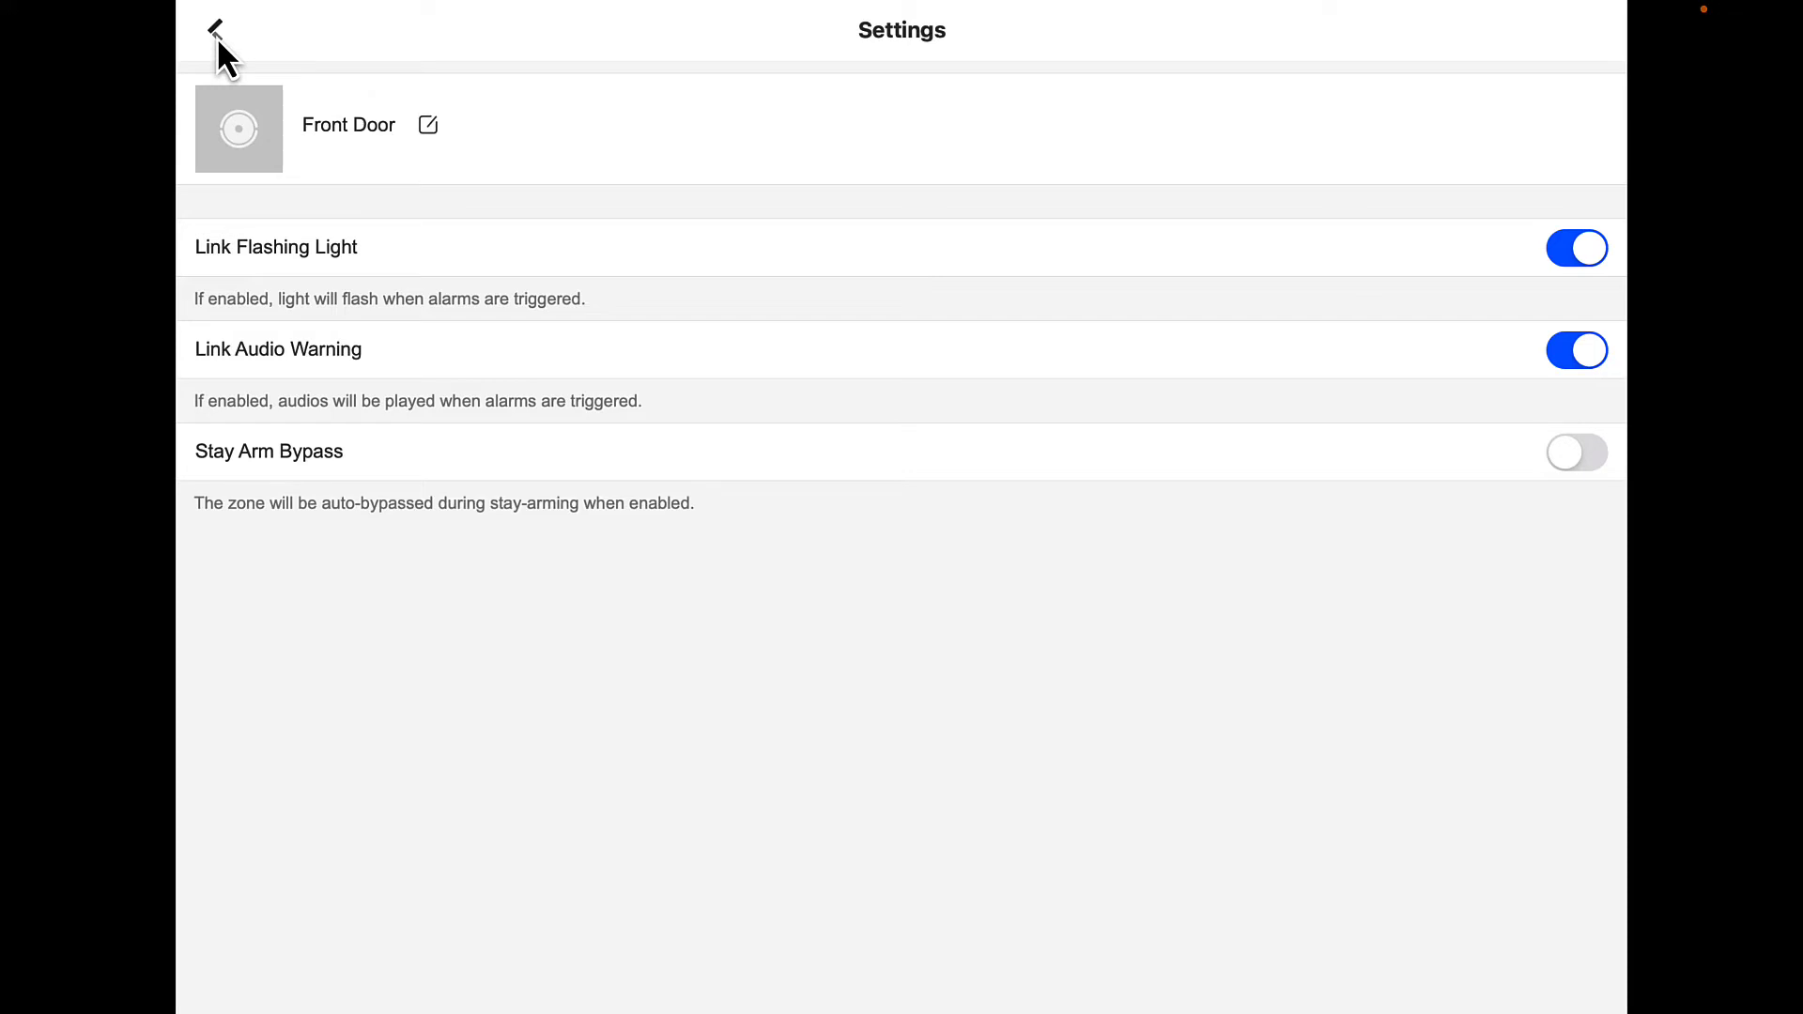
Go back from Front Door settings and open the Home recorder's device settings.
left_click(215, 30)
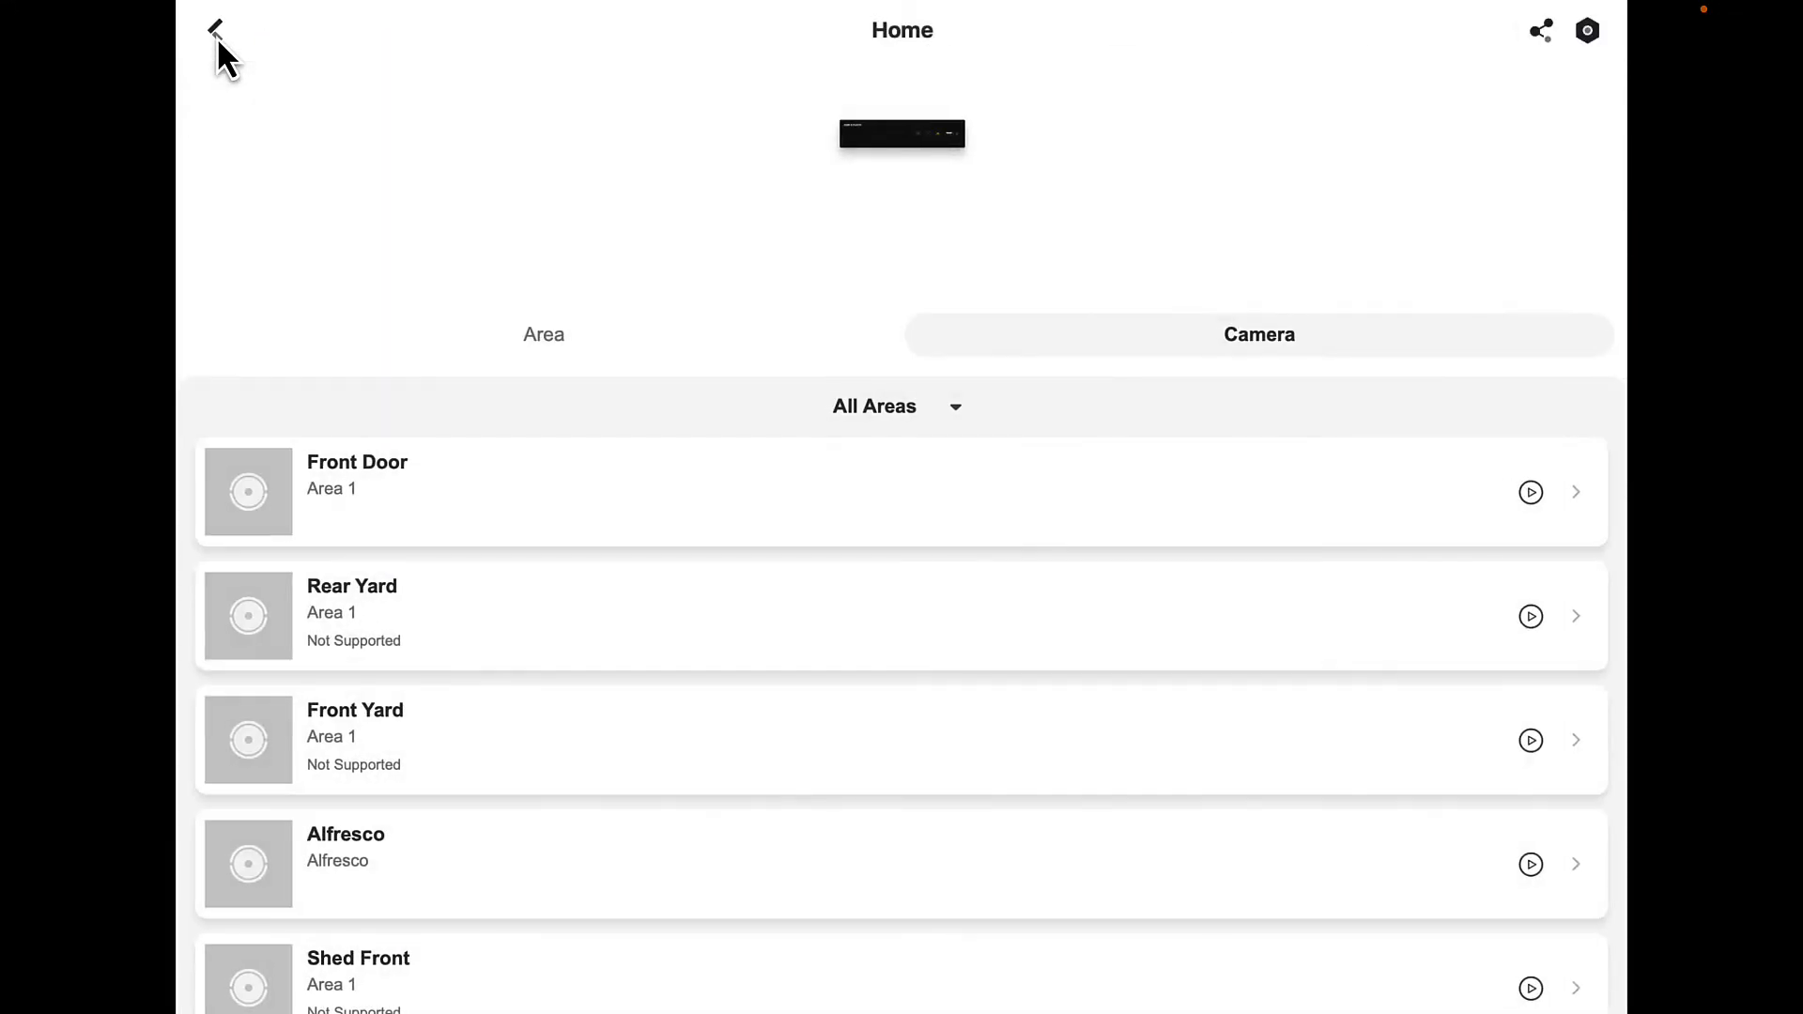
mouse_move(1486, 161)
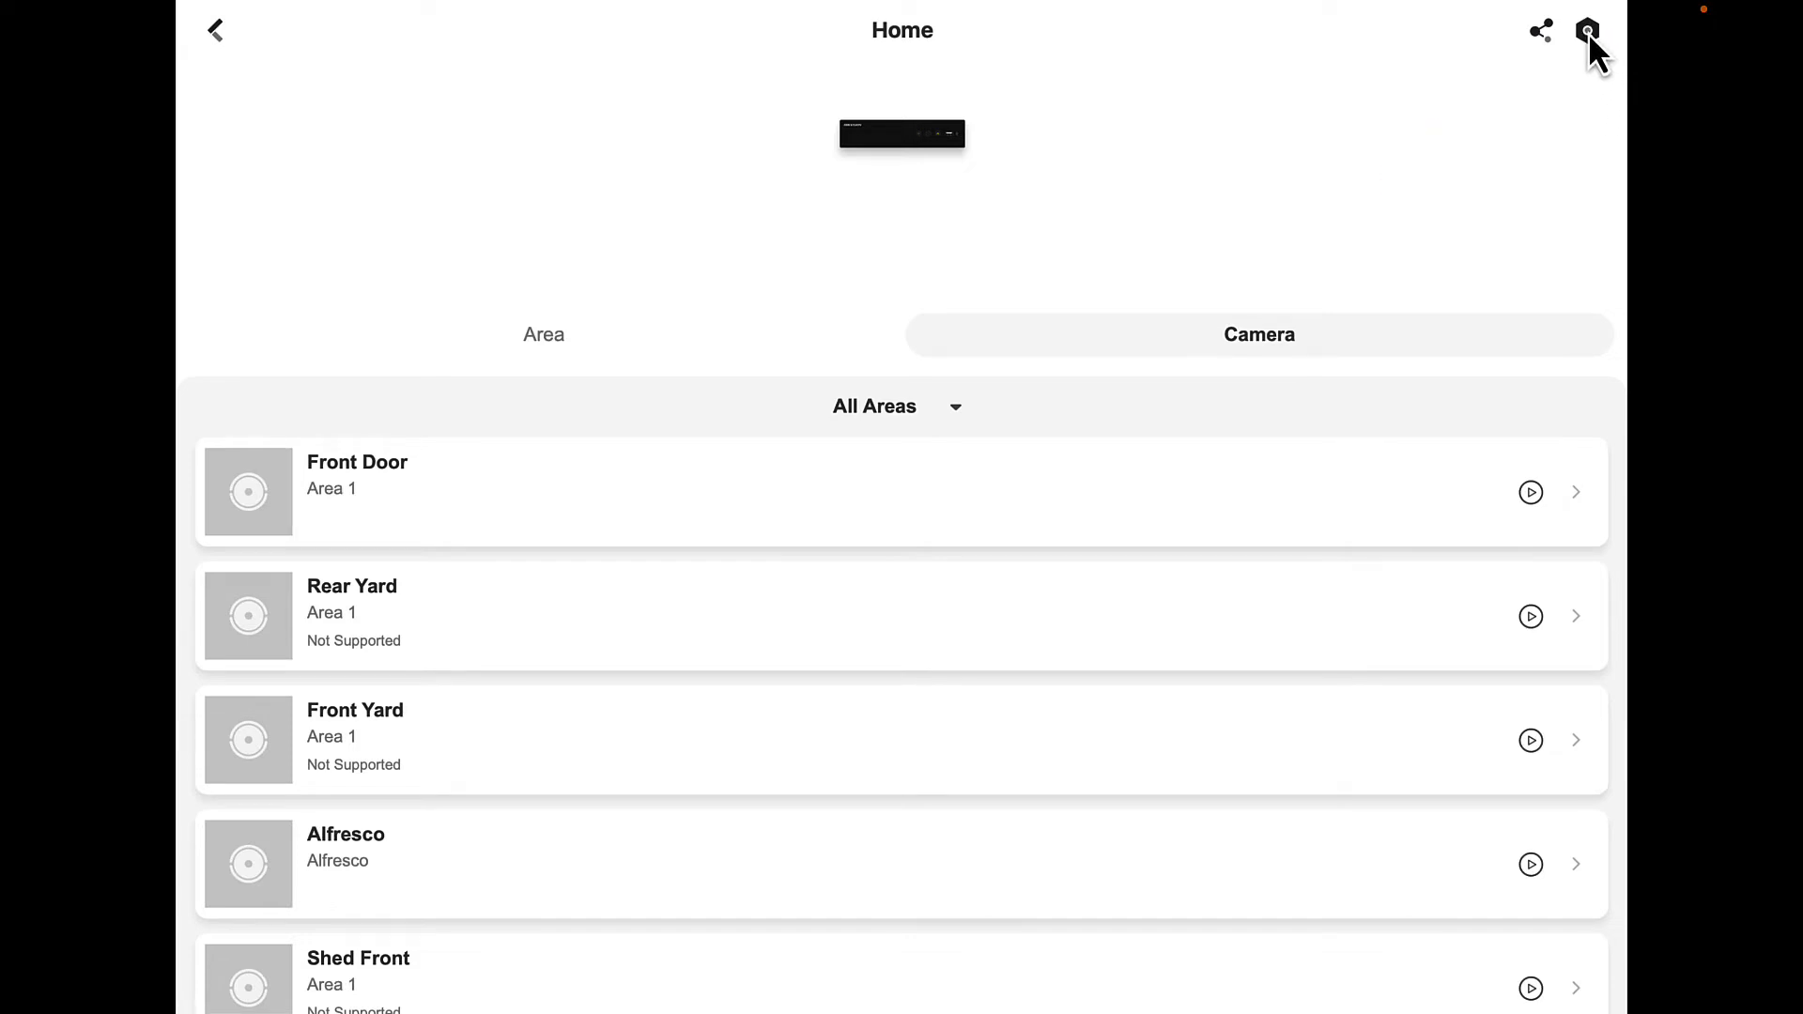
left_click(1588, 30)
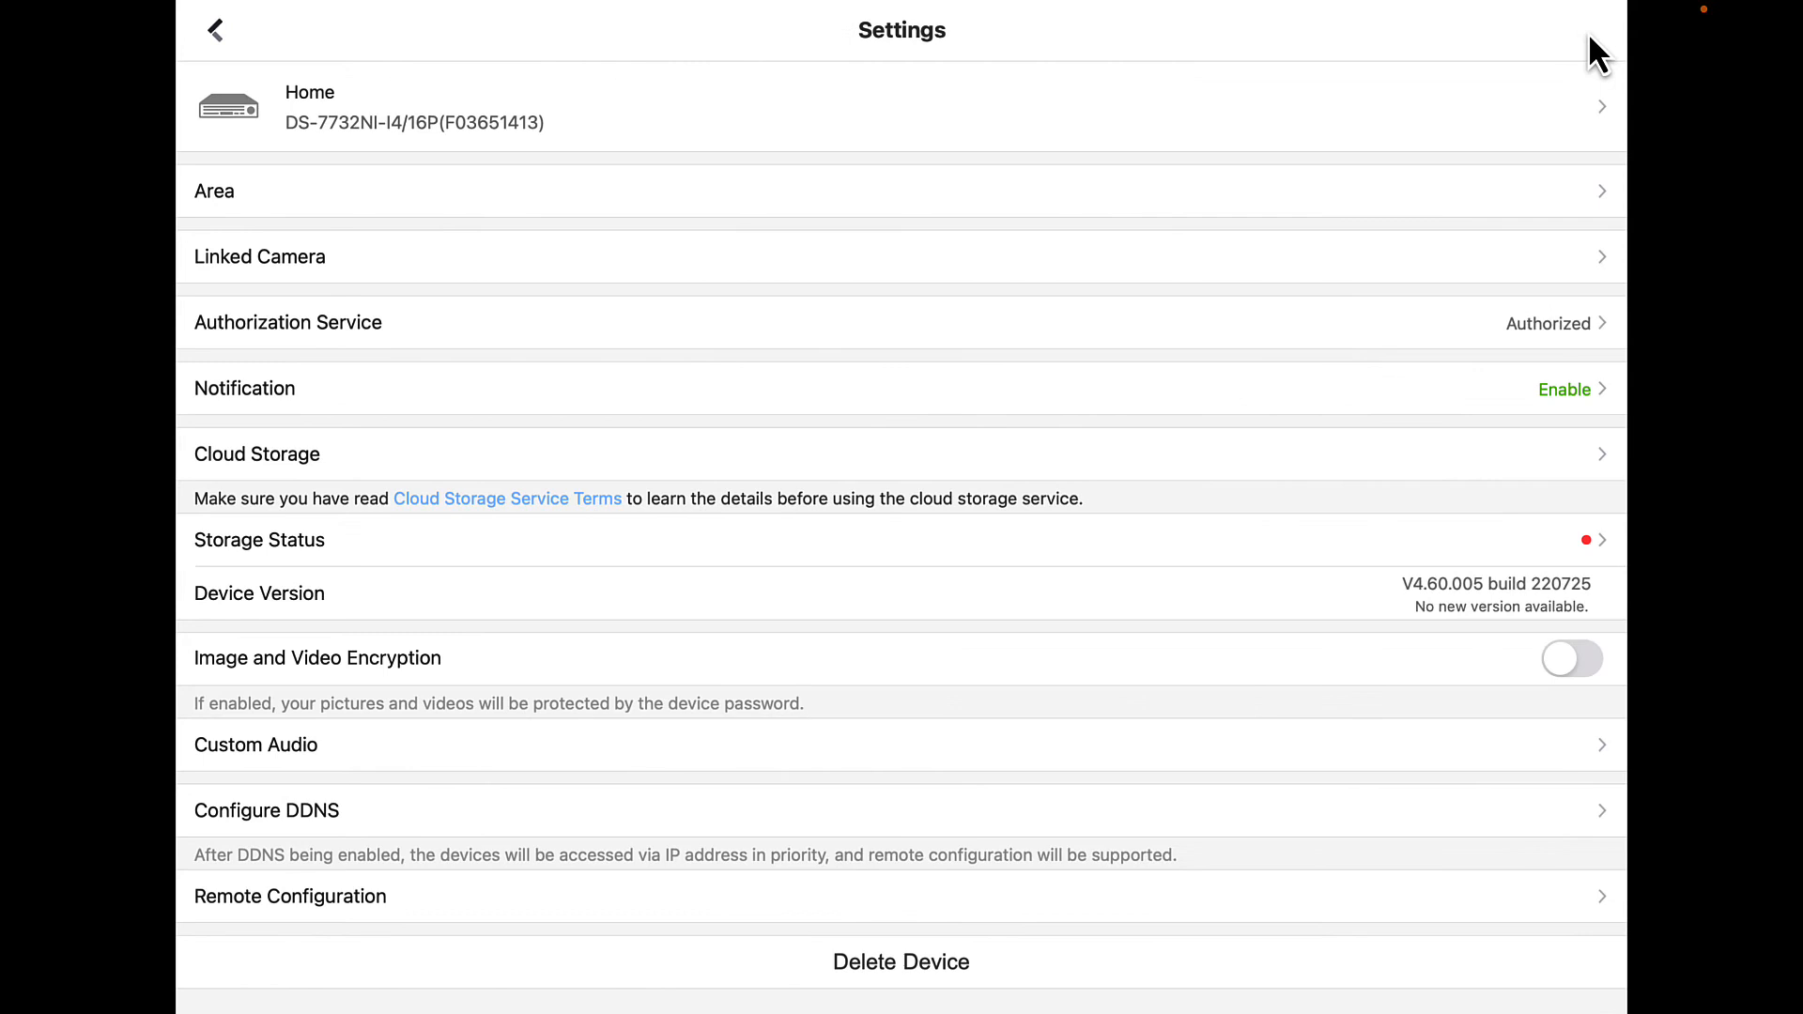
mouse_move(1379, 123)
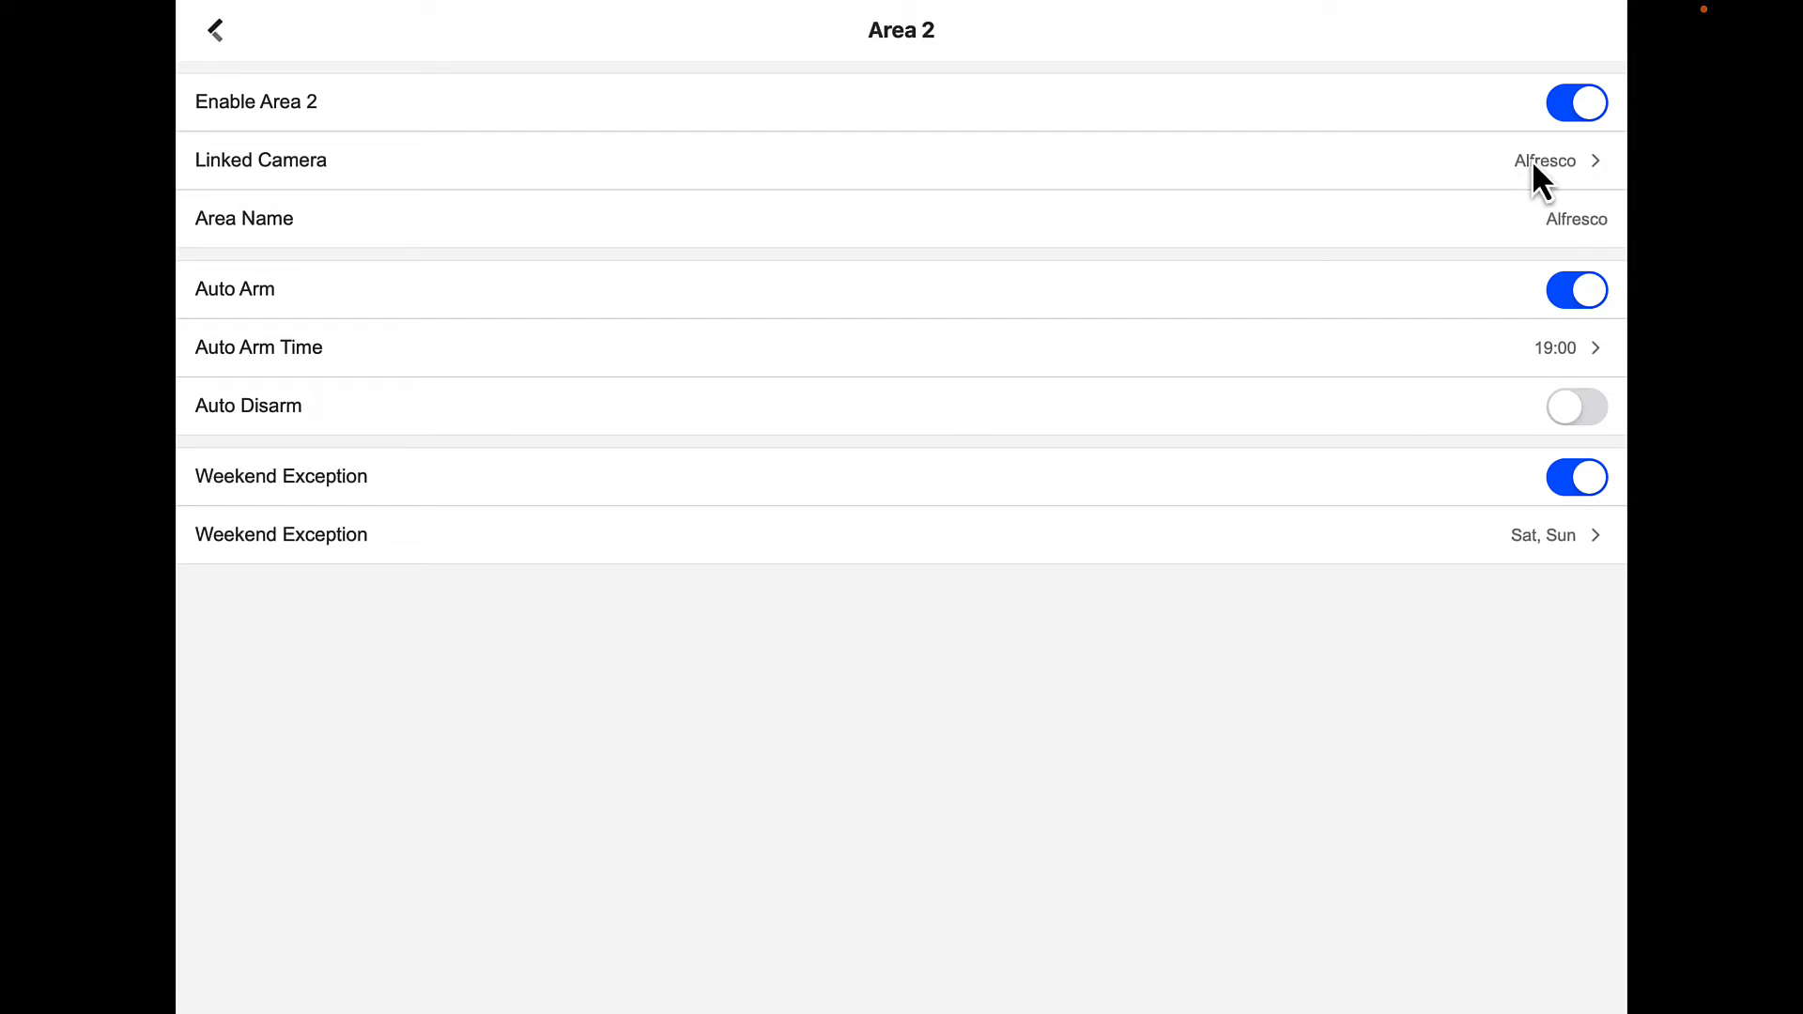
left_click(1577, 219)
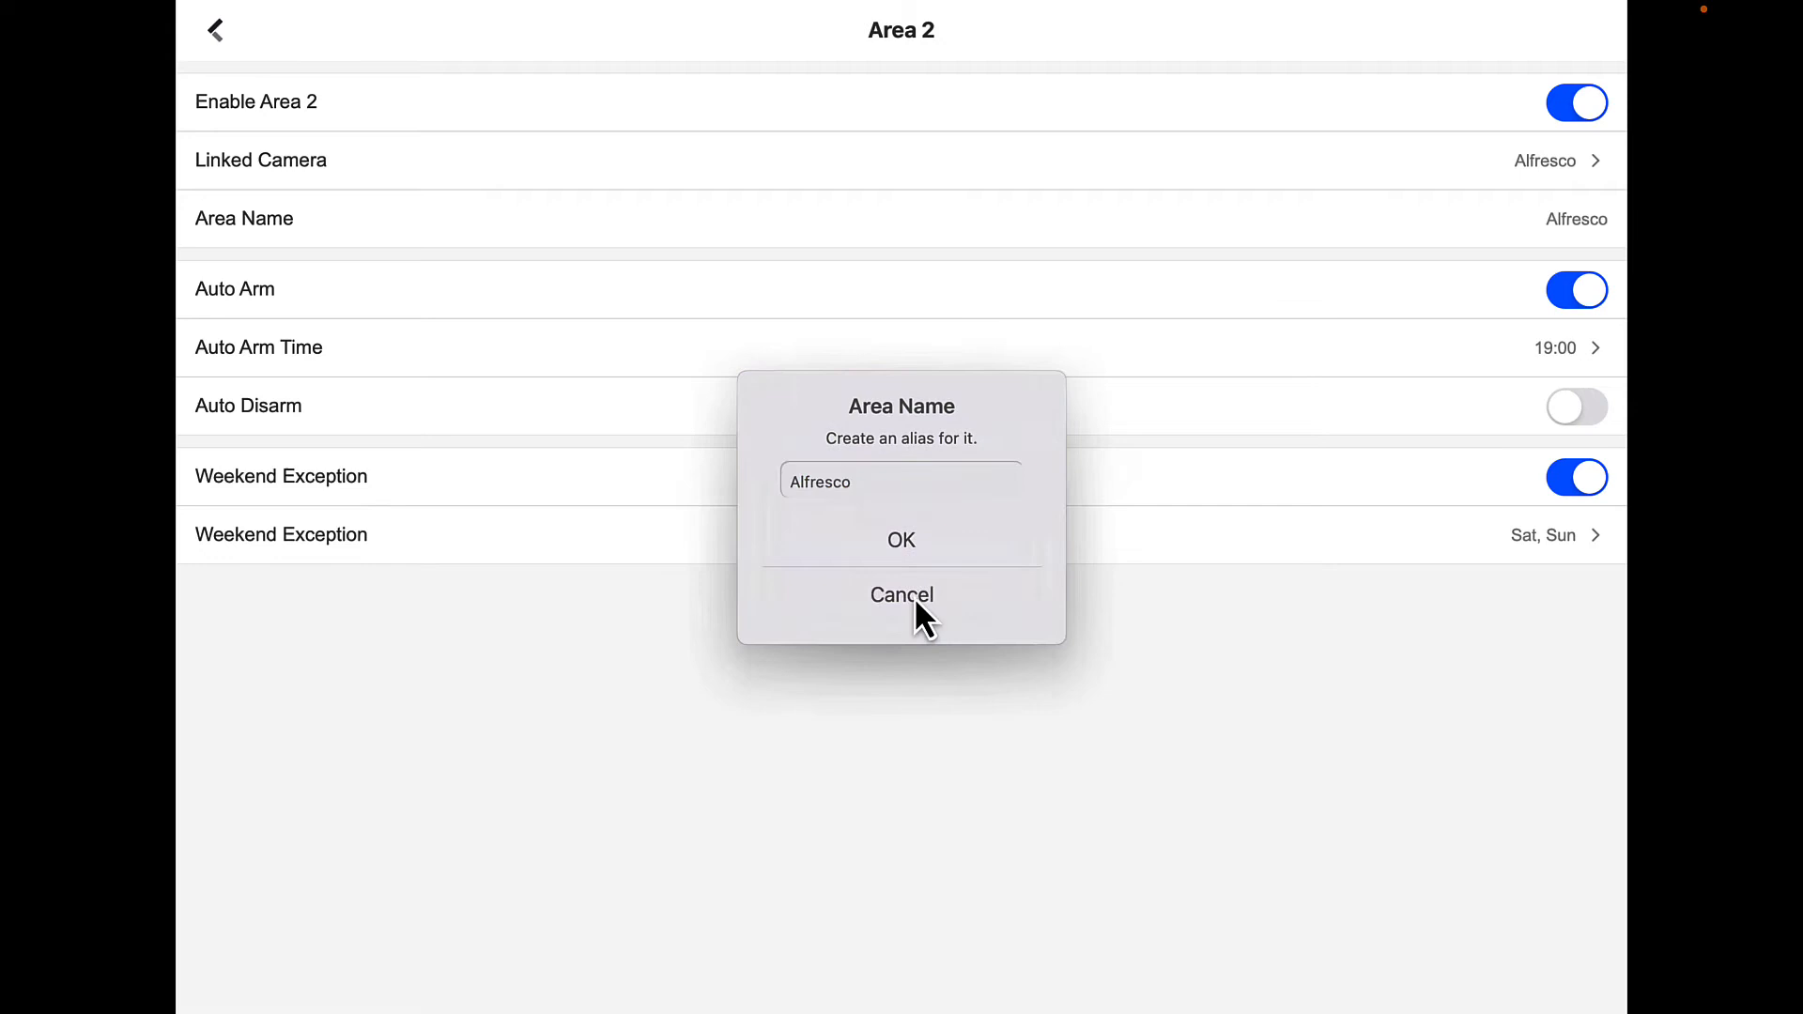
left_click(901, 595)
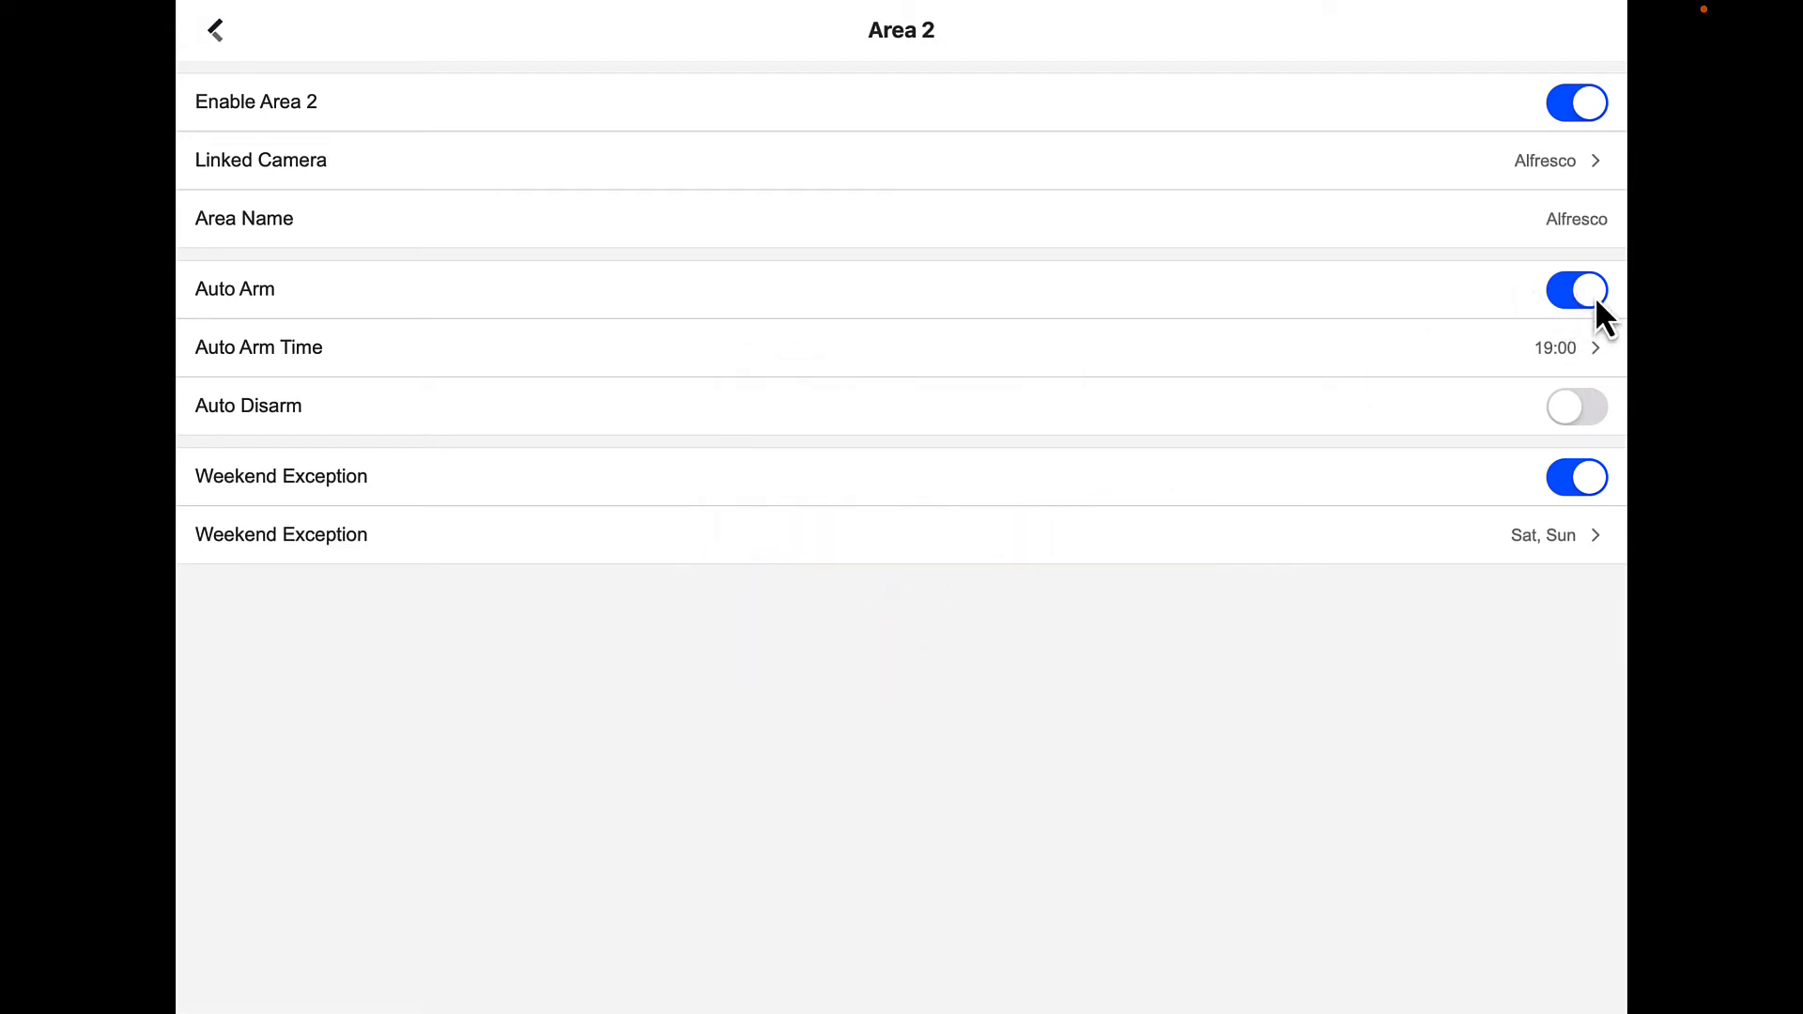
mouse_move(1561, 370)
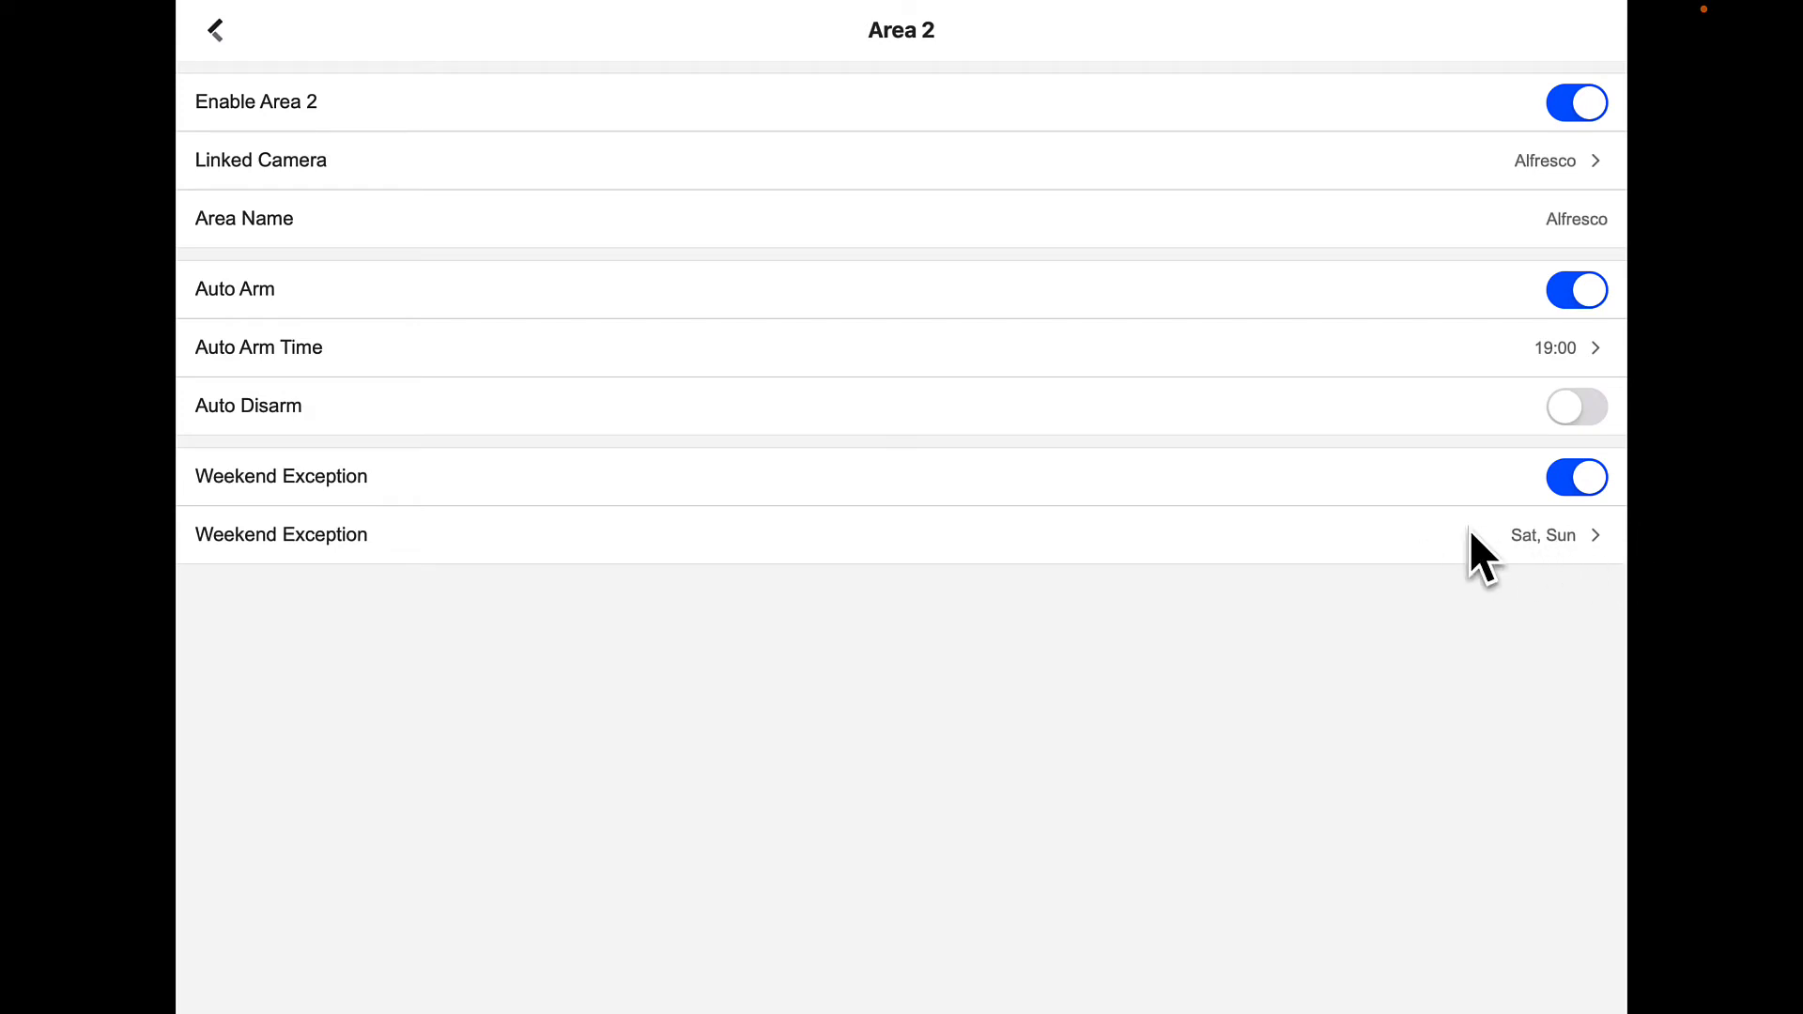
mouse_move(690, 193)
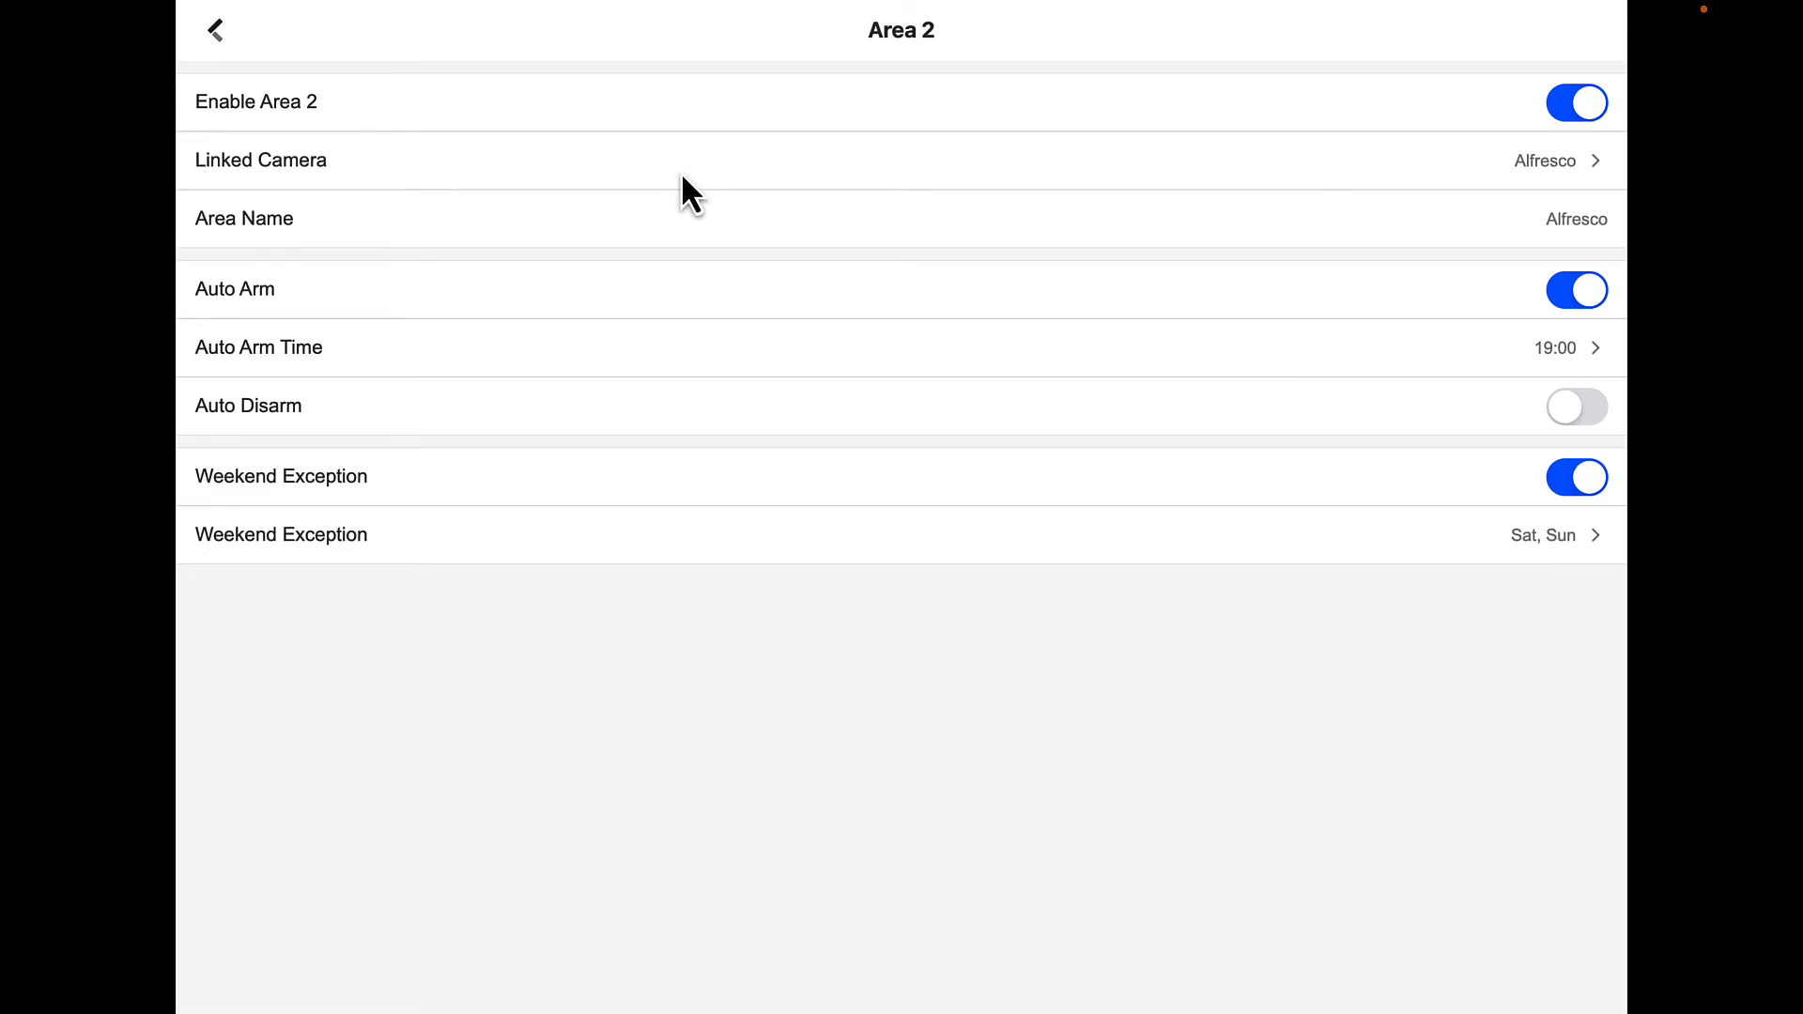
mouse_move(736, 184)
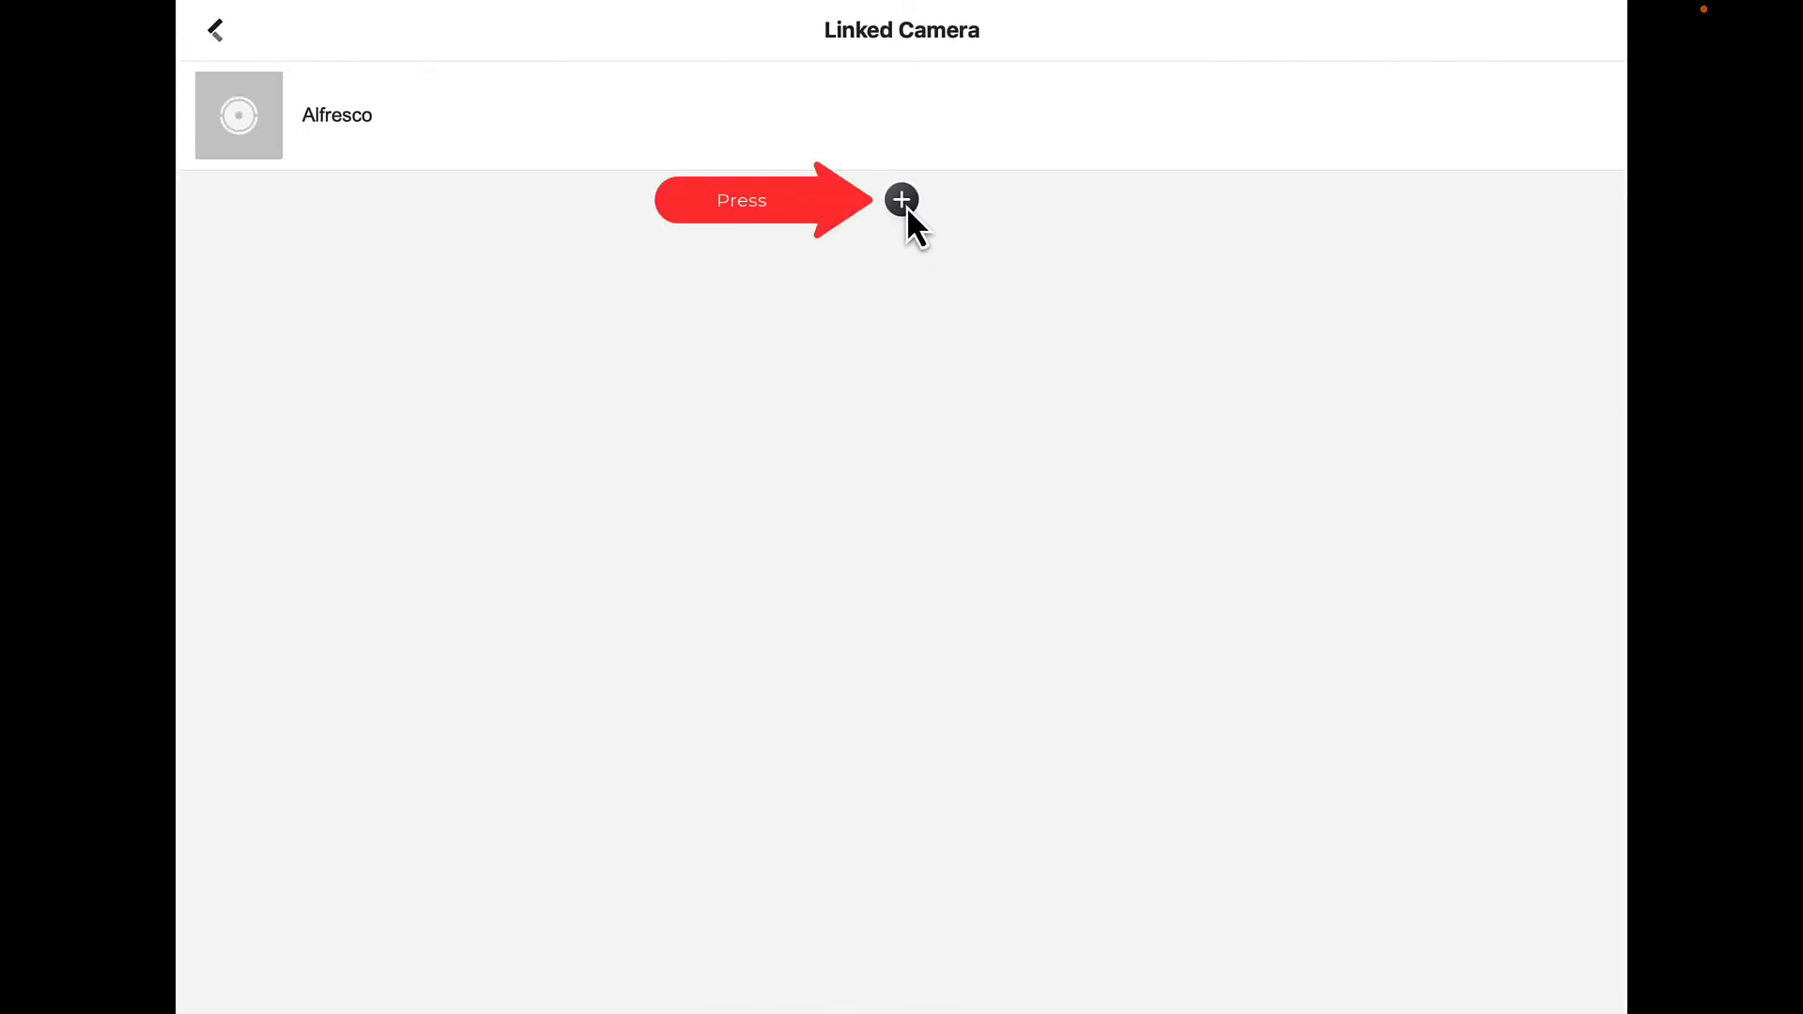
Add Front Door to the Alfresco area's linked cameras and return to area settings.
left_click(901, 200)
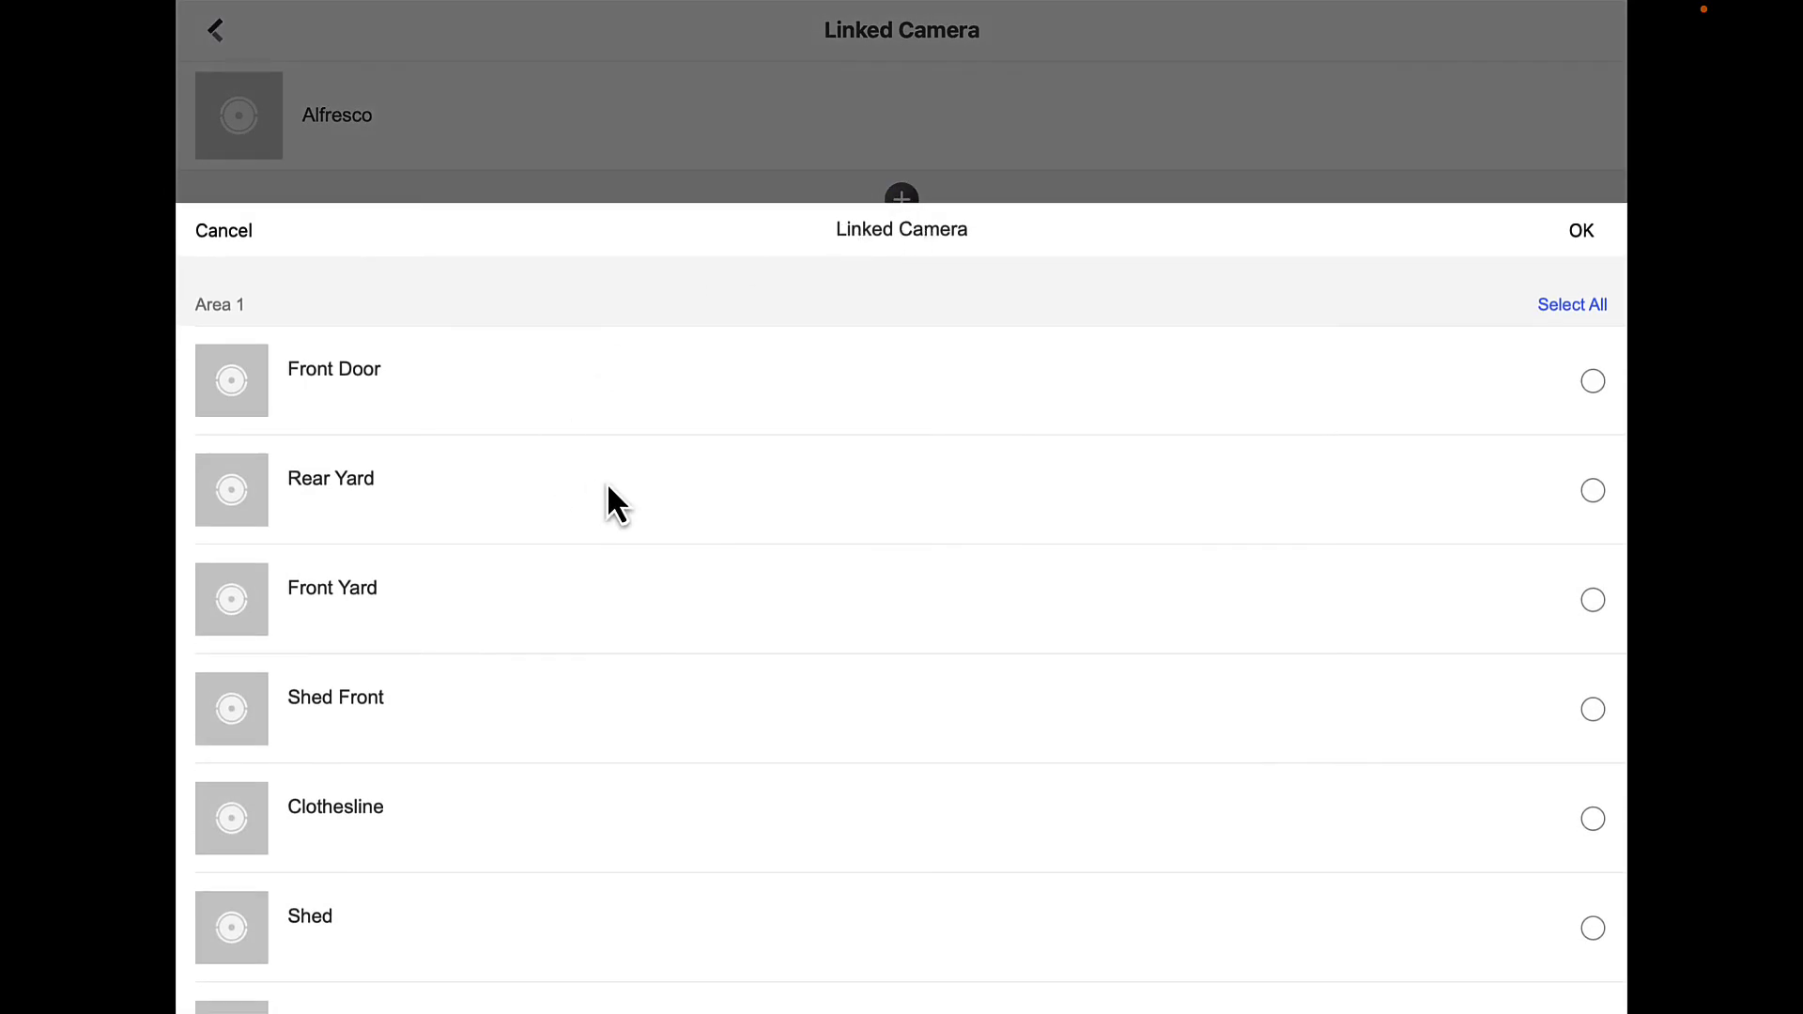
mouse_move(1201, 447)
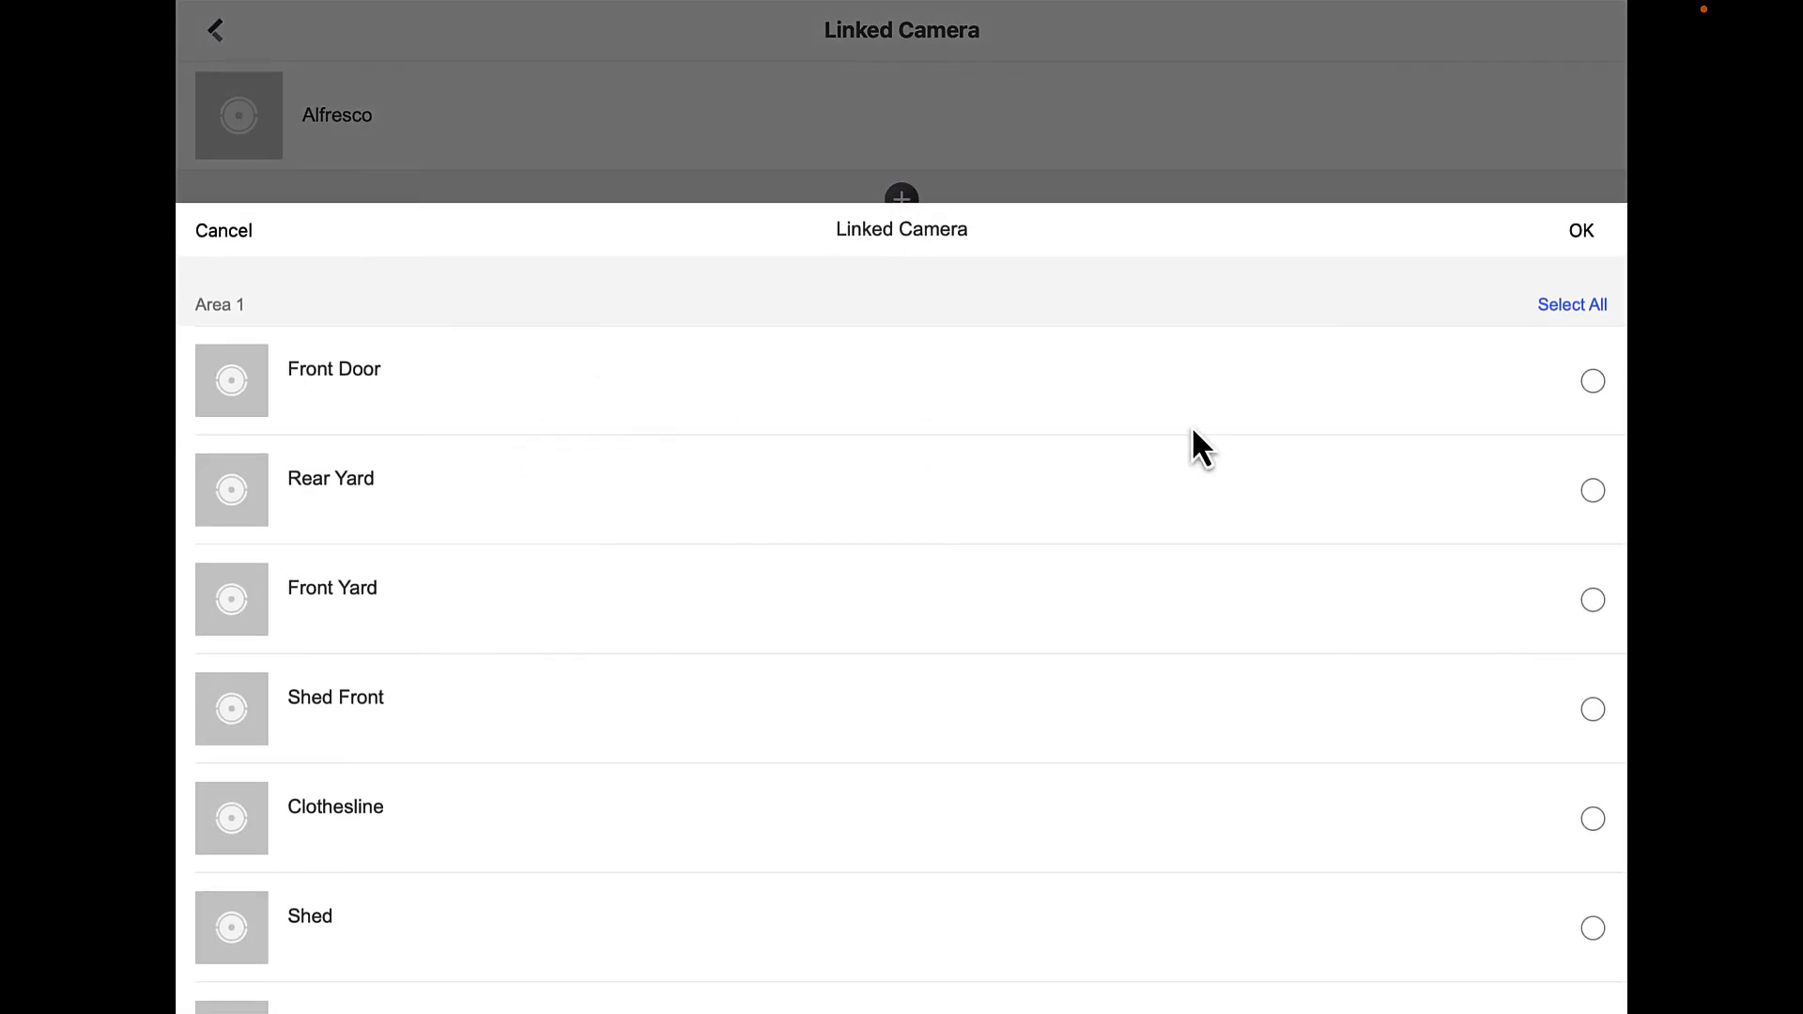
left_click(1592, 380)
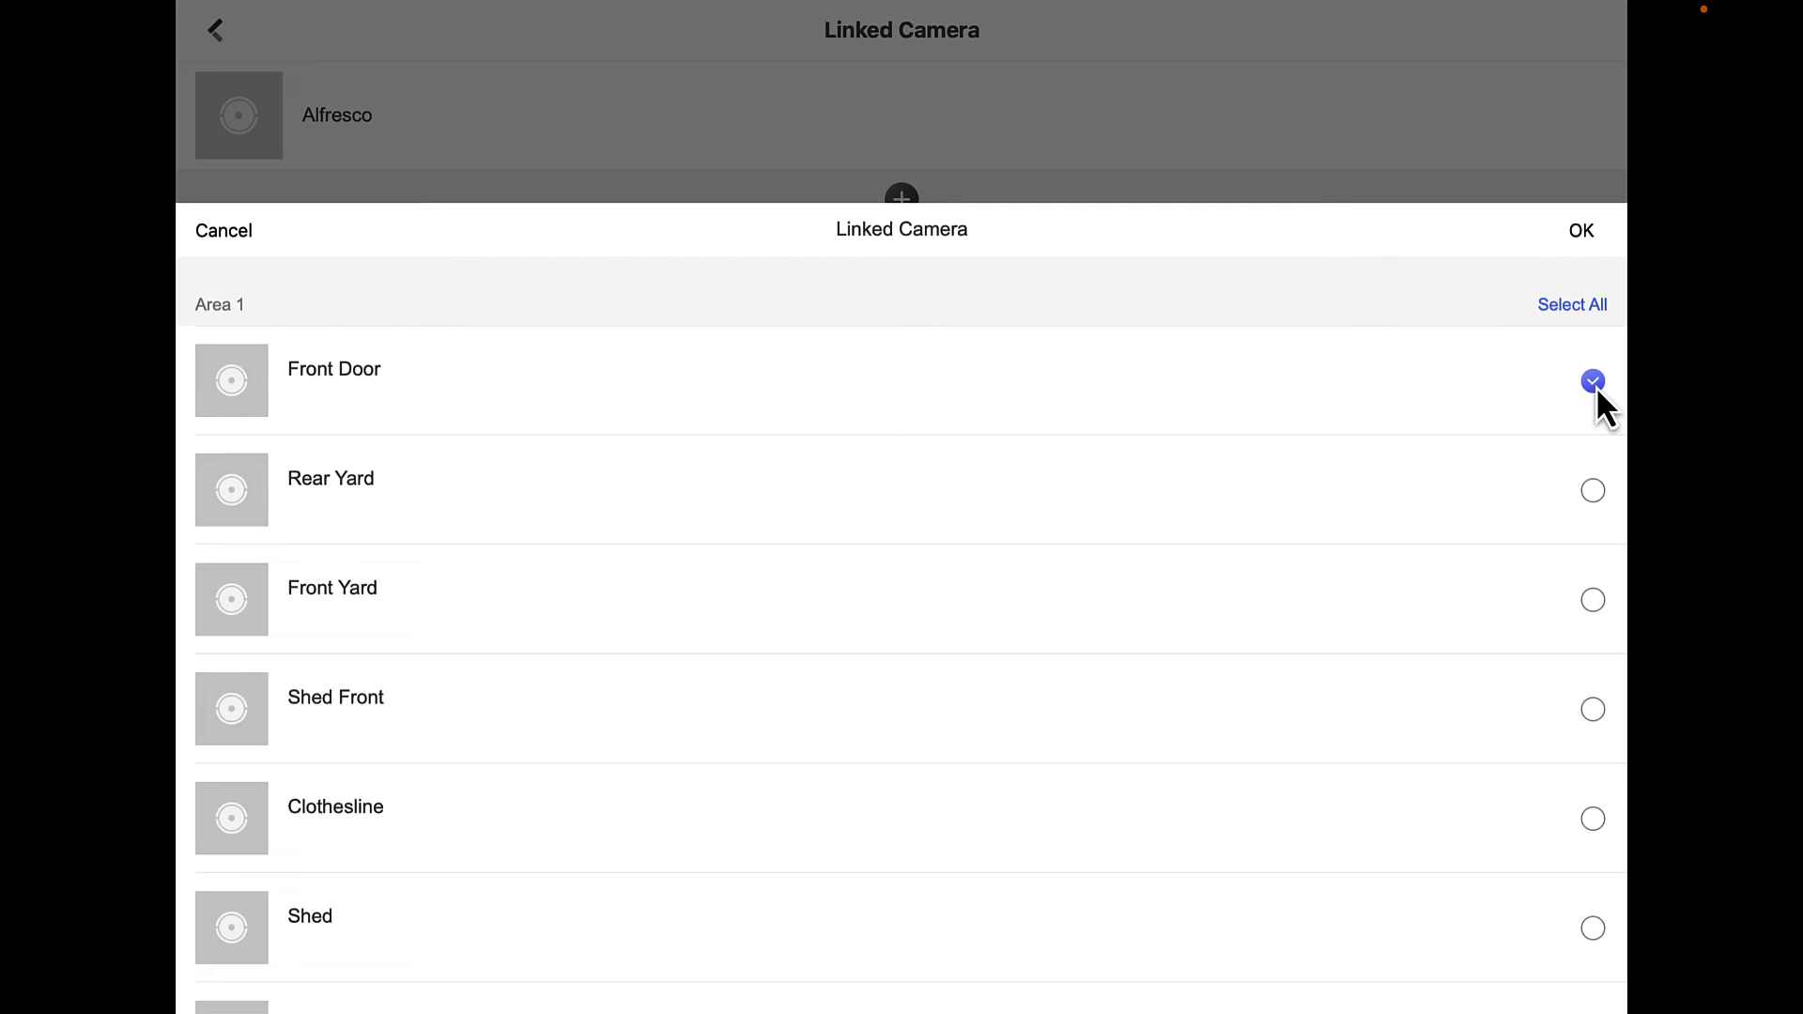
left_click(1580, 230)
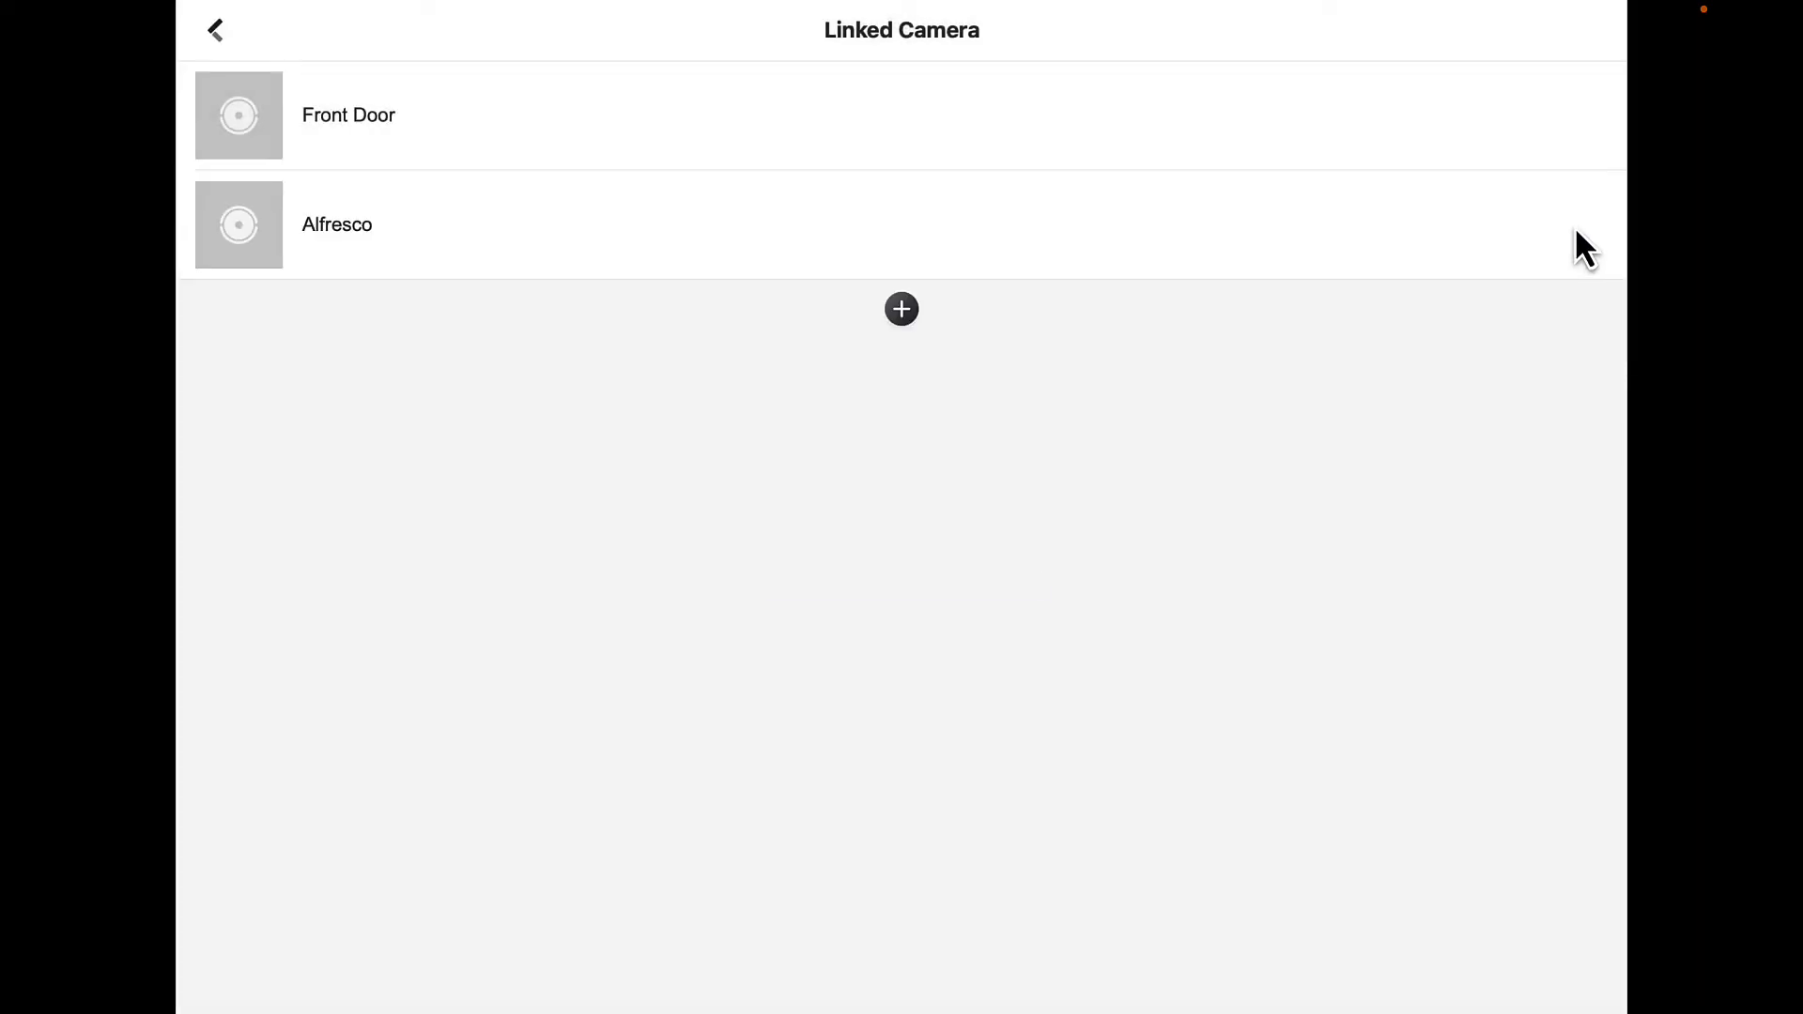
mouse_move(1378, 138)
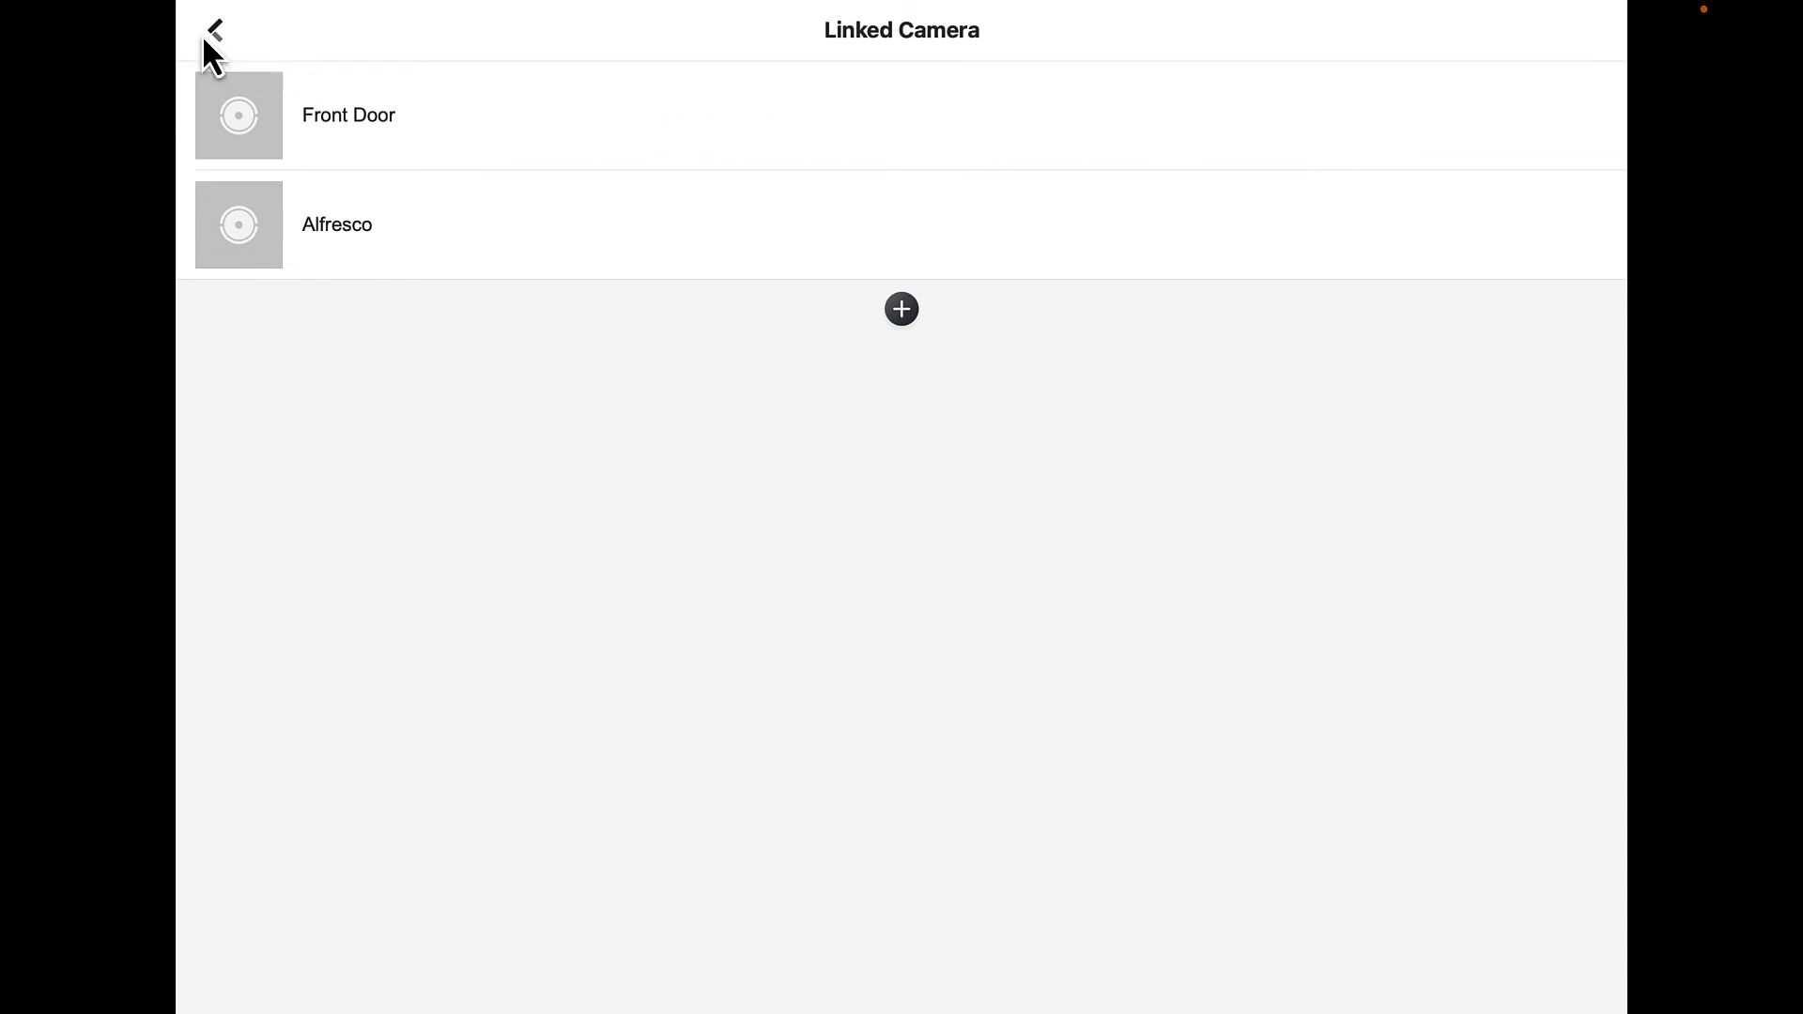
left_click(214, 30)
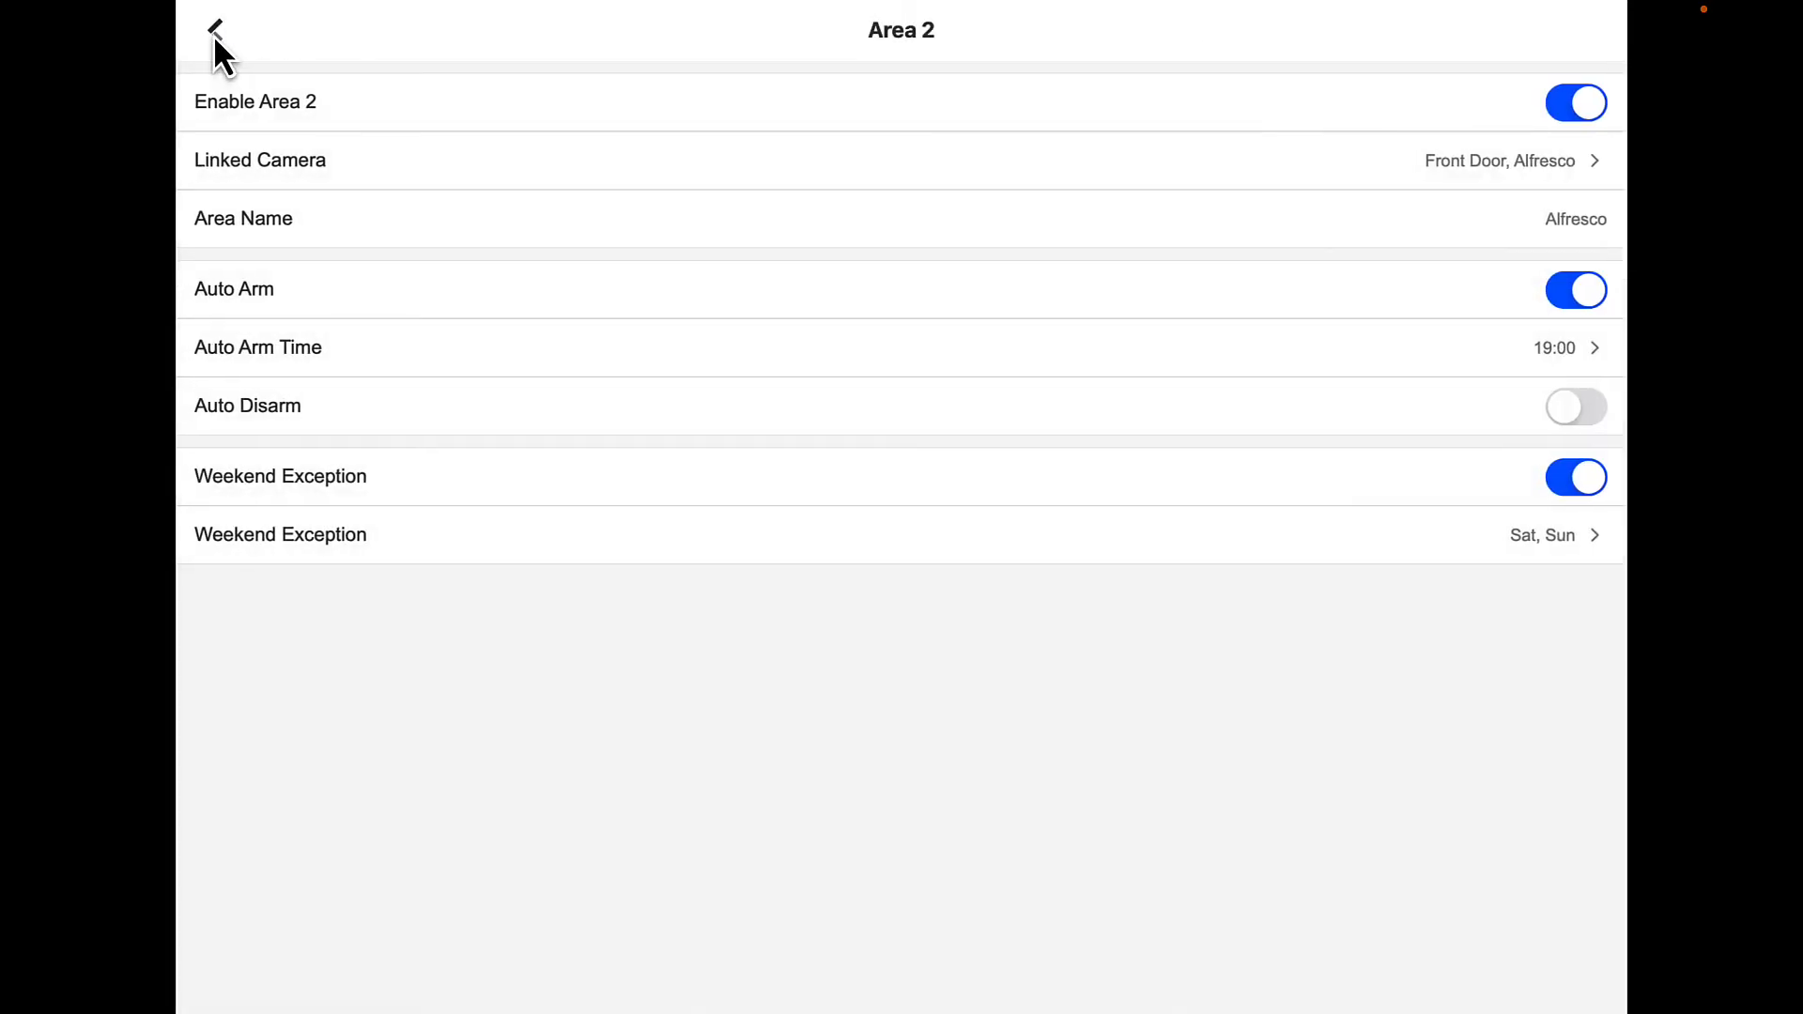
Keep Front Door ticked under Alfresco in the device-wide linked camera list, then return to areas.
left_click(214, 29)
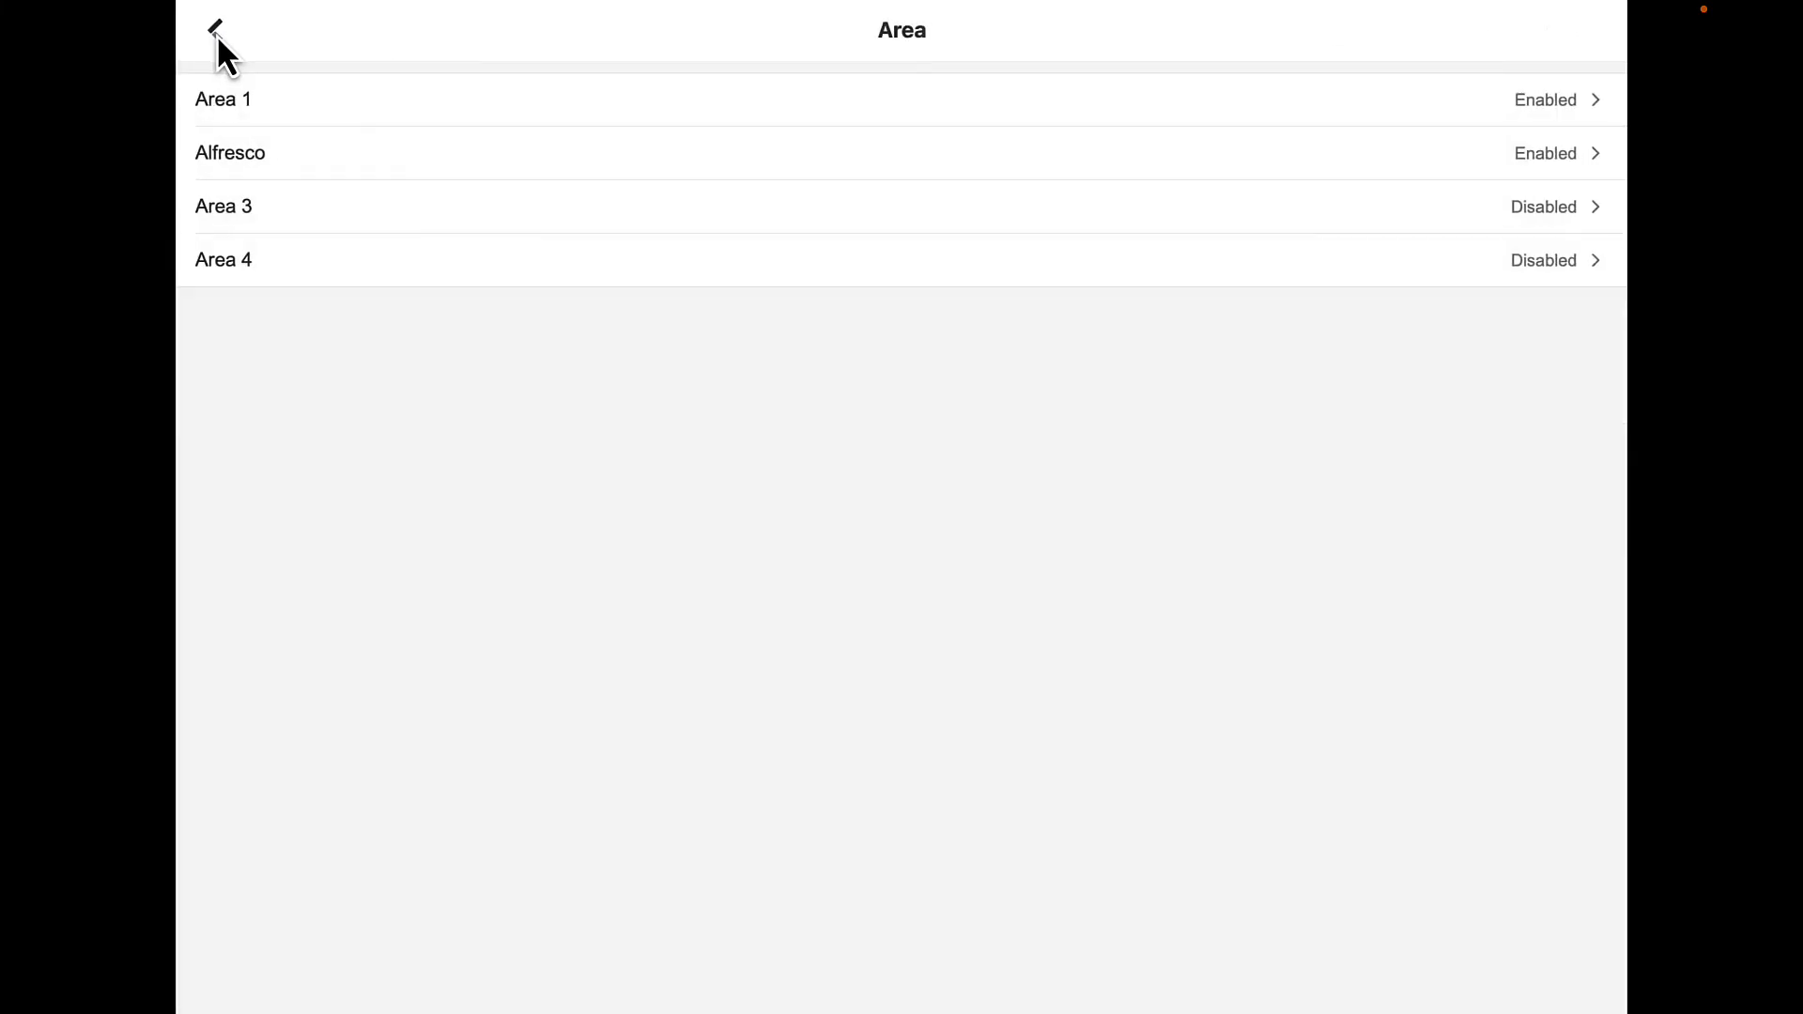
left_click(223, 98)
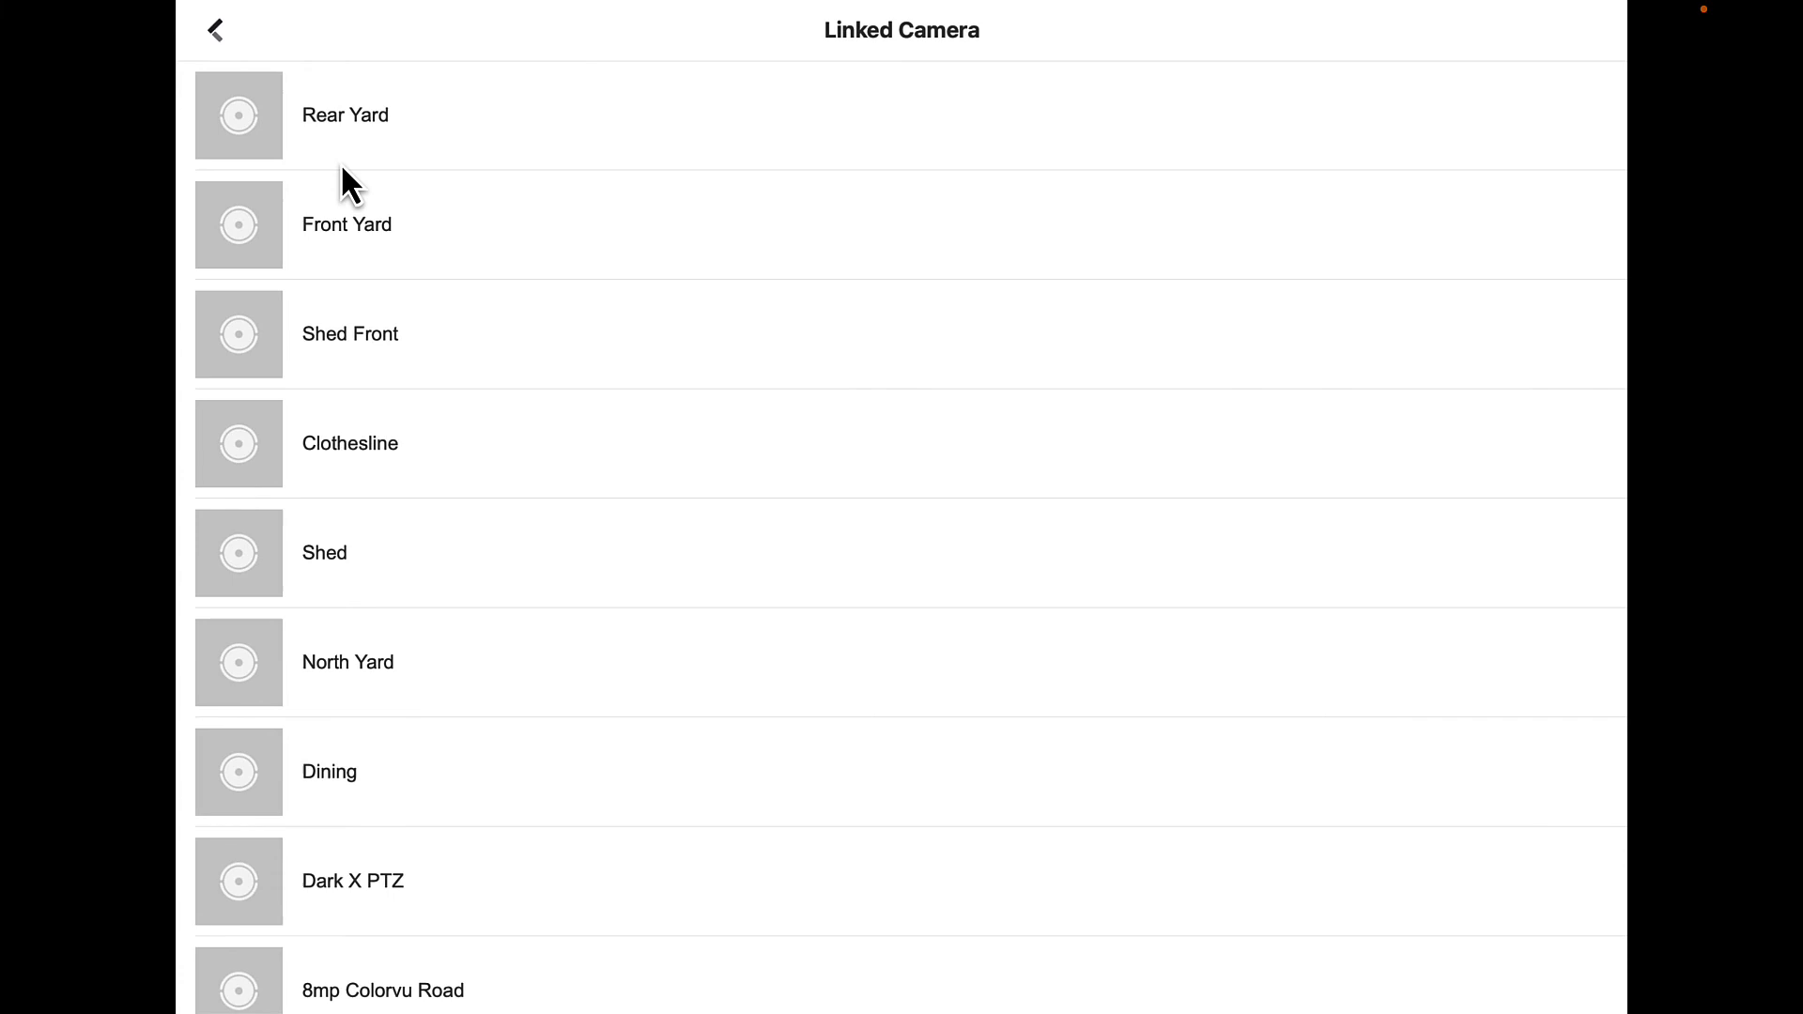
mouse_move(511, 158)
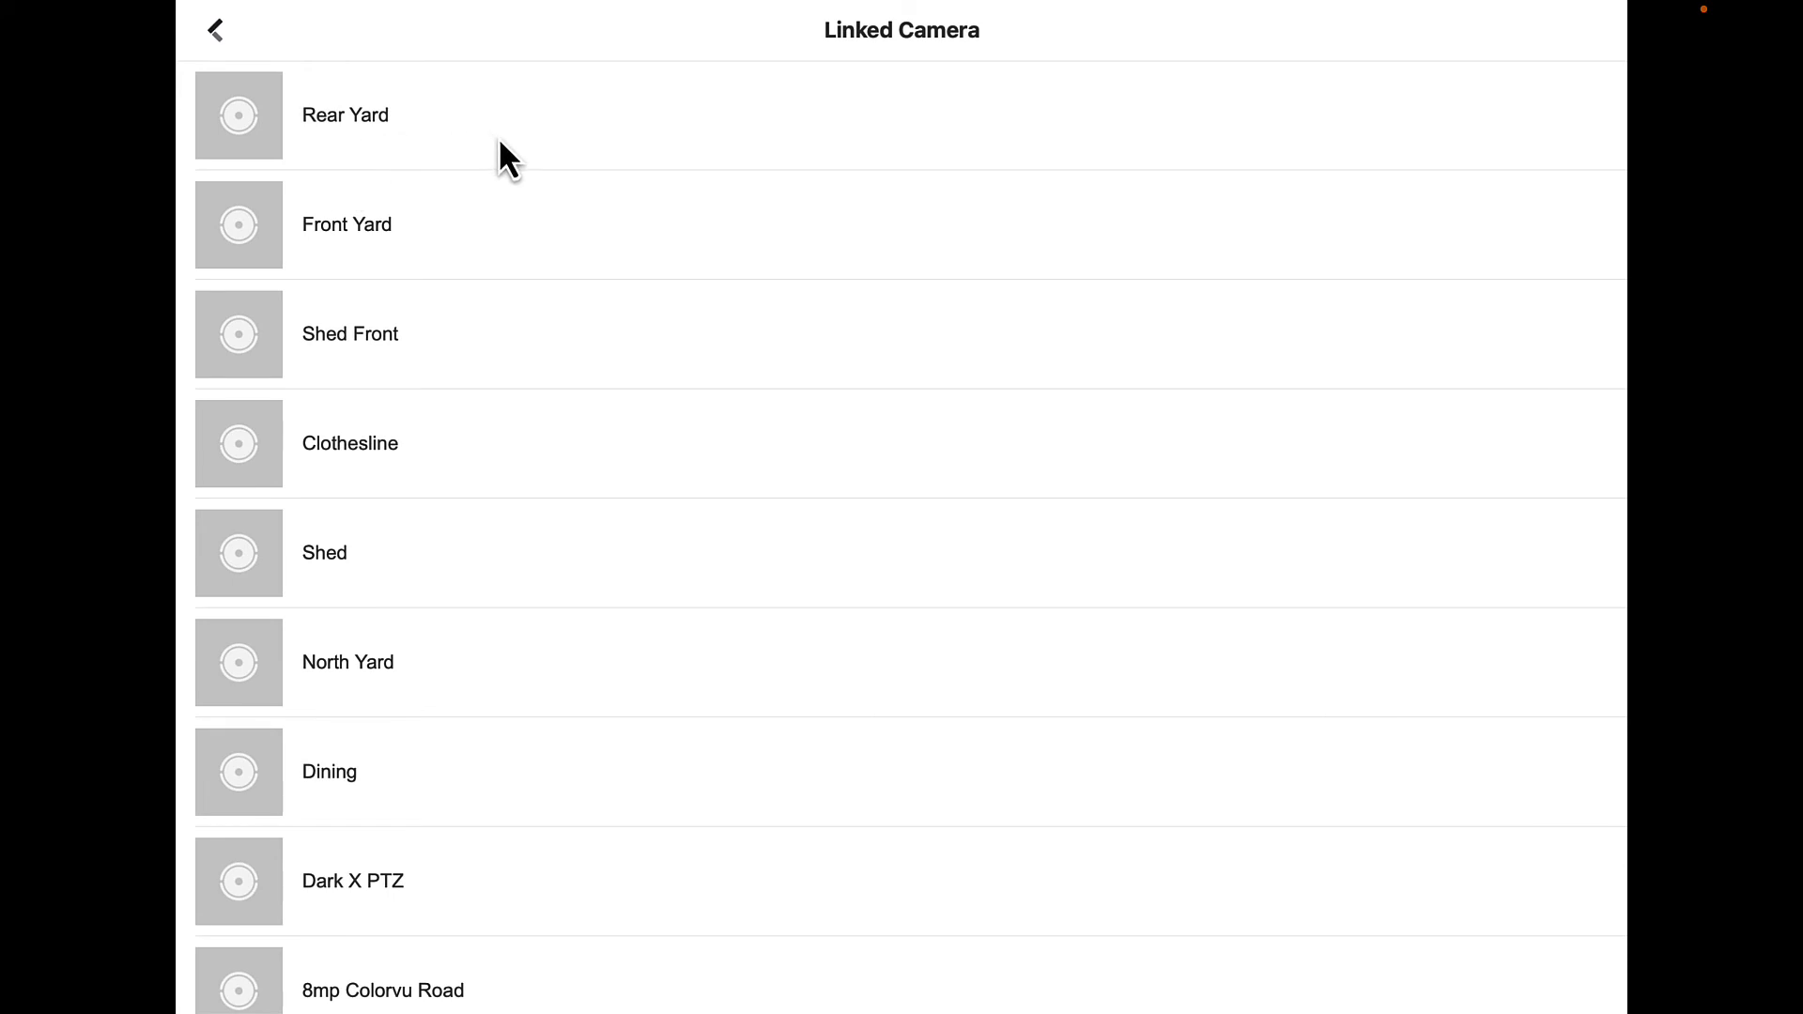
scroll("down", 3)
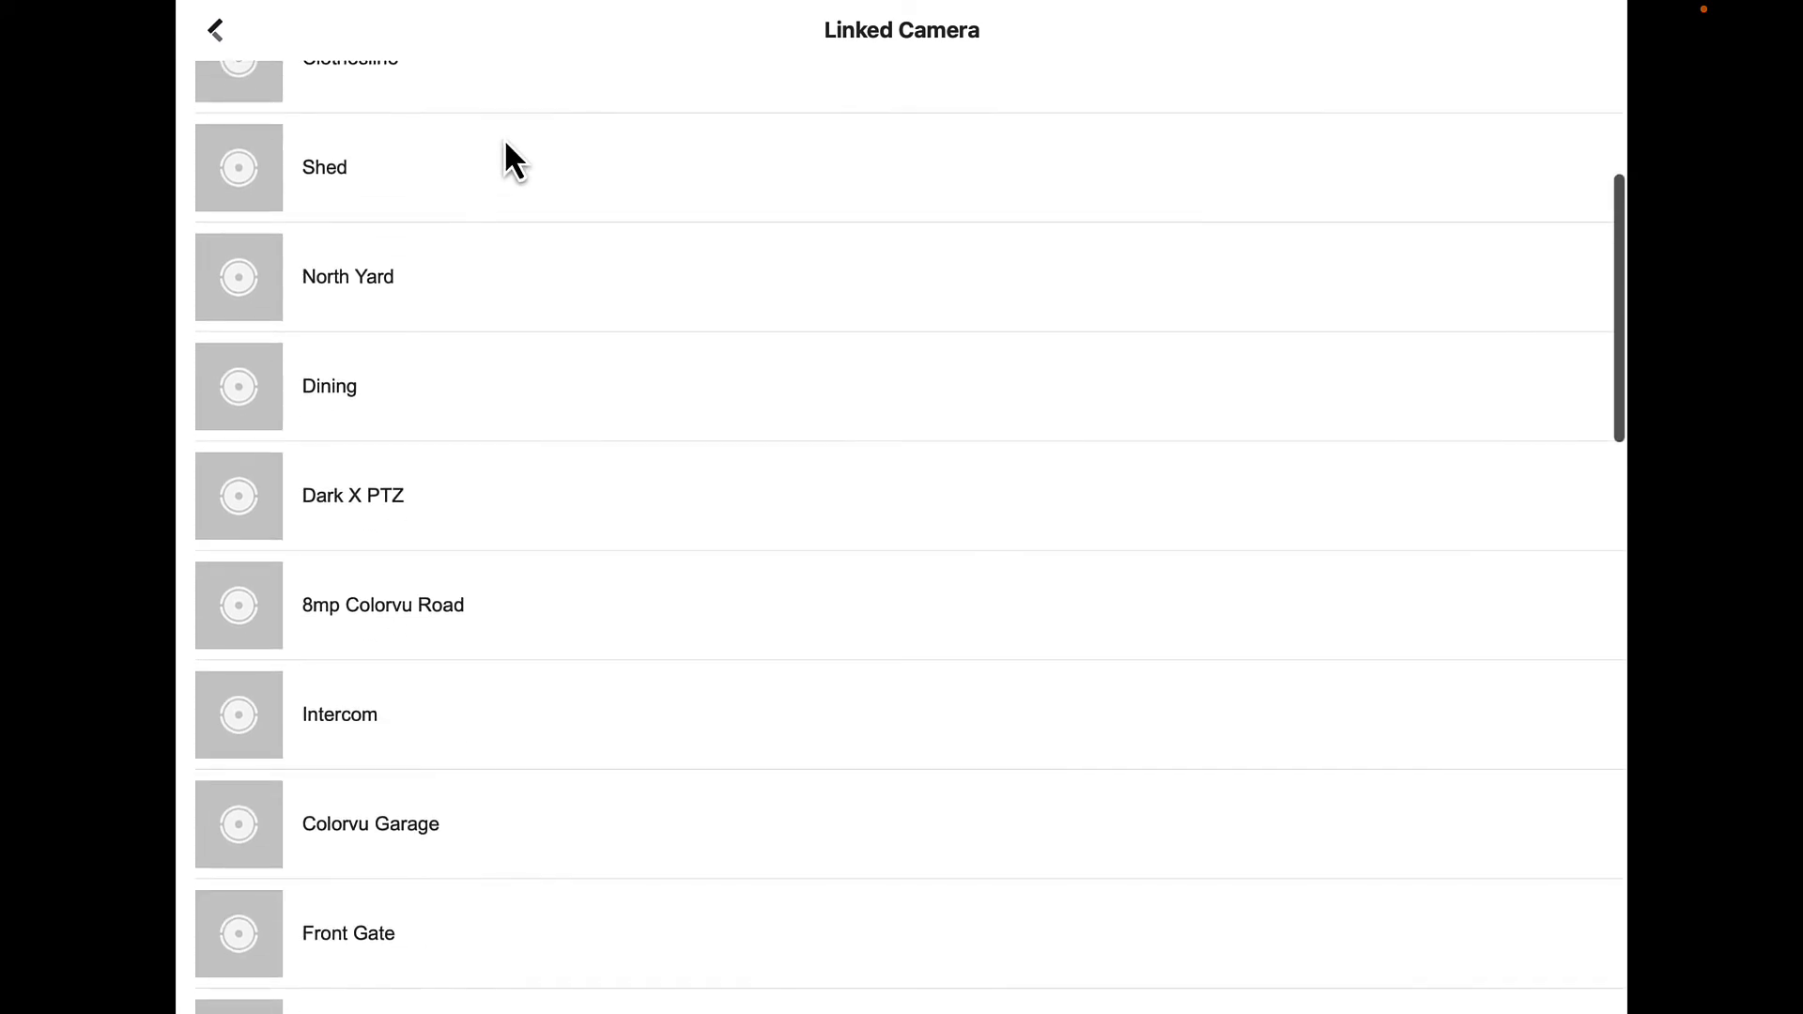
scroll("down", 3)
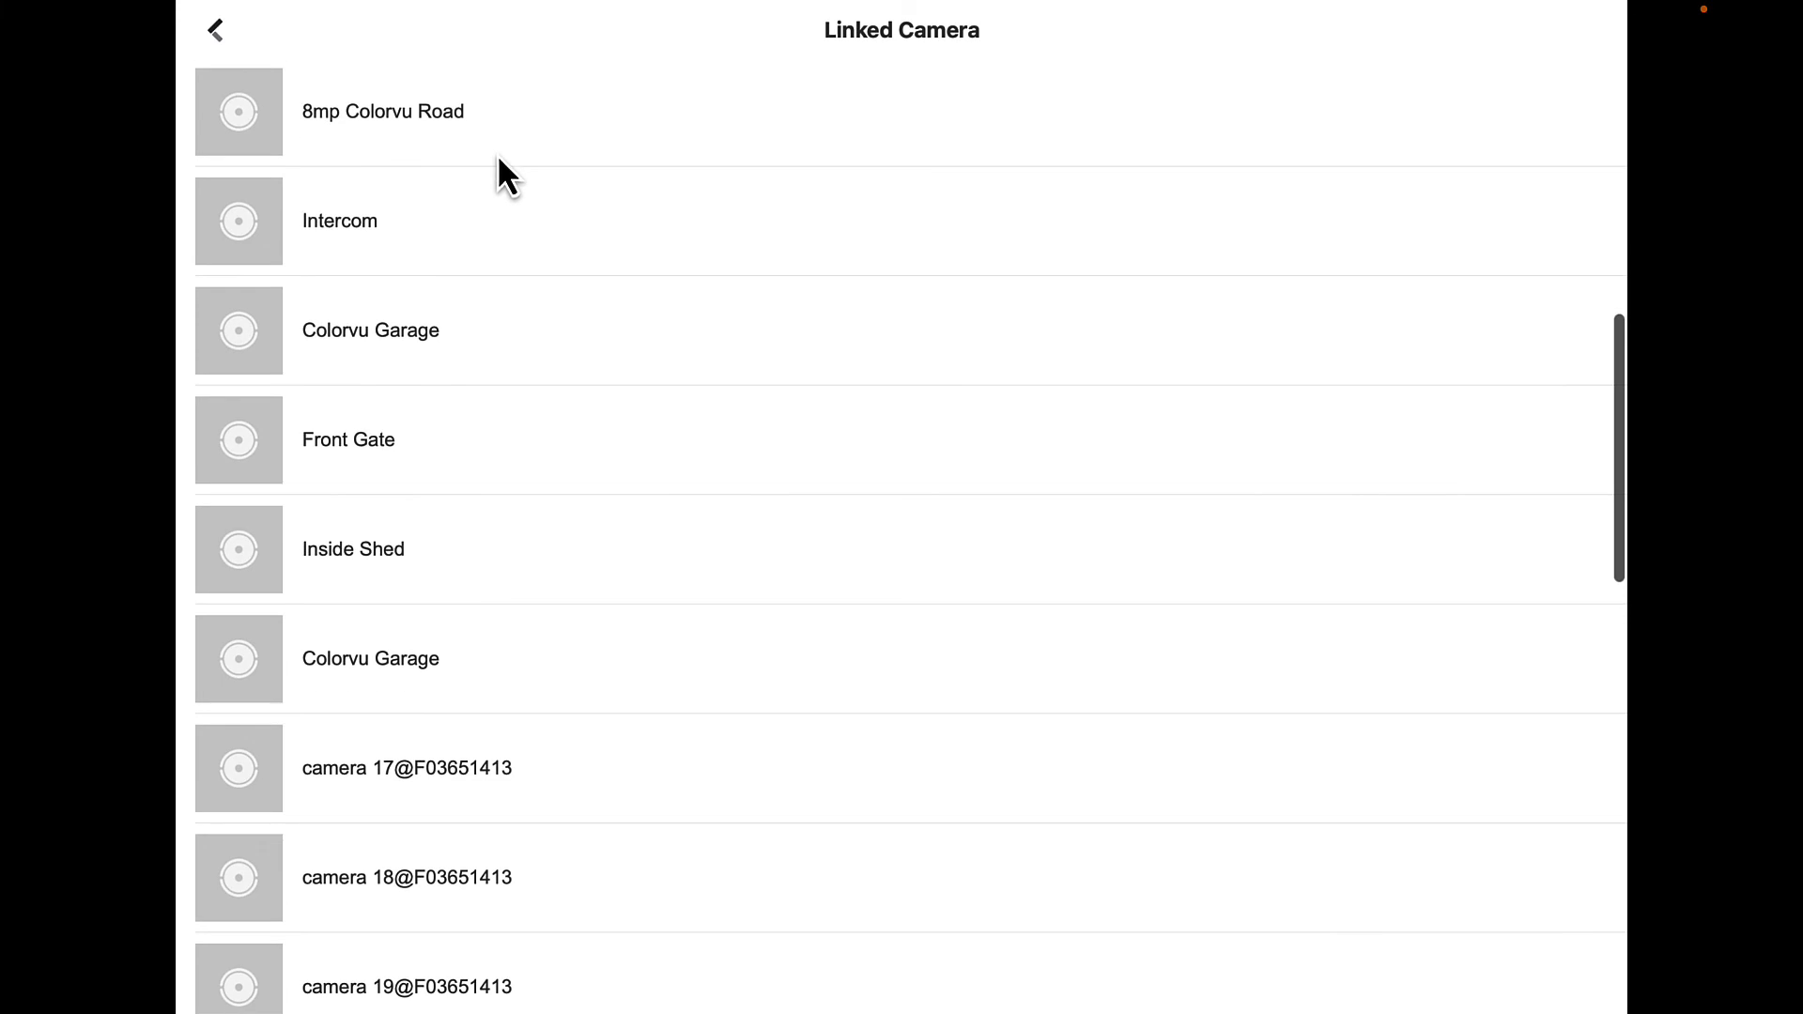
scroll("down", 3)
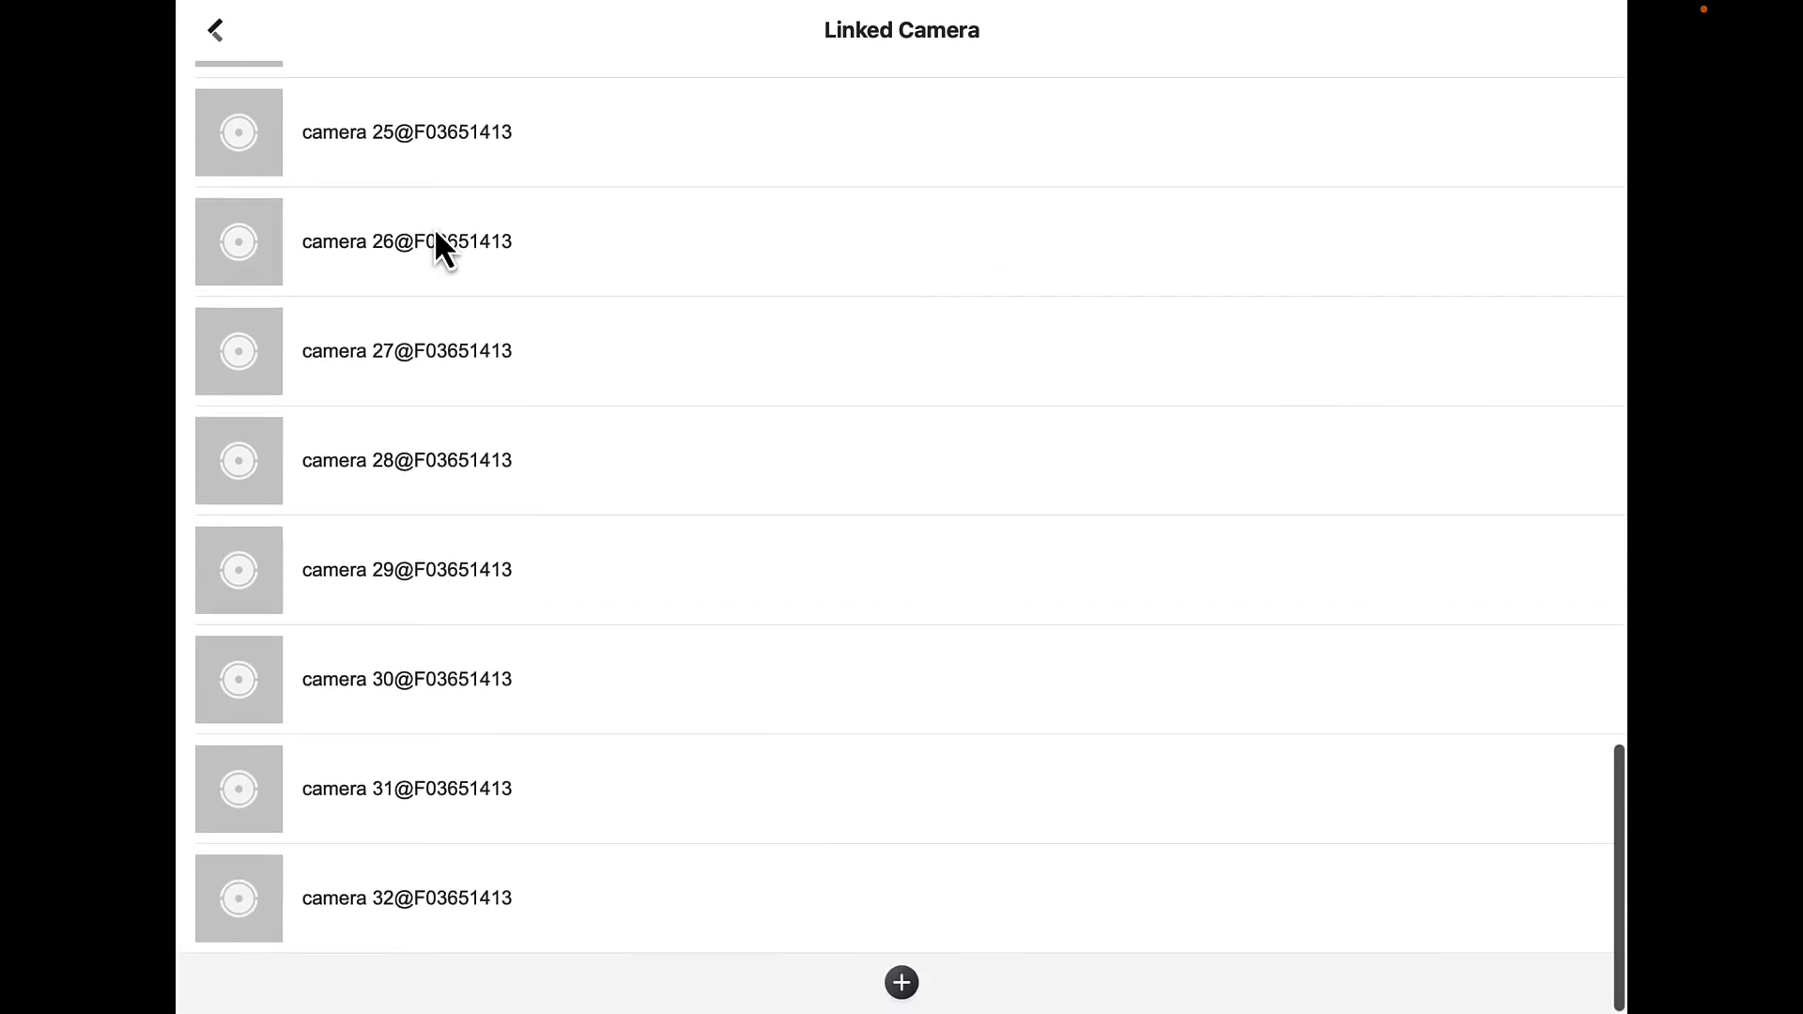
left_click(901, 983)
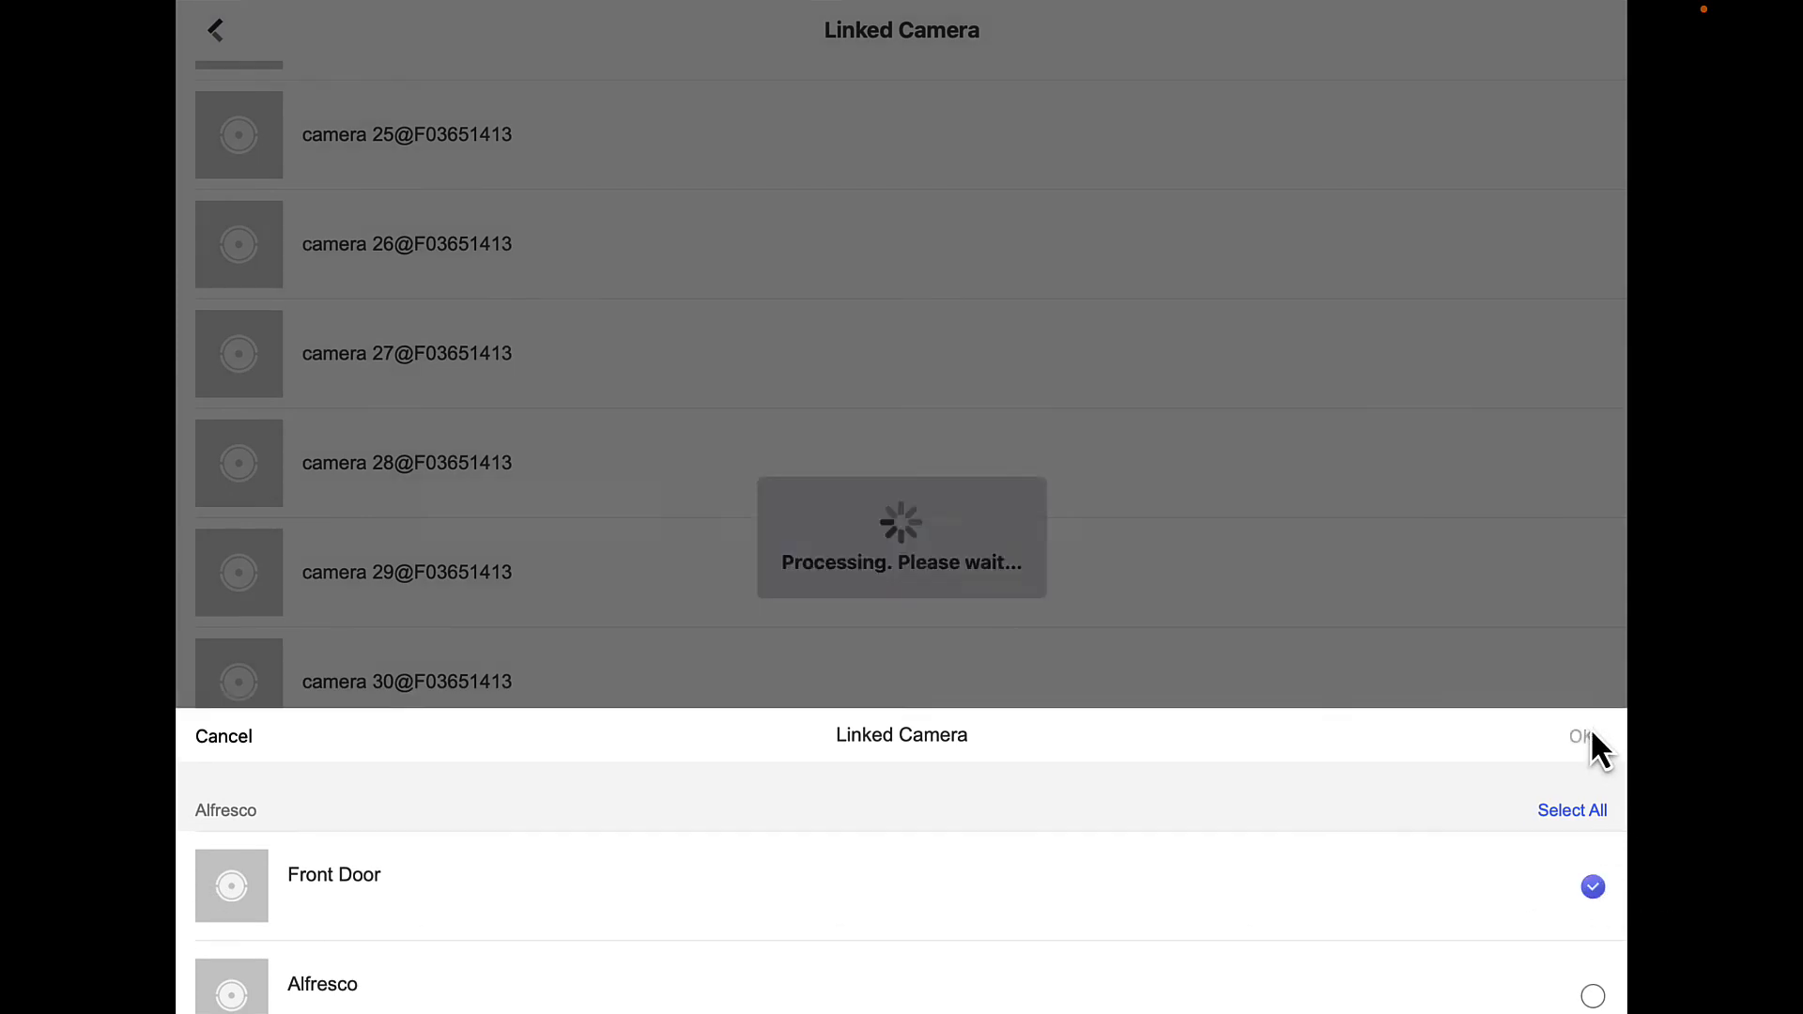
left_click(1581, 737)
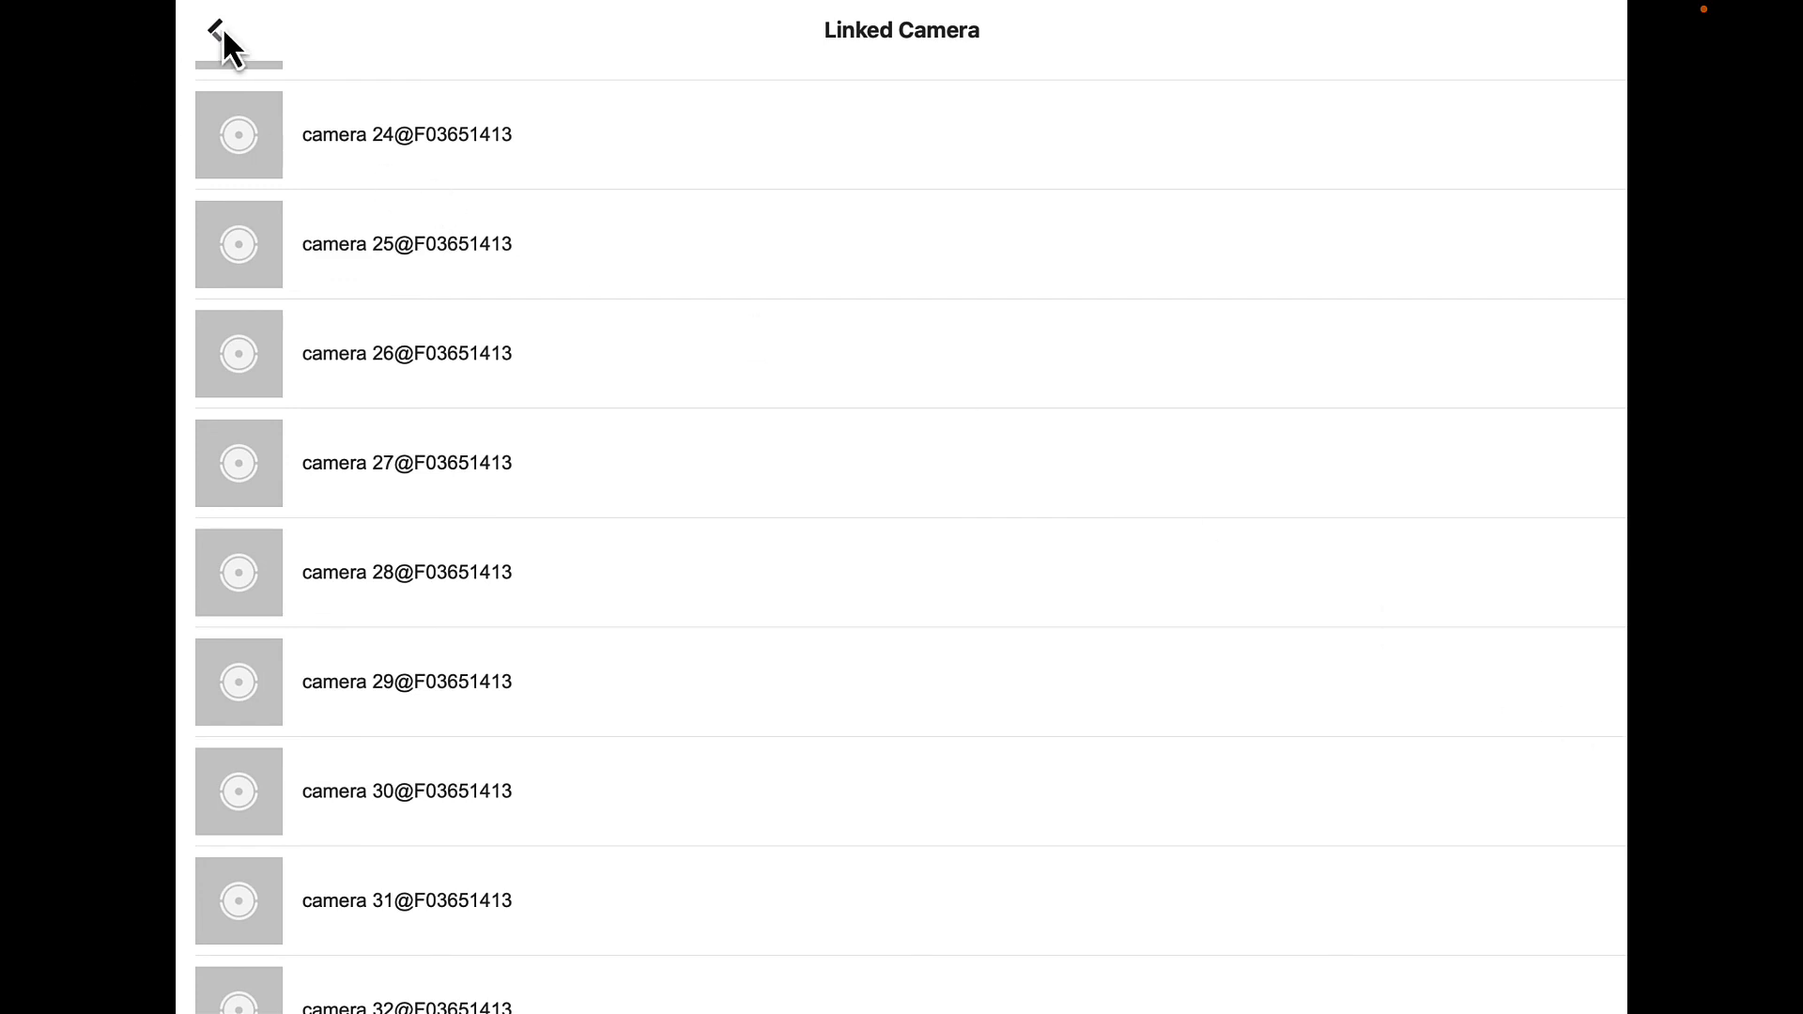
left_click(214, 32)
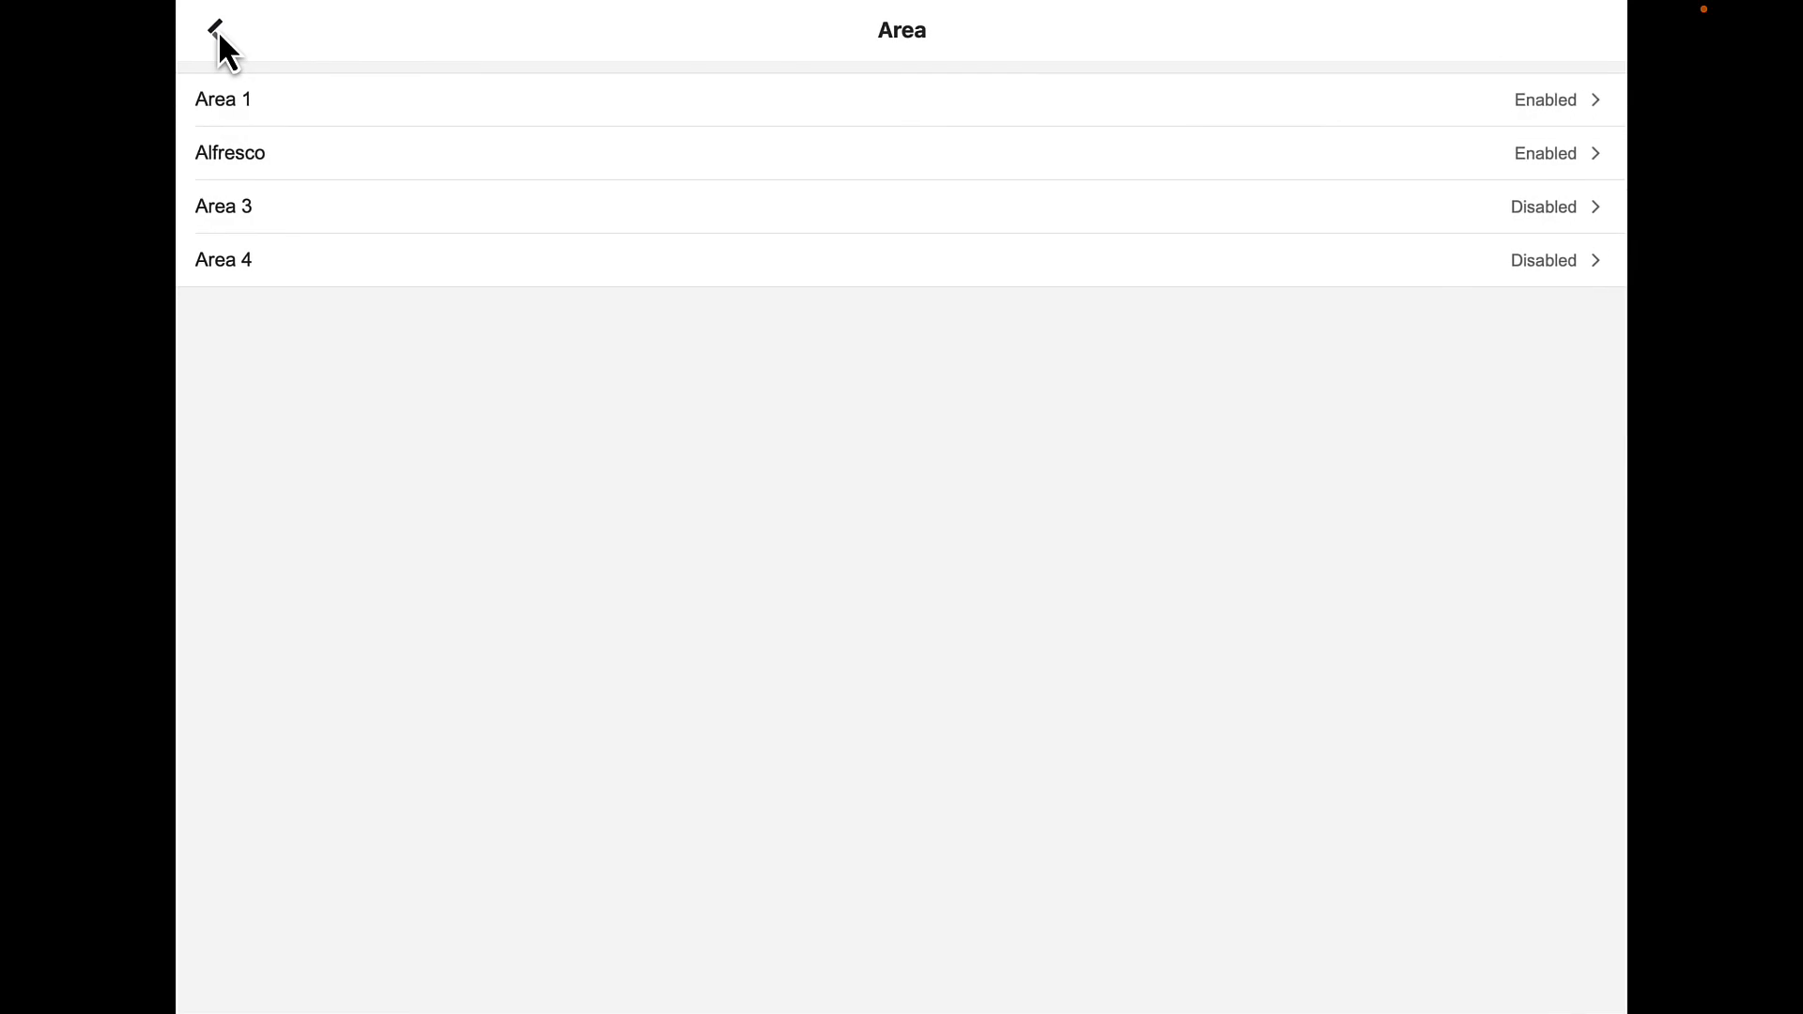
Return to the Home device page and show Area 1 and Alfresco, both Away.
left_click(216, 34)
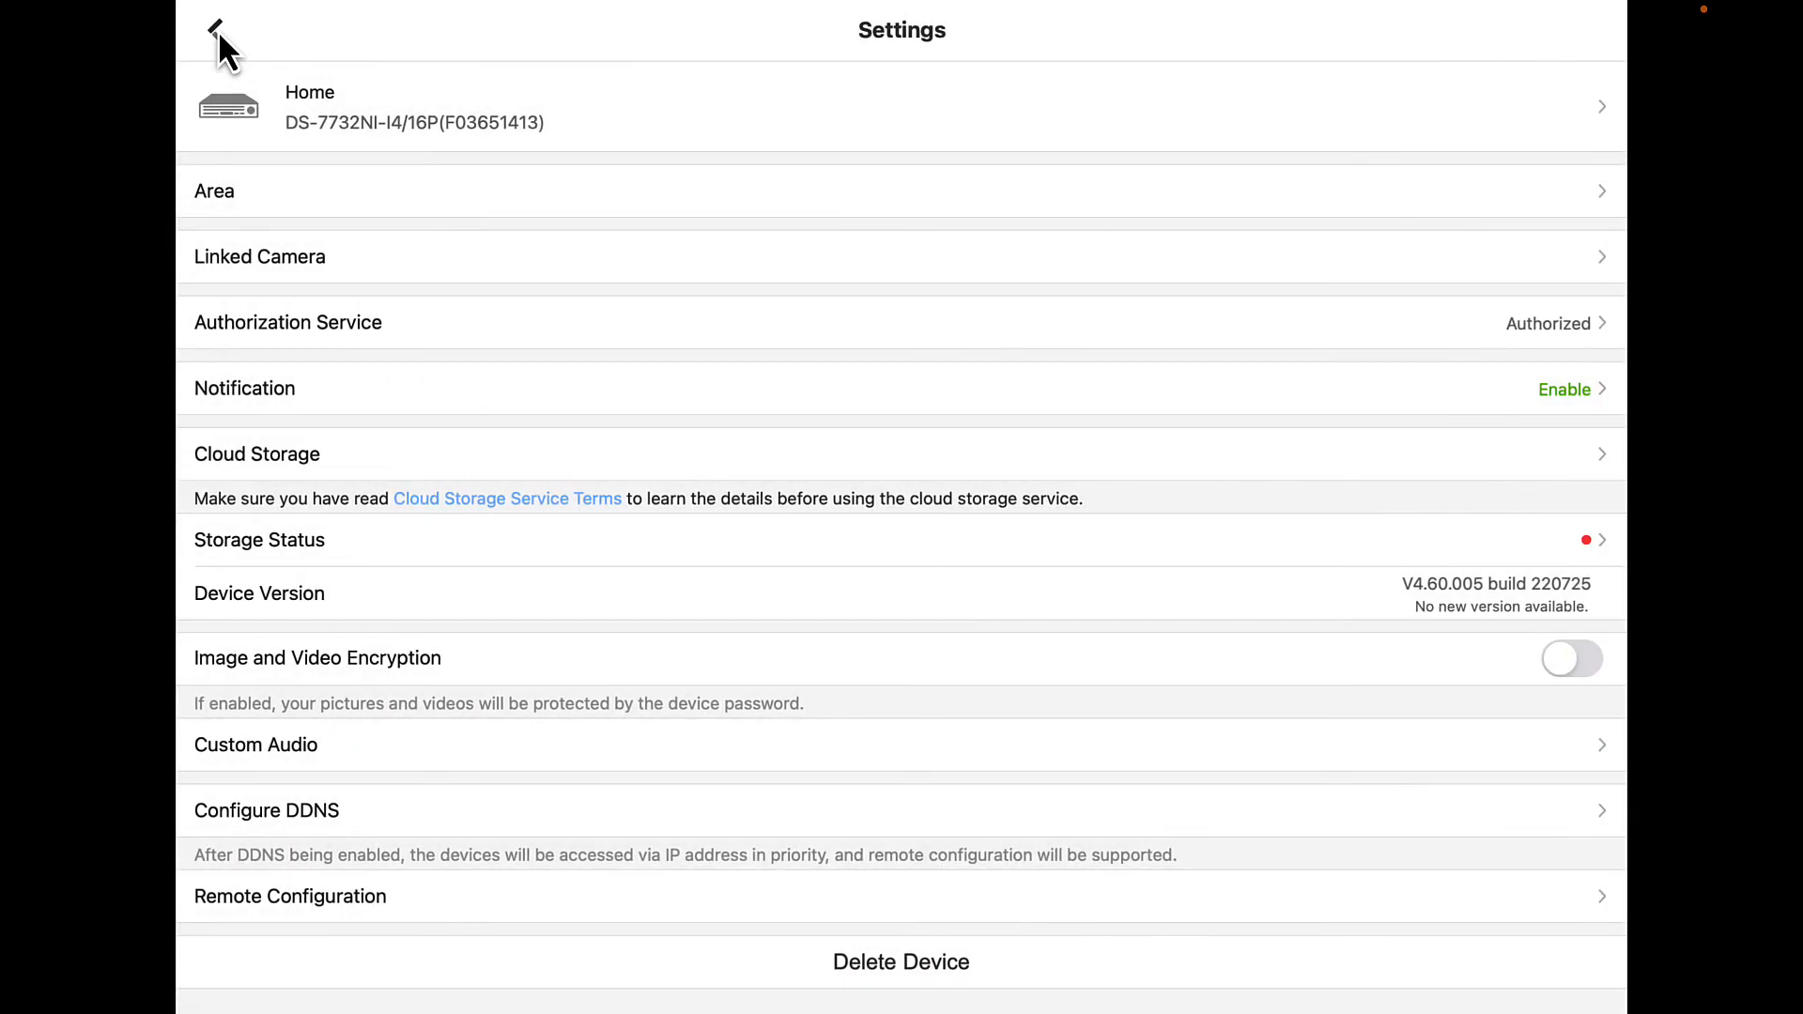
left_click(216, 30)
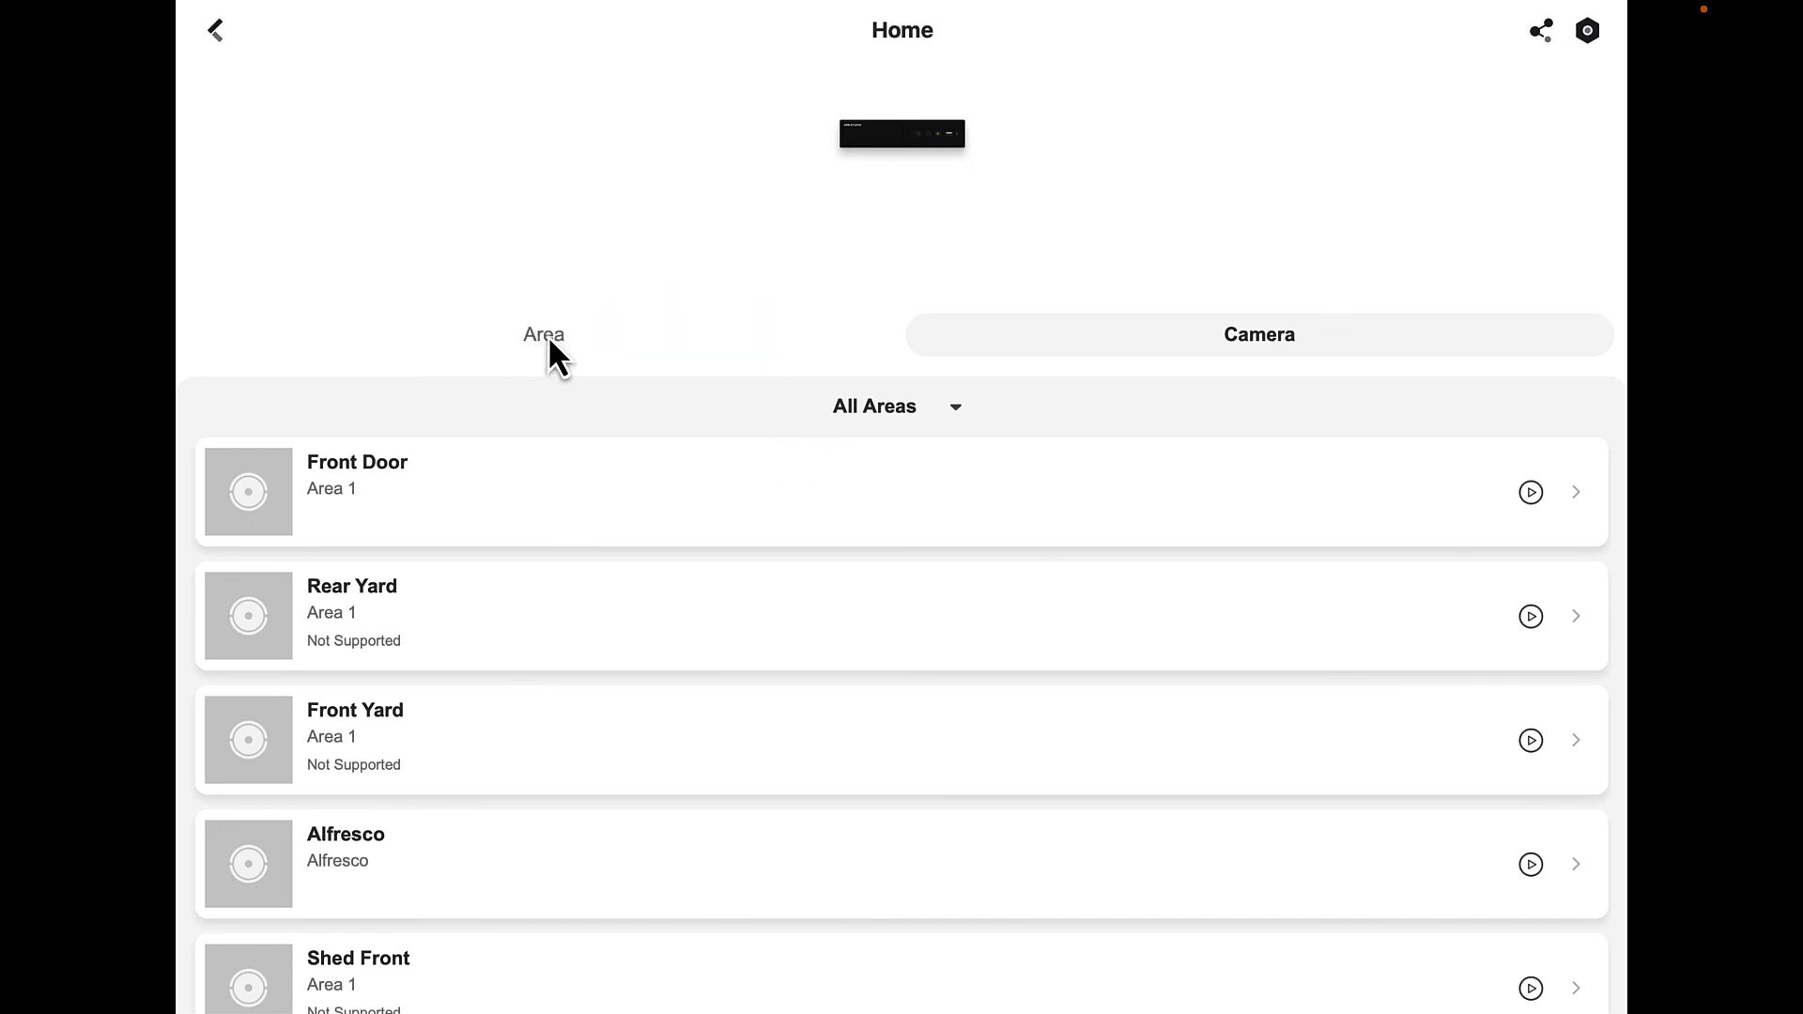
left_click(543, 334)
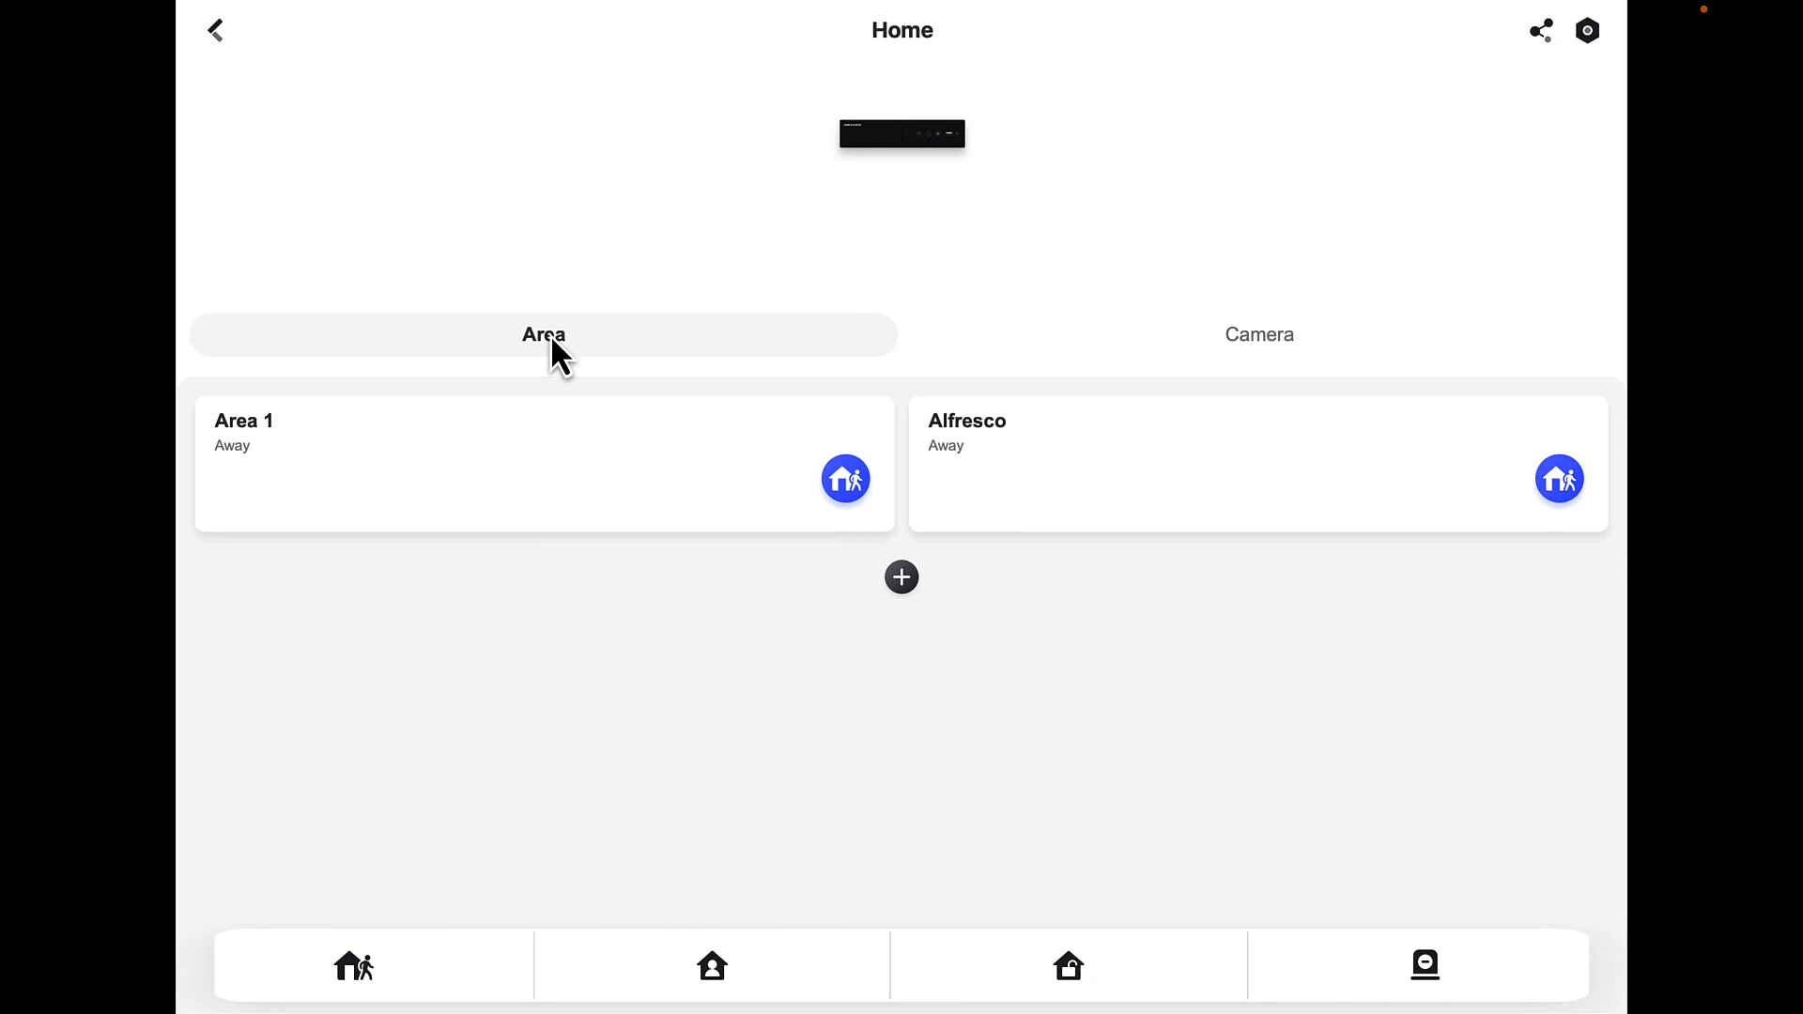